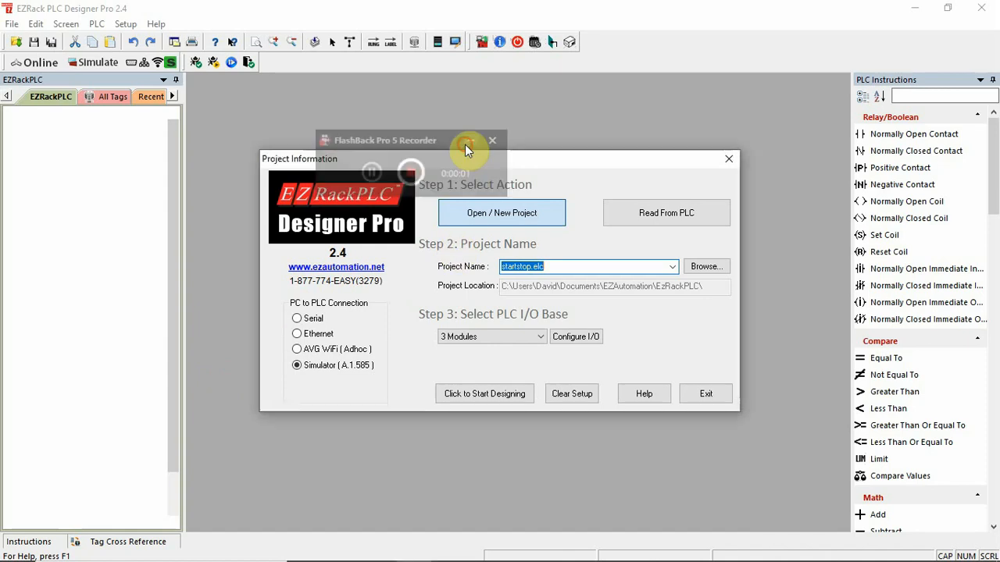
Start designing the startstop project, show the I/O graphical layout and open module M1's tag editor.
{"action": "left_click", "coordinate": [492, 140]}
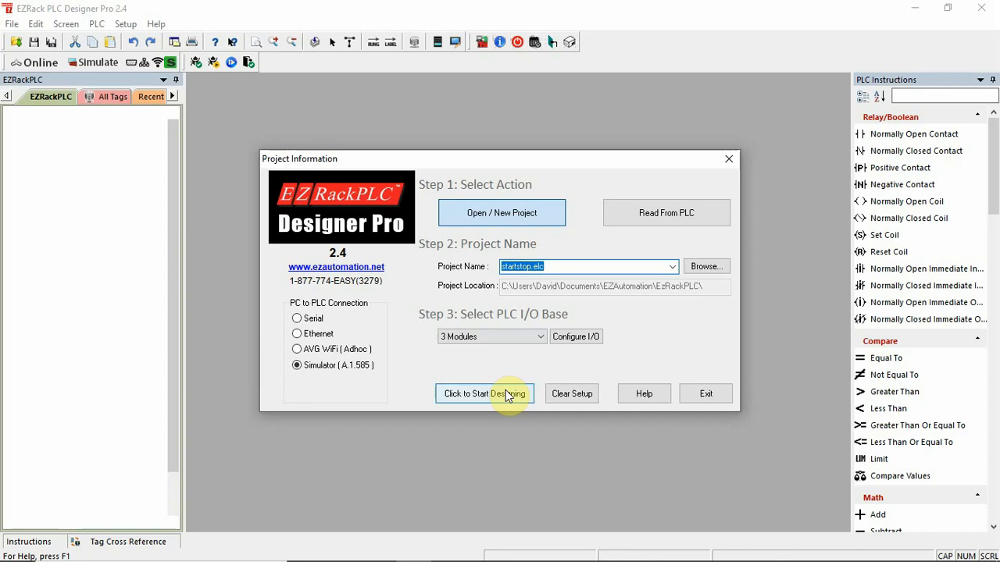
{"action": "left_click", "coordinate": [484, 394]}
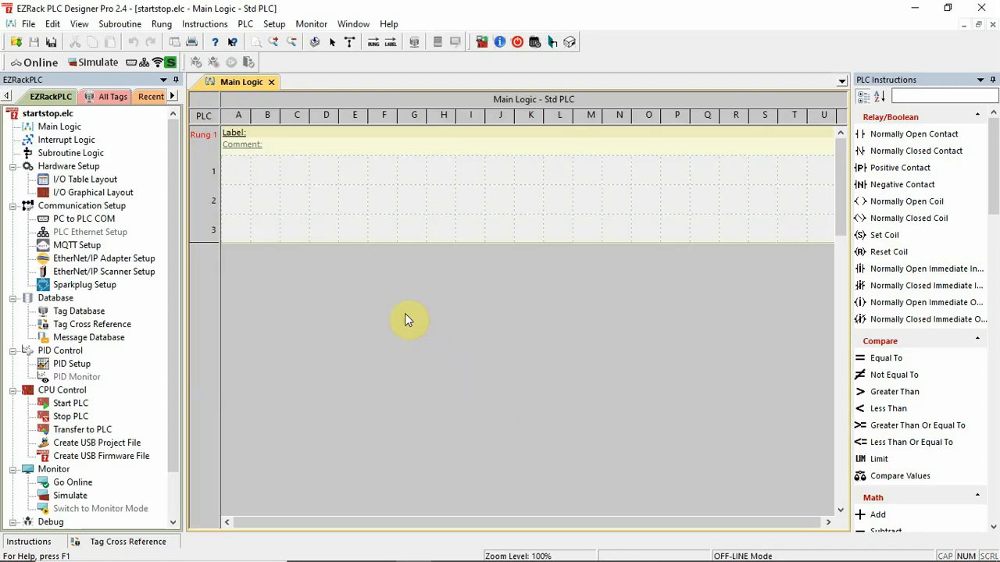
{"action": "double_click", "coordinate": [94, 192]}
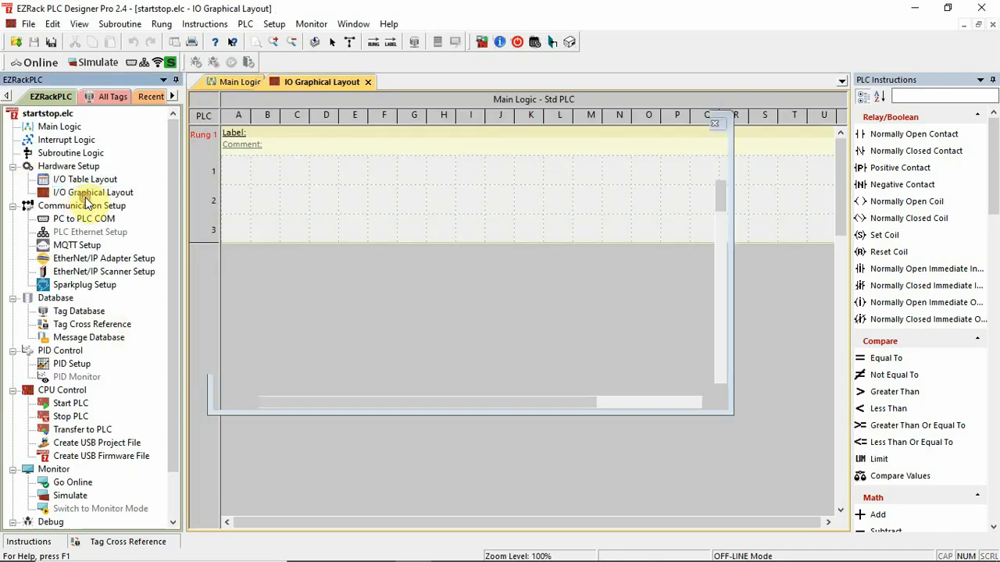
{"action": "left_click", "coordinate": [93, 192]}
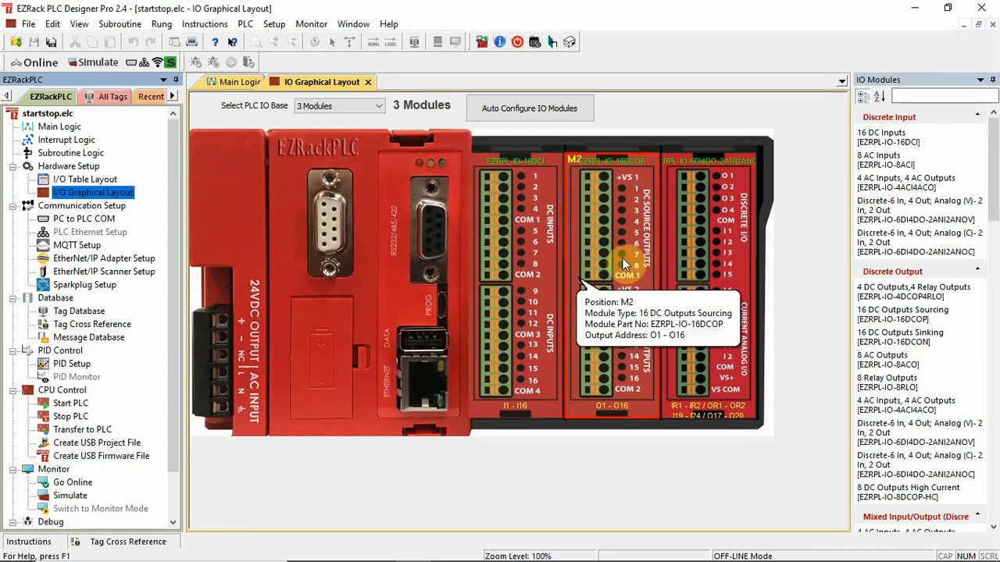
{"action": "mouse_move", "coordinate": [727, 242]}
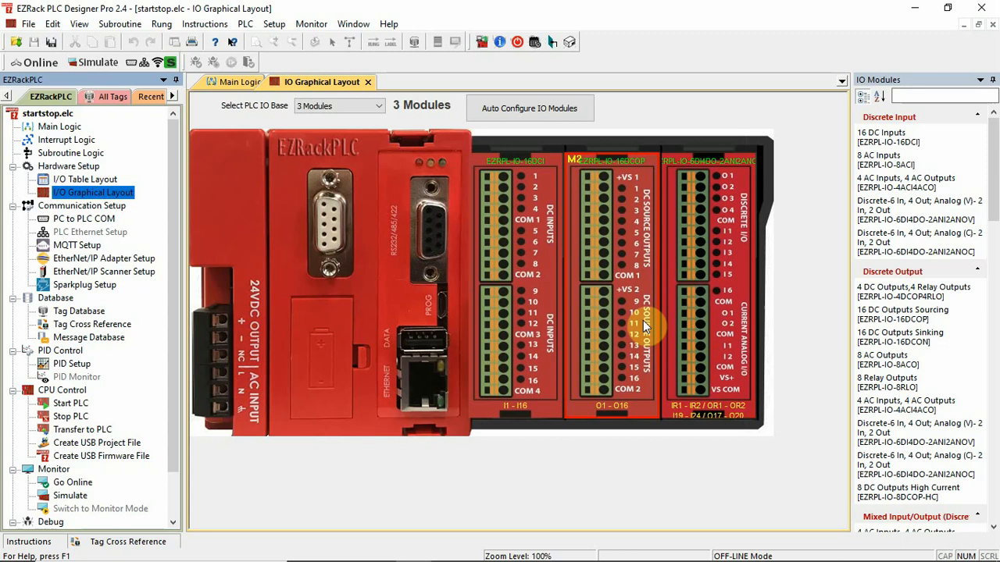
{"action": "left_click", "coordinate": [528, 185]}
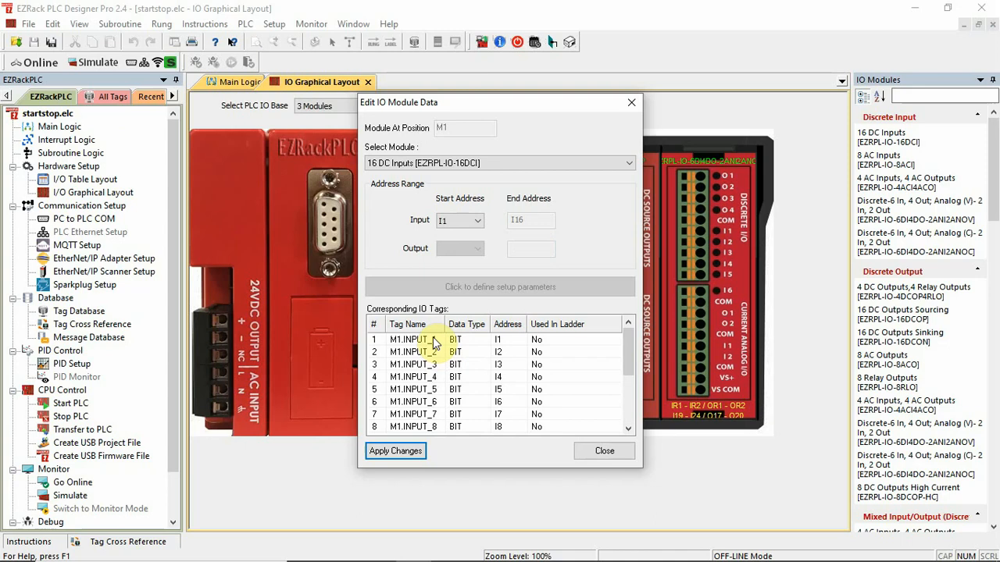
Rename the first M1 input tag to M1.STOPPB.
{"action": "left_click", "coordinate": [412, 339]}
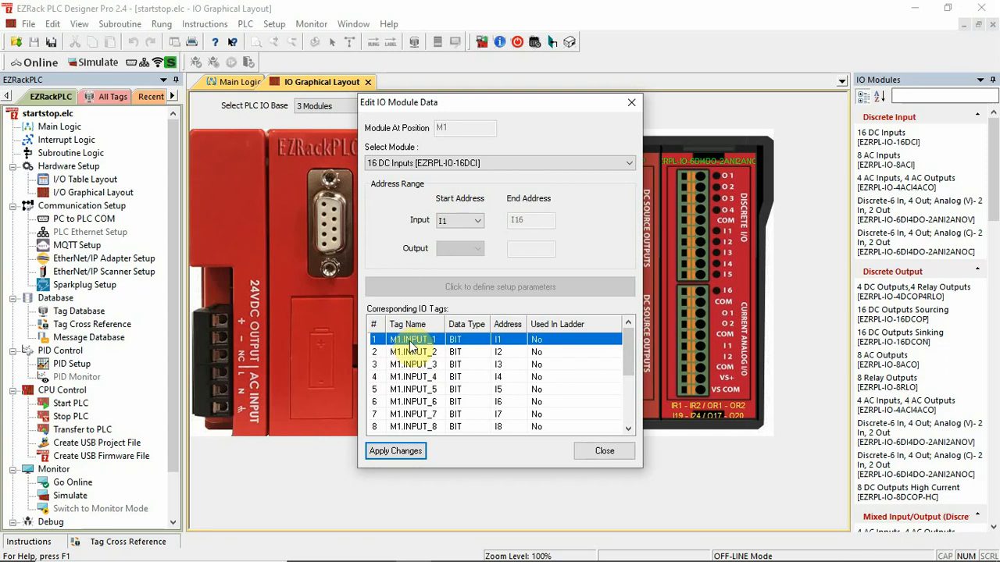
{"action": "double_click", "coordinate": [412, 339]}
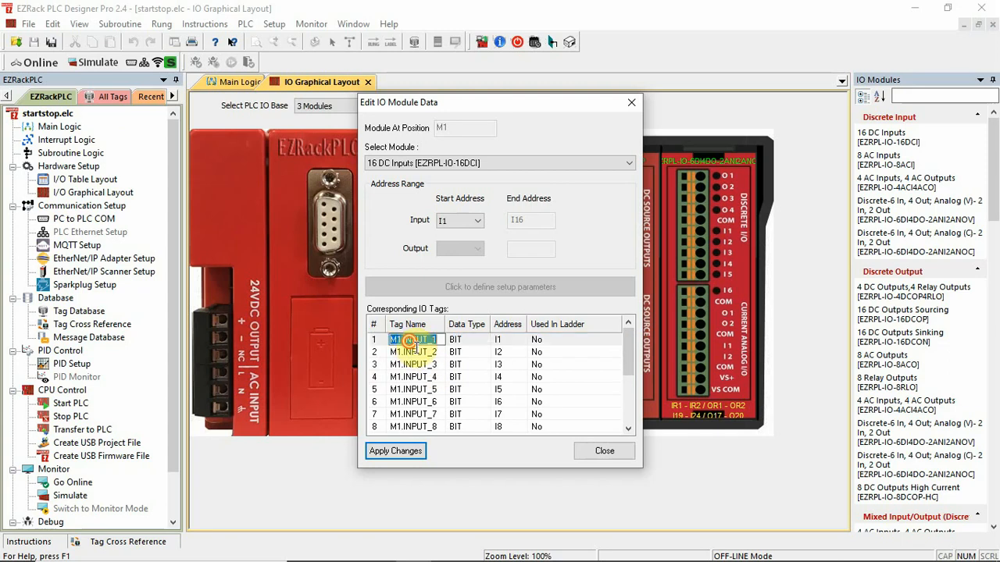
{"action": "double_click", "coordinate": [413, 340]}
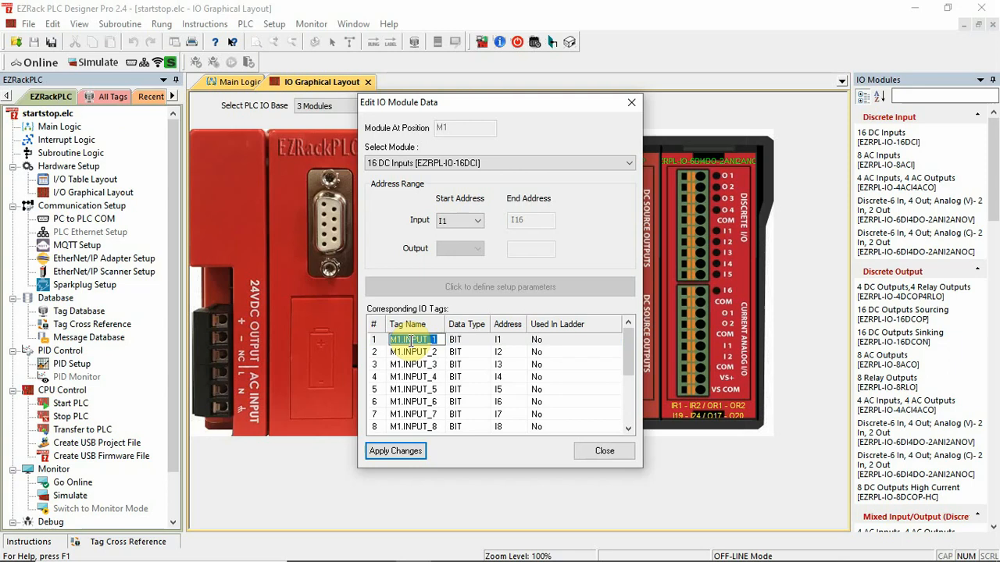
{"action": "type", "text": "M1"}
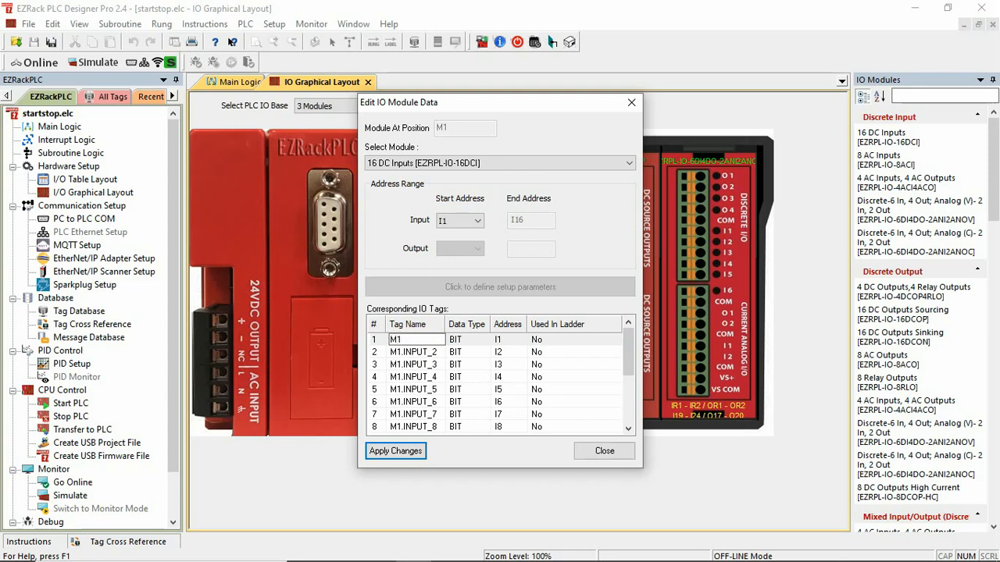
{"action": "type", "text": ".S"}
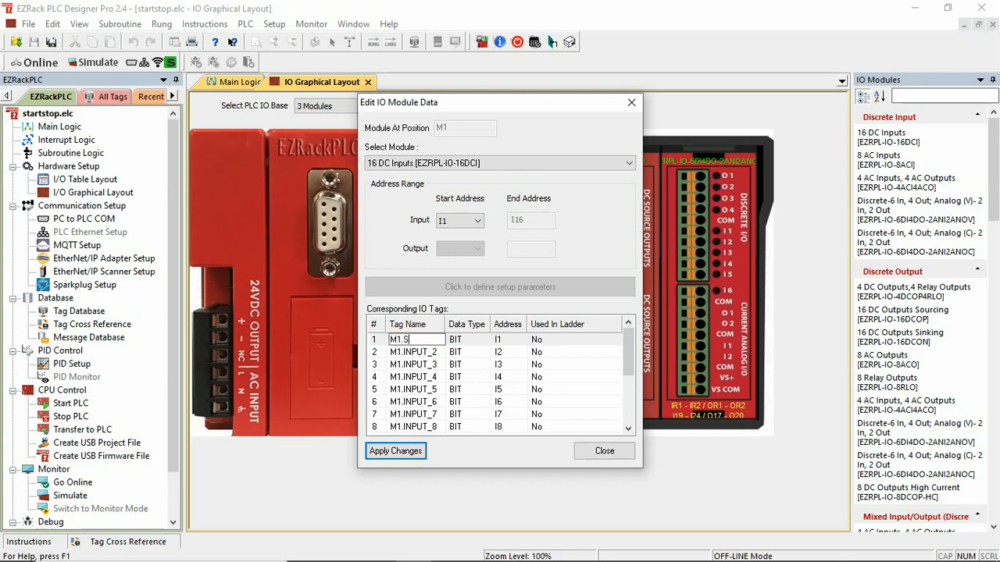
{"action": "type", "text": "TOPPB"}
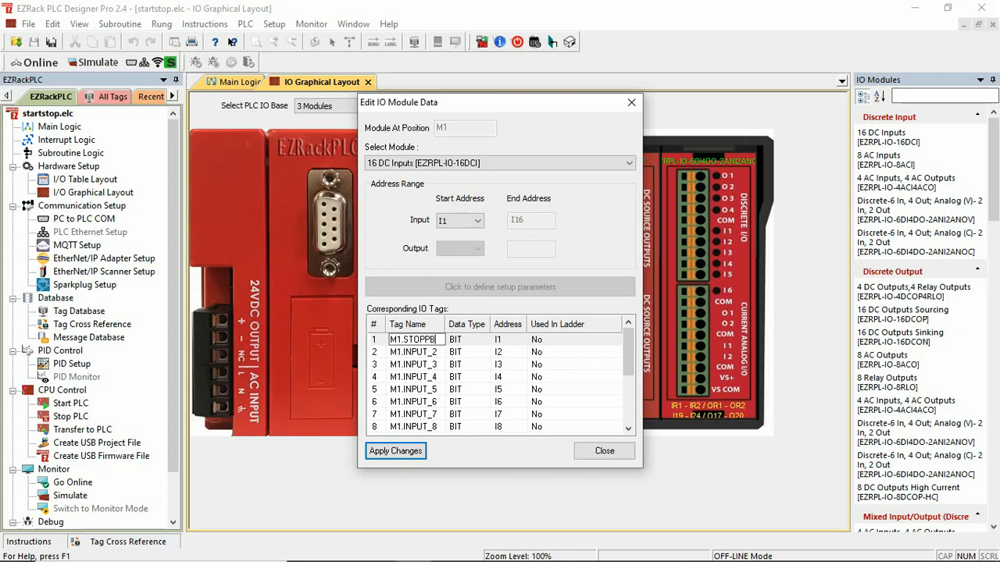
{"action": "left_click", "coordinate": [413, 339]}
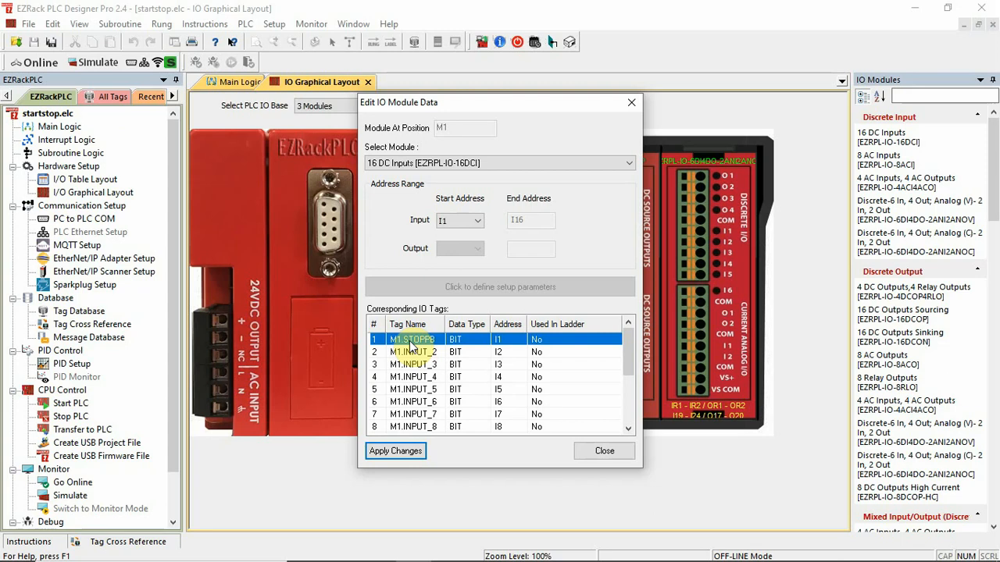
Rename the second M1 input tag to M1.STARTPB and close the module editor.
{"action": "double_click", "coordinate": [412, 351]}
{"action": "type", "text": "M1.STARTP"}
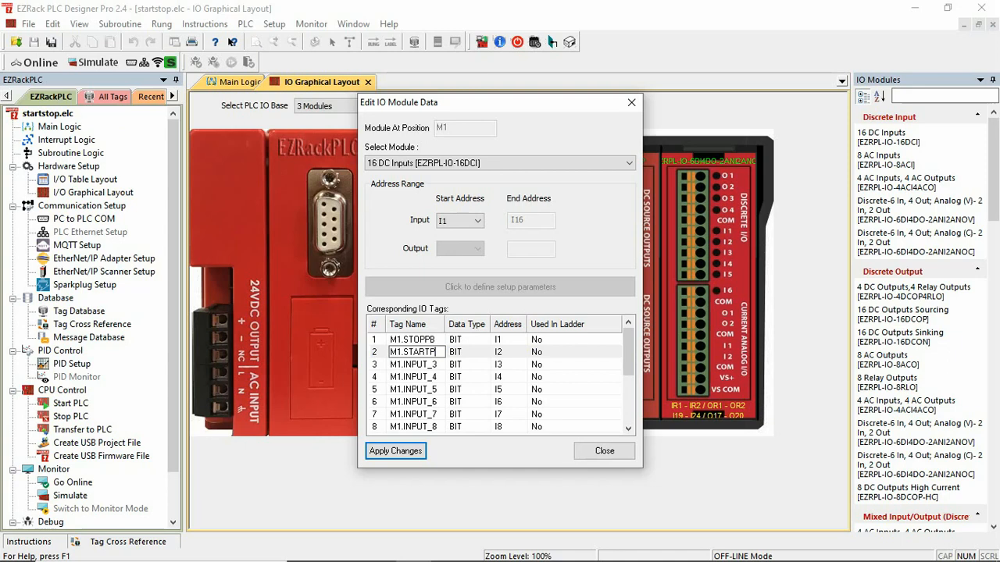
{"action": "left_click", "coordinate": [414, 351]}
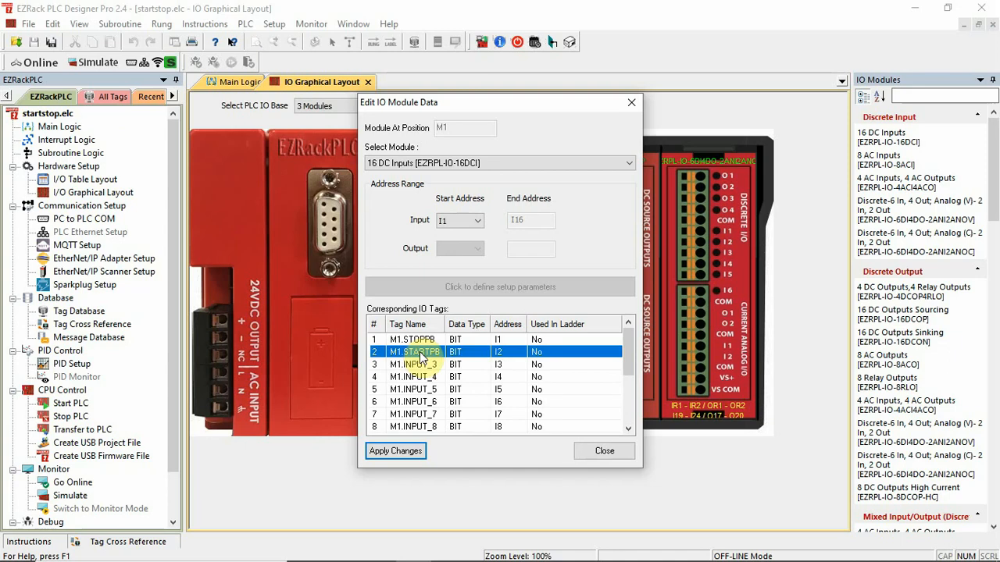
{"action": "left_click", "coordinate": [603, 450]}
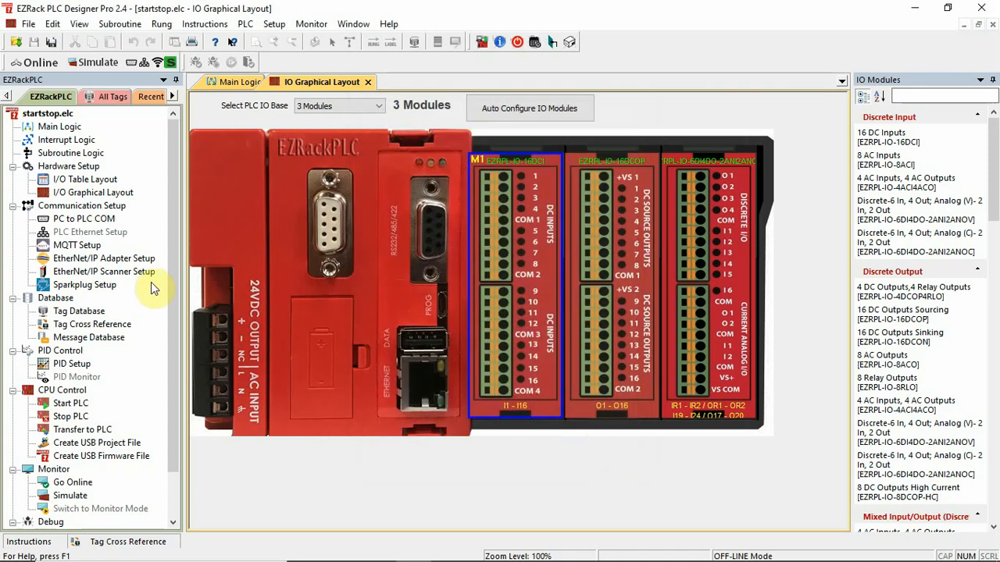
{"action": "mouse_move", "coordinate": [609, 231]}
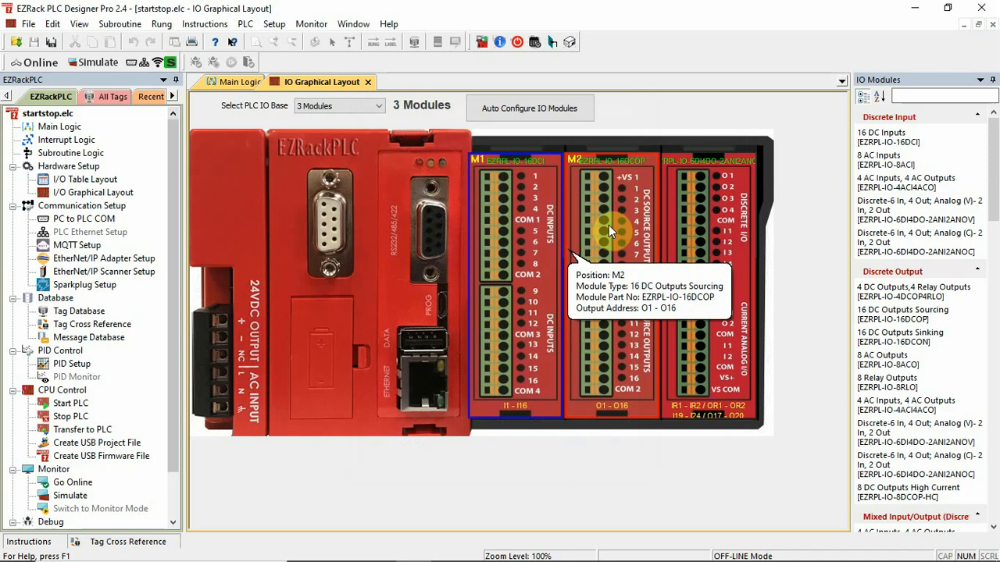
Rename module M2's first output tag to M2.RUN and apply the change.
{"action": "double_click", "coordinate": [609, 227]}
{"action": "type", "text": "M"}
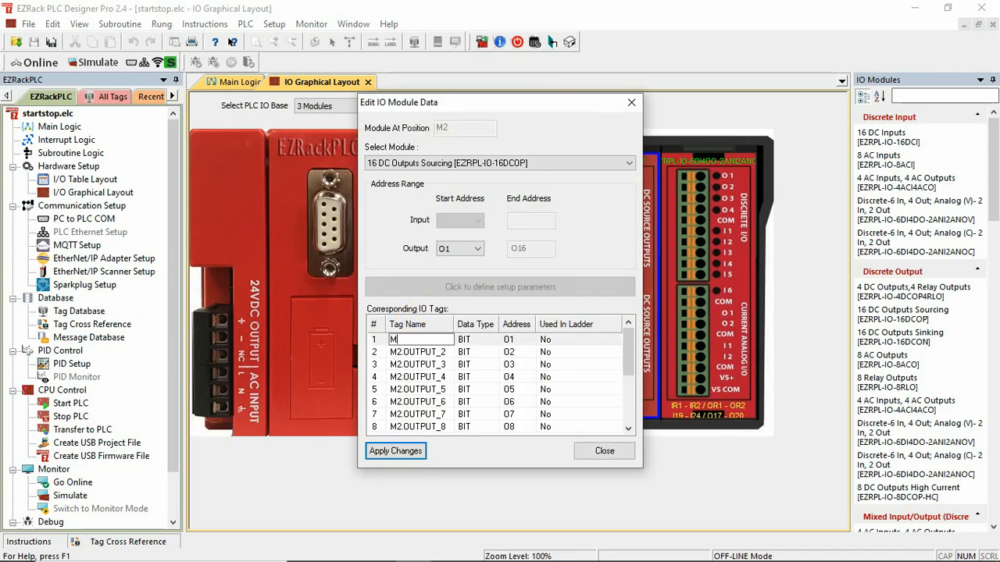
{"action": "type", "text": "2.RUN"}
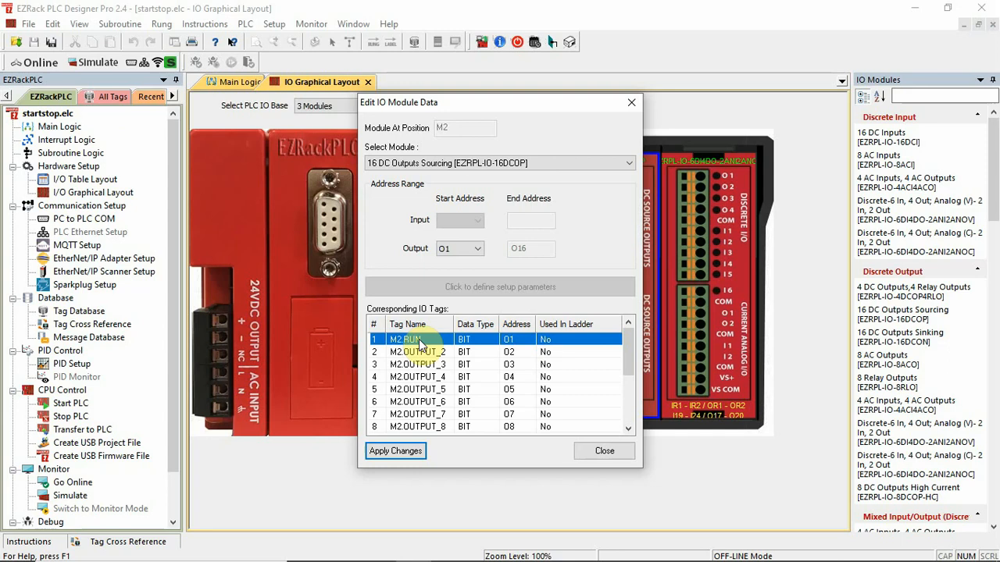
{"action": "left_click", "coordinate": [395, 450]}
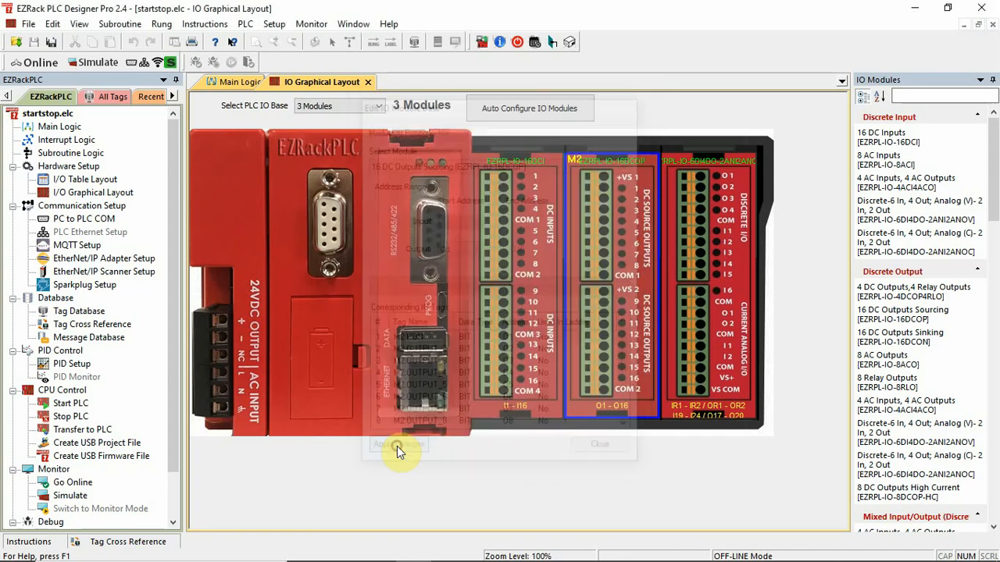
Reopen module M1 and re-enter M1.STOPPB for the first input tag.
{"action": "left_click", "coordinate": [398, 444]}
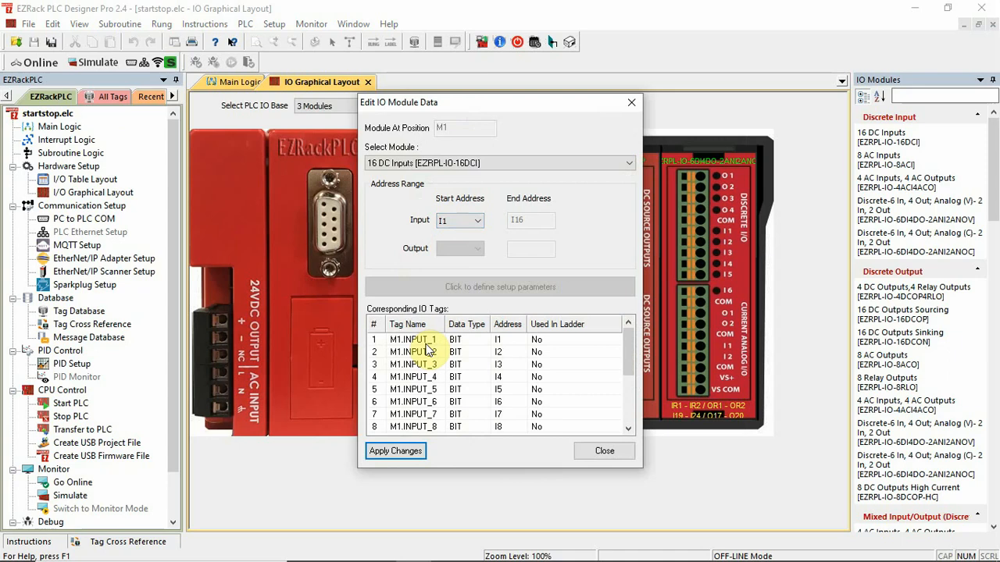
{"action": "double_click", "coordinate": [412, 339]}
{"action": "type", "text": "M1.STOPP"}
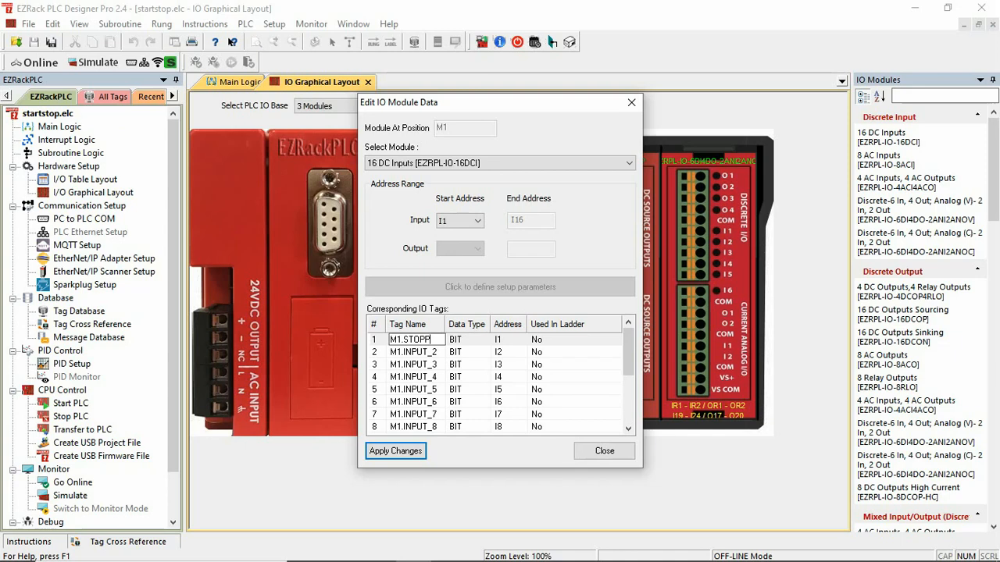
{"action": "left_click", "coordinate": [409, 339]}
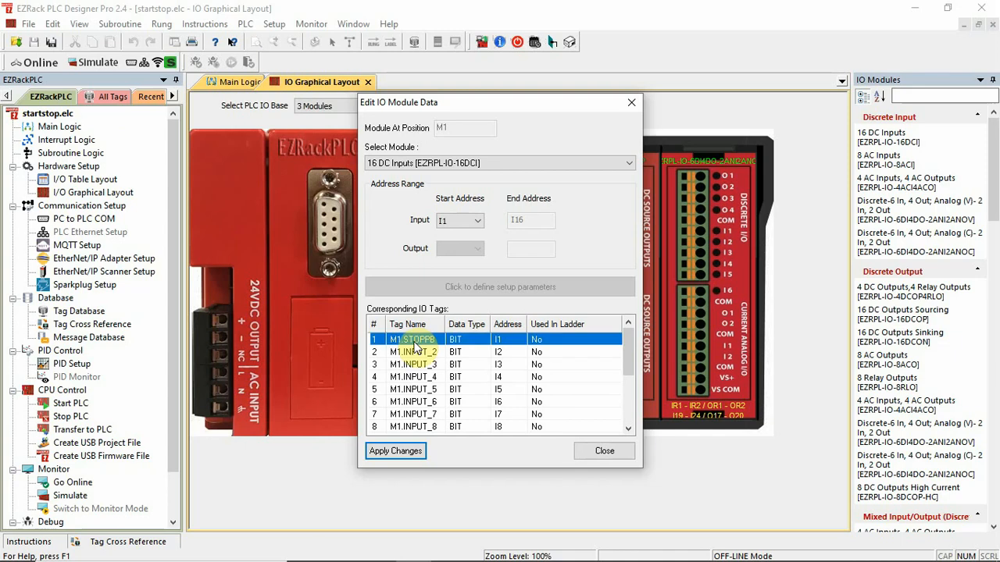
{"action": "left_click", "coordinate": [603, 450]}
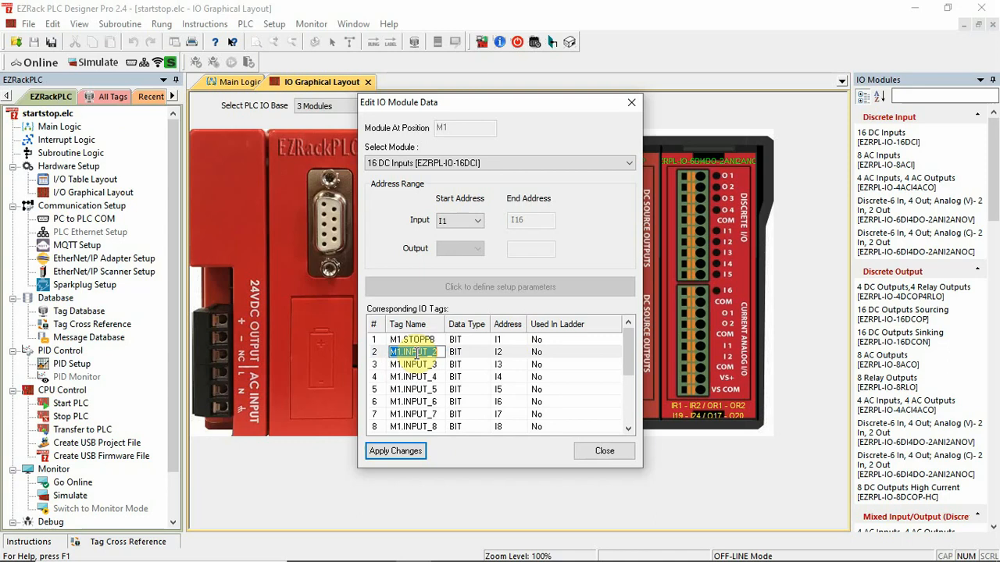
Enter M1.STARTPB for the second input tag and apply the changes.
{"action": "type", "text": "M1.STARTPB"}
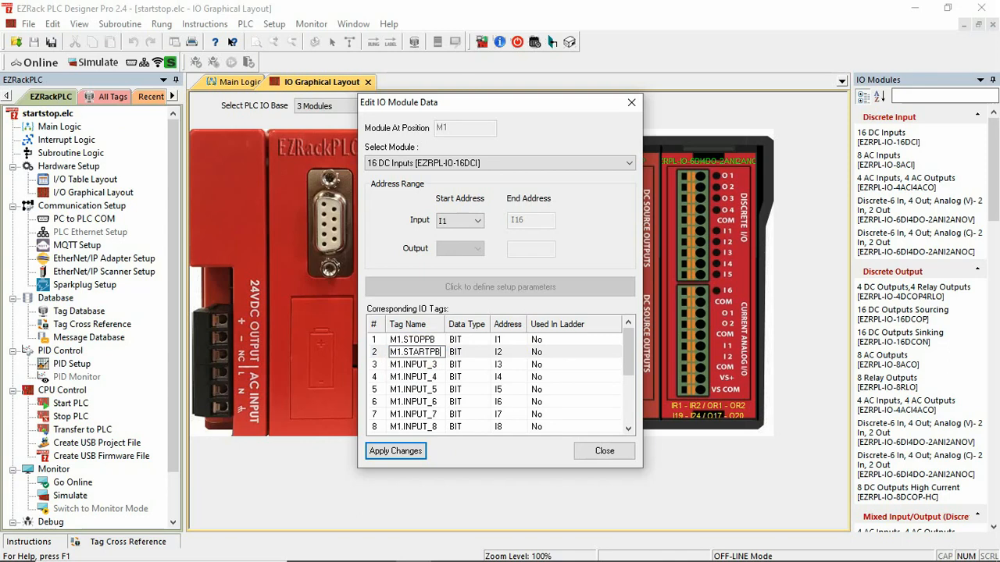
{"action": "left_click", "coordinate": [394, 450]}
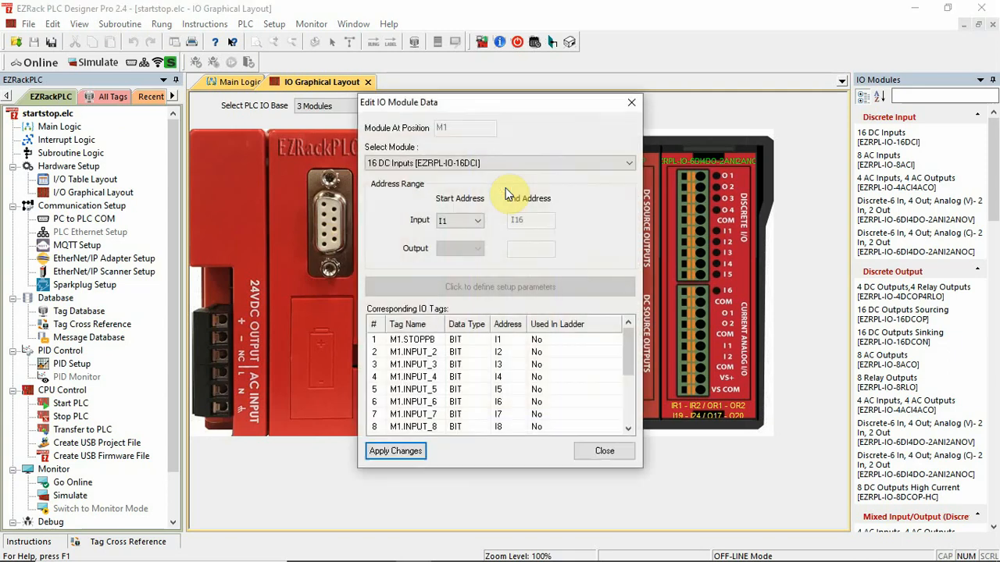
{"action": "double_click", "coordinate": [413, 351]}
{"action": "type", "text": "M1.STARTPB"}
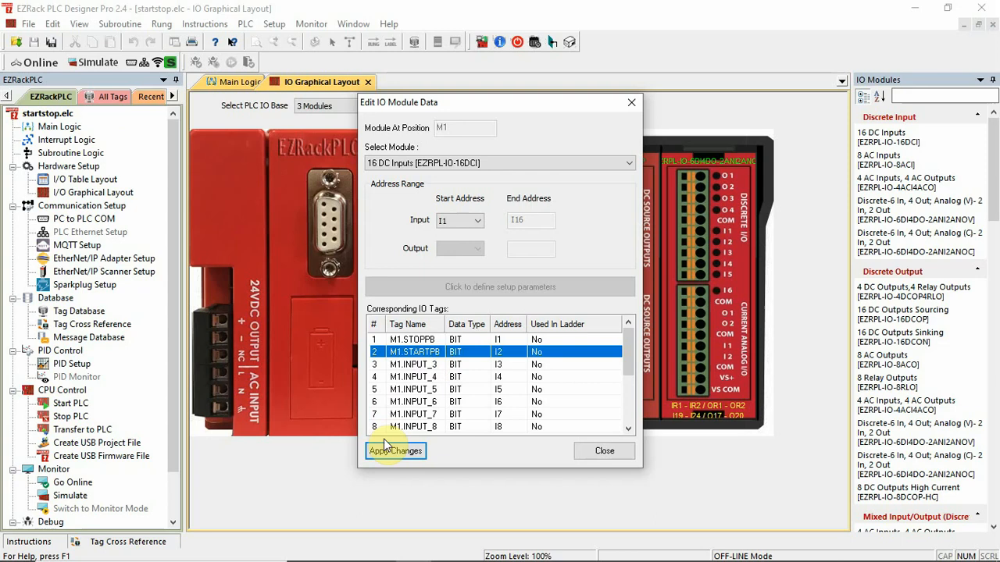
{"action": "left_click", "coordinate": [393, 450]}
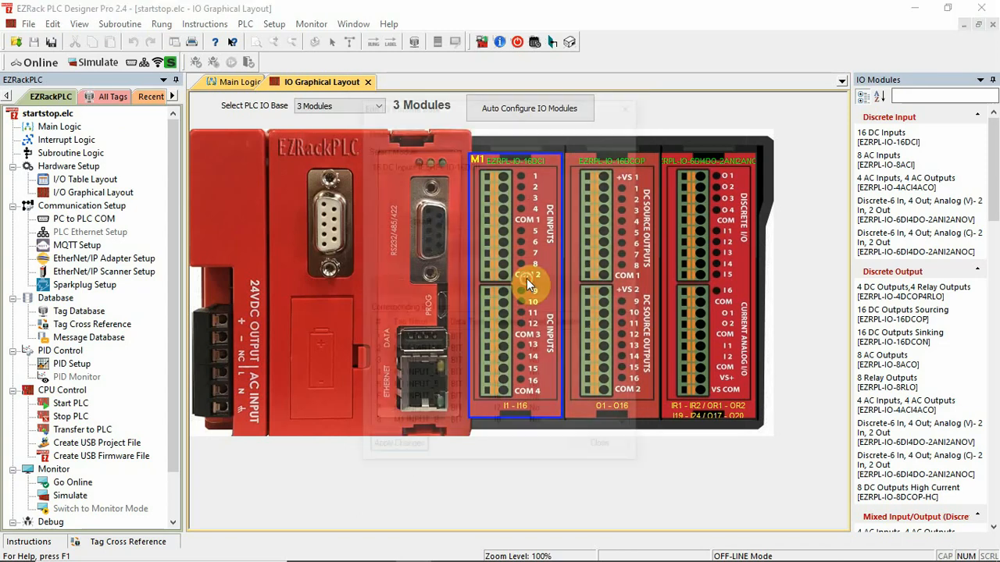
{"action": "double_click", "coordinate": [513, 284]}
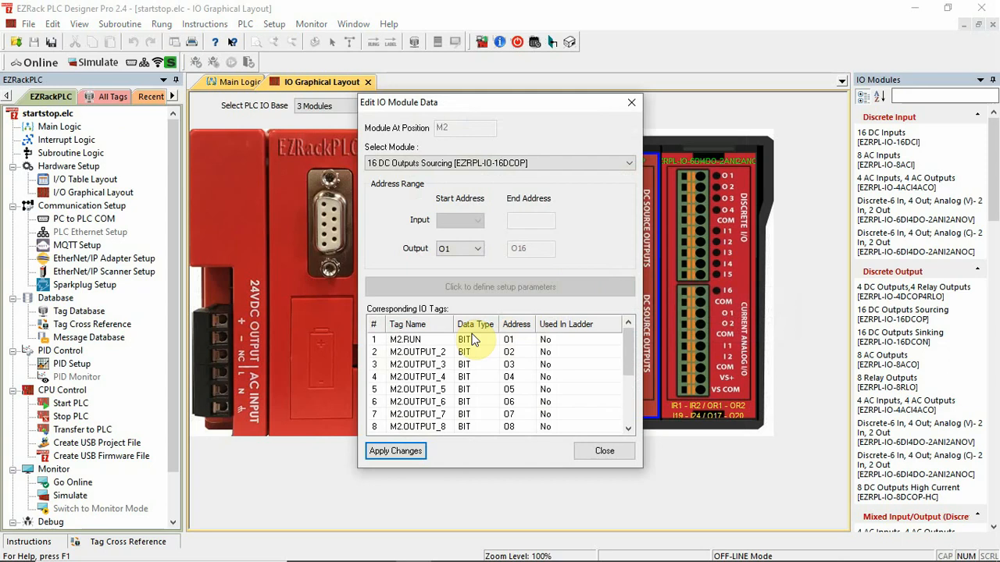
{"action": "left_click", "coordinate": [603, 450]}
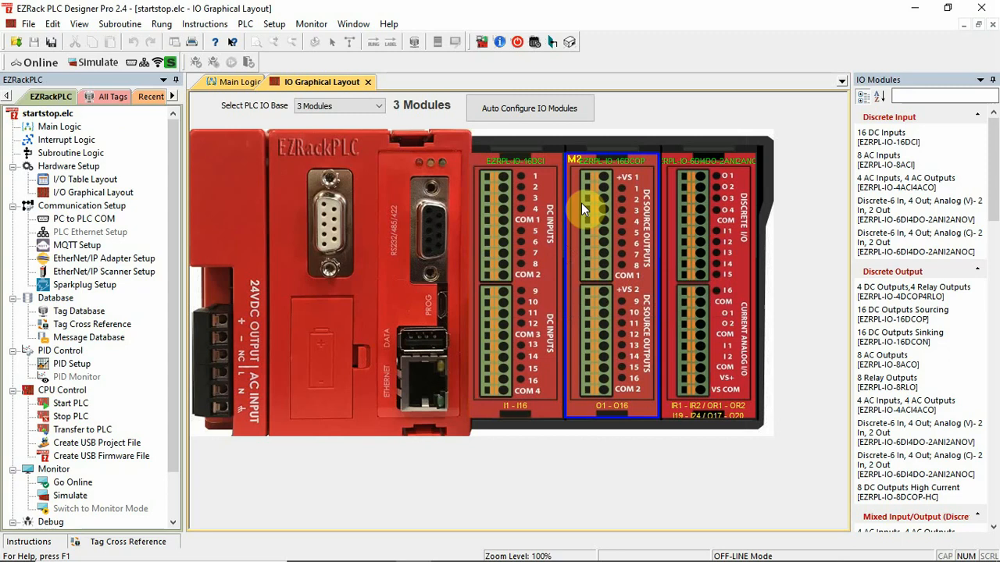
{"action": "mouse_move", "coordinate": [559, 206]}
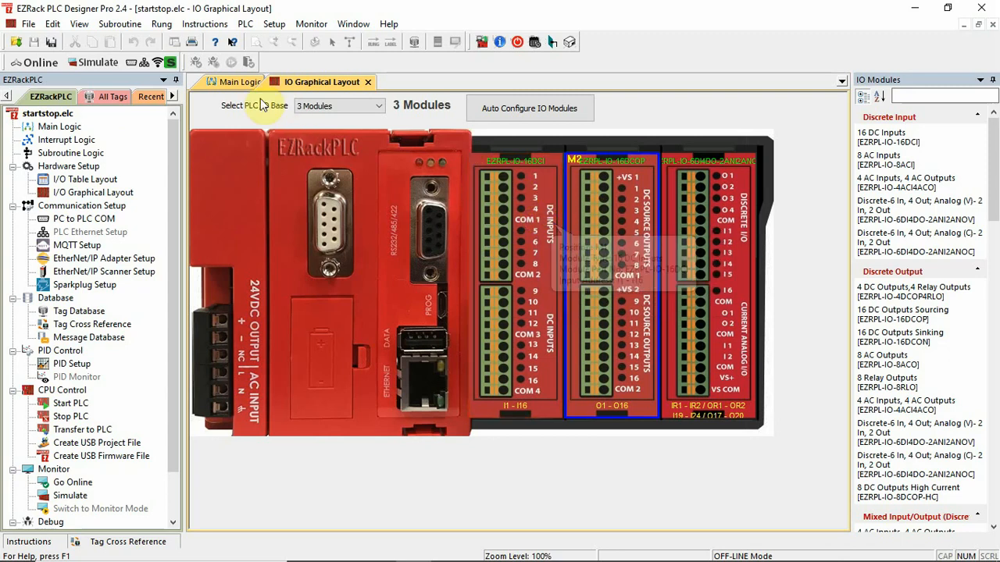
Tag the rung 1 normally open contact as M1.STOPPB in the Main Logic.
{"action": "left_click", "coordinate": [235, 81]}
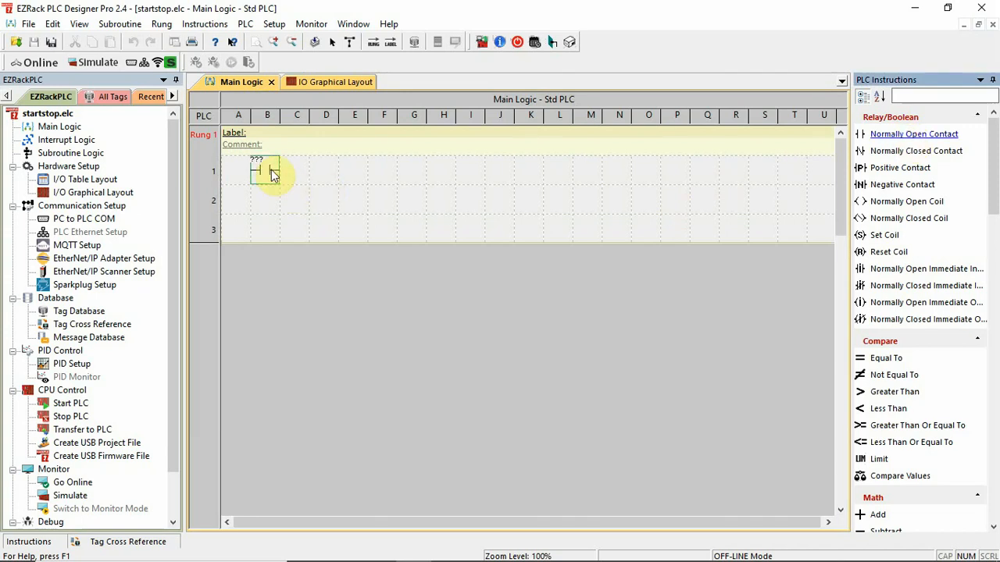
{"action": "double_click", "coordinate": [266, 170]}
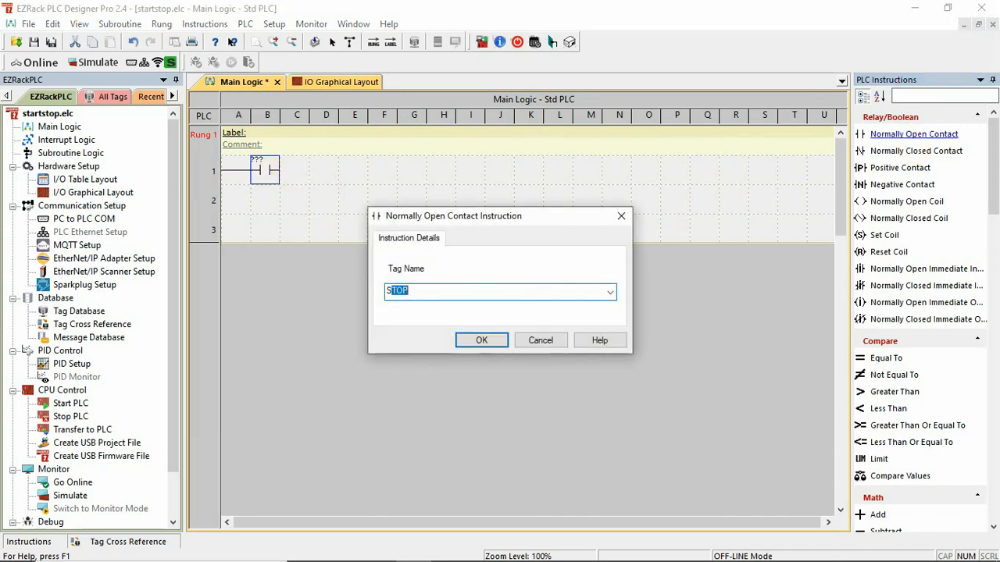
{"action": "left_click", "coordinate": [500, 290]}
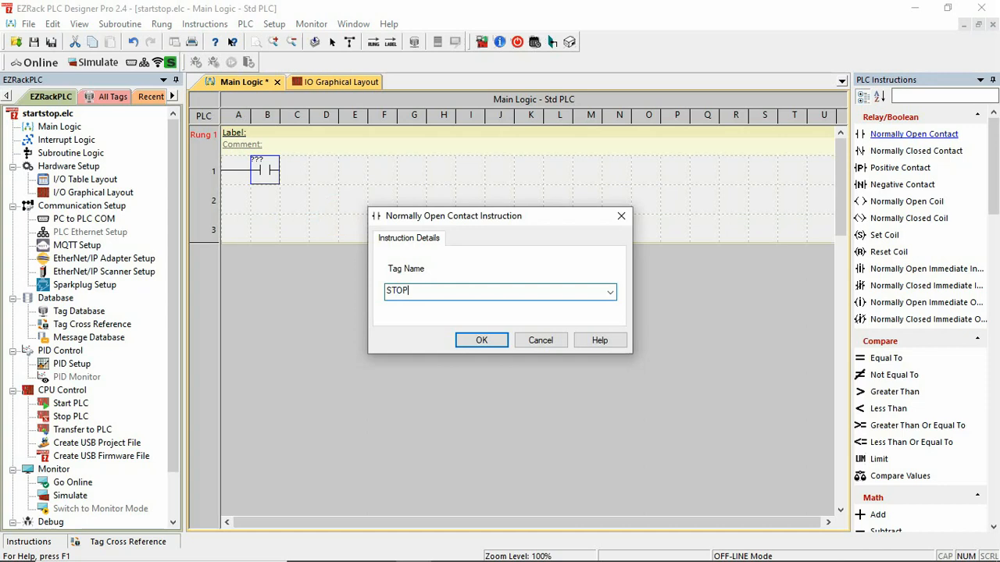
{"action": "type", "text": "pb"}
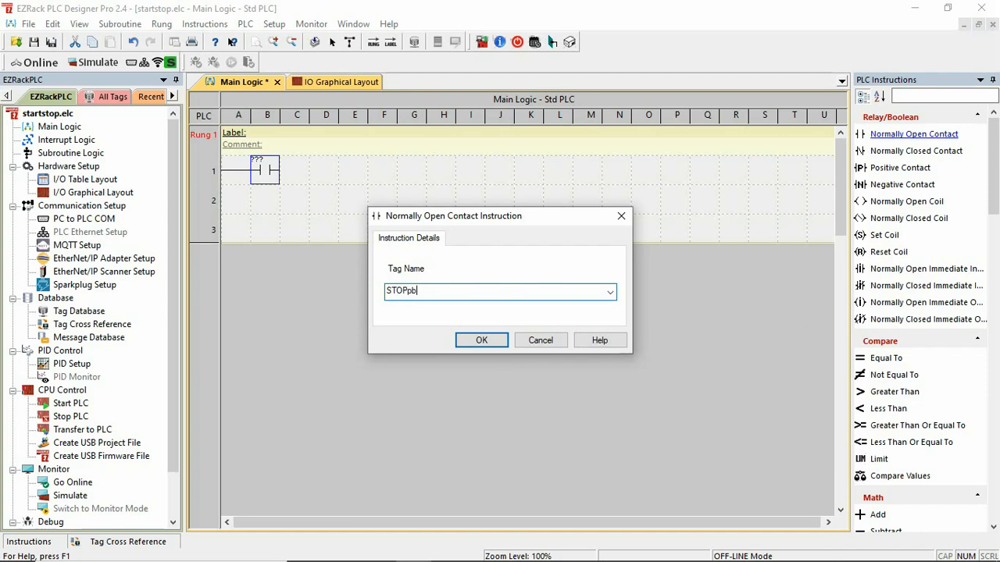
{"action": "key", "text": "backspace"}
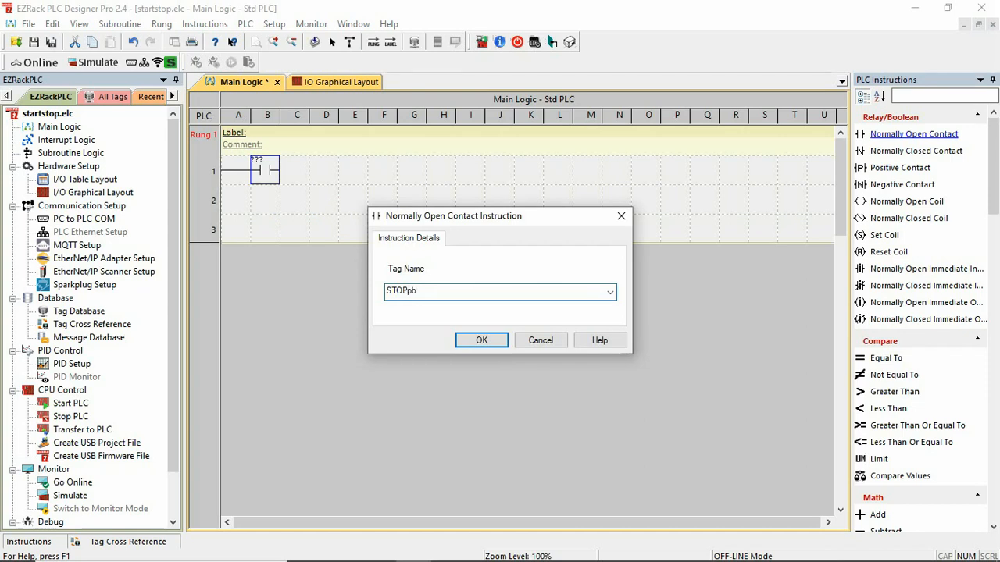
{"action": "type", "text": "M1INPUT_10"}
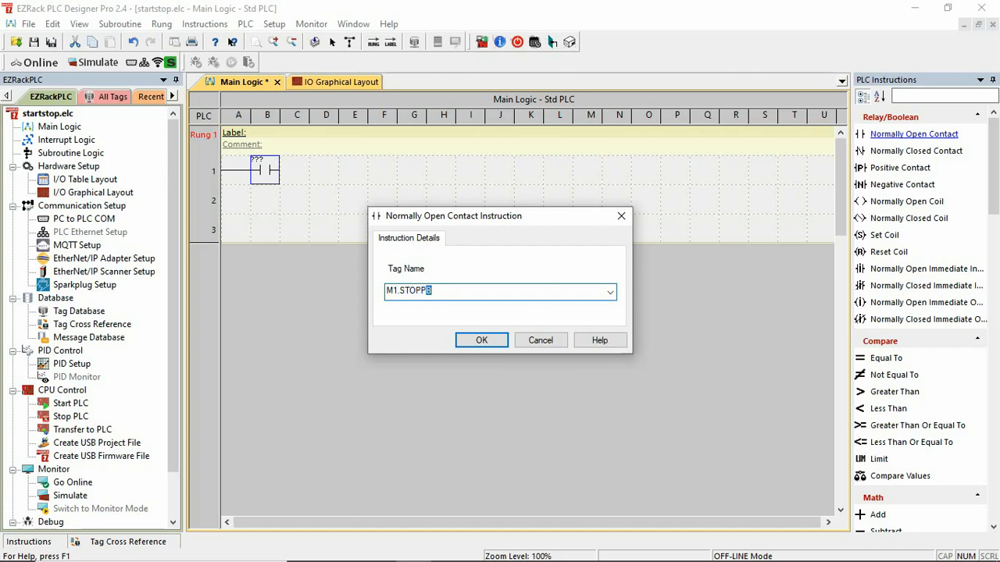
{"action": "left_click", "coordinate": [481, 340]}
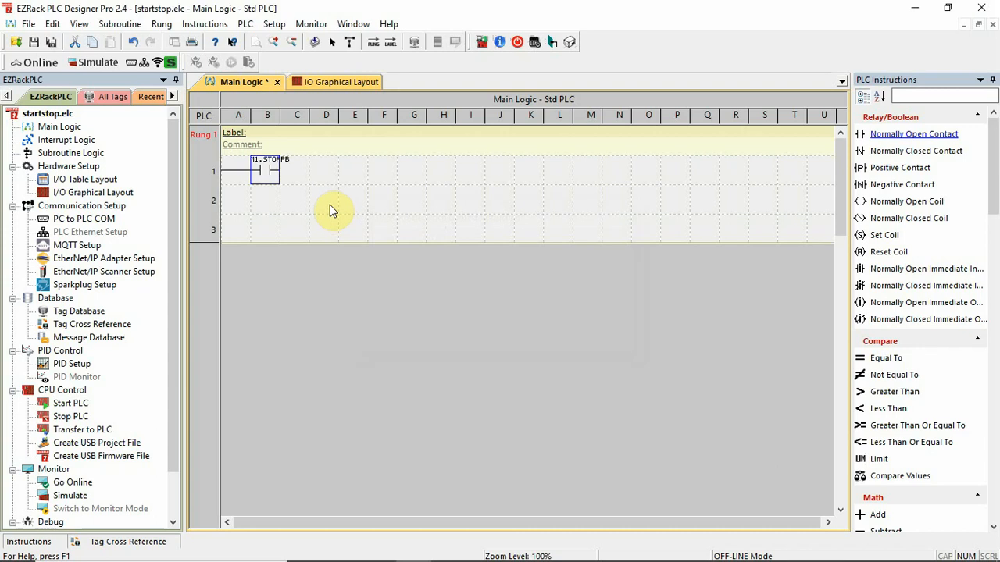
{"action": "left_click", "coordinate": [331, 81]}
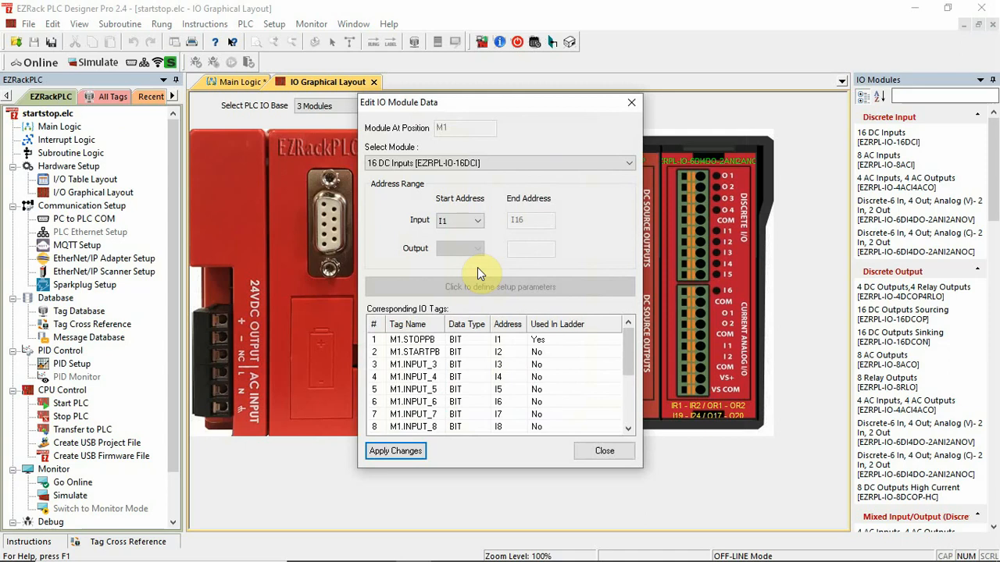
Try renaming M1 input 3 to LS1, dismiss the M1.XXX format error and apply, leaving it M1.INPUT_3.
{"action": "left_click", "coordinate": [414, 364]}
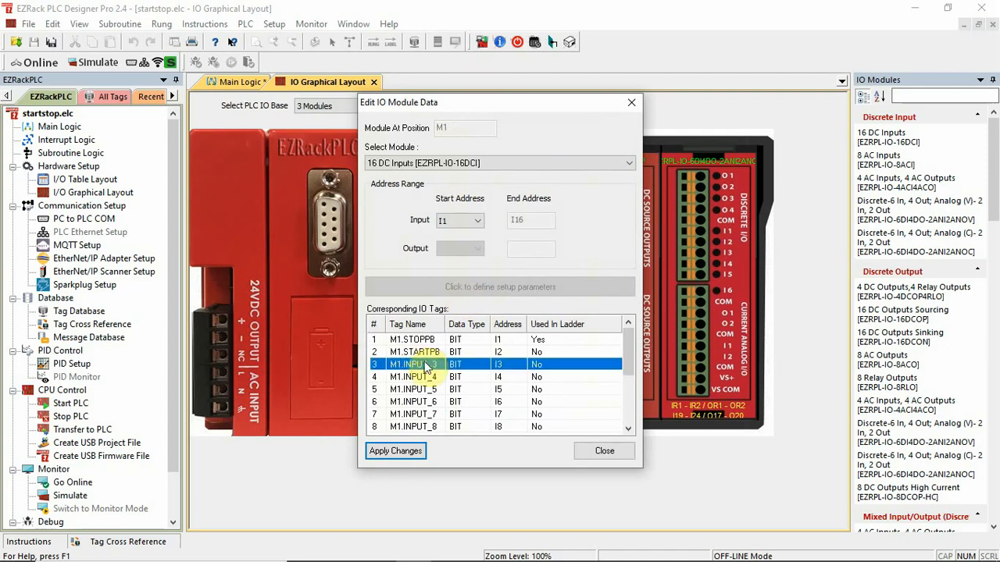
{"action": "double_click", "coordinate": [413, 364]}
{"action": "type", "text": "L"}
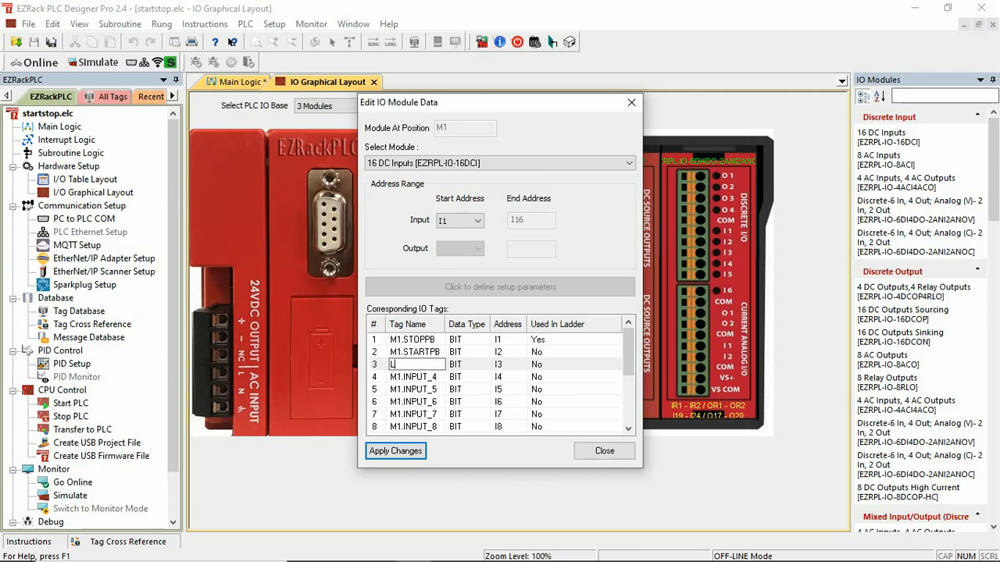
{"action": "type", "text": "S1"}
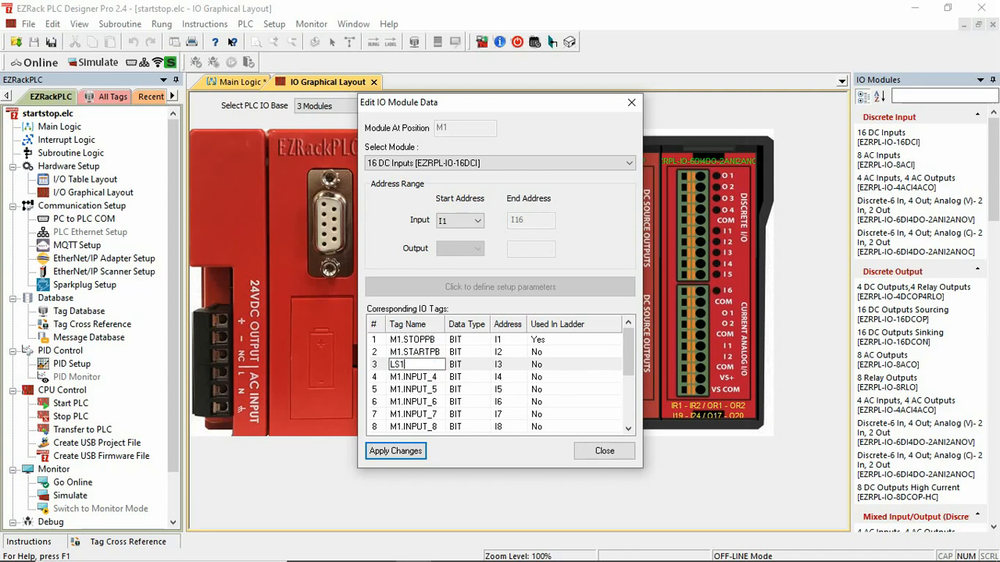
{"action": "left_click", "coordinate": [395, 450]}
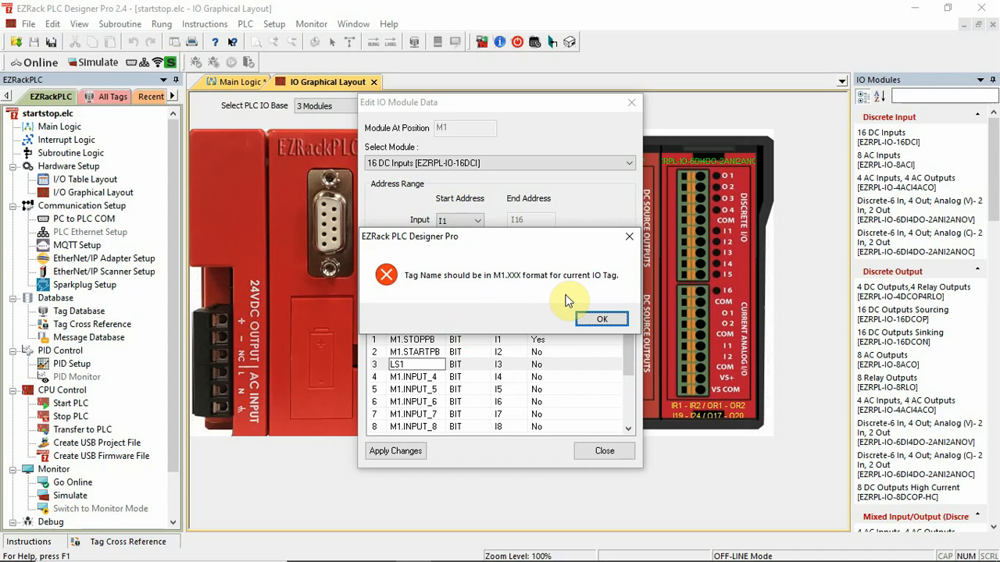
{"action": "left_click", "coordinate": [601, 319]}
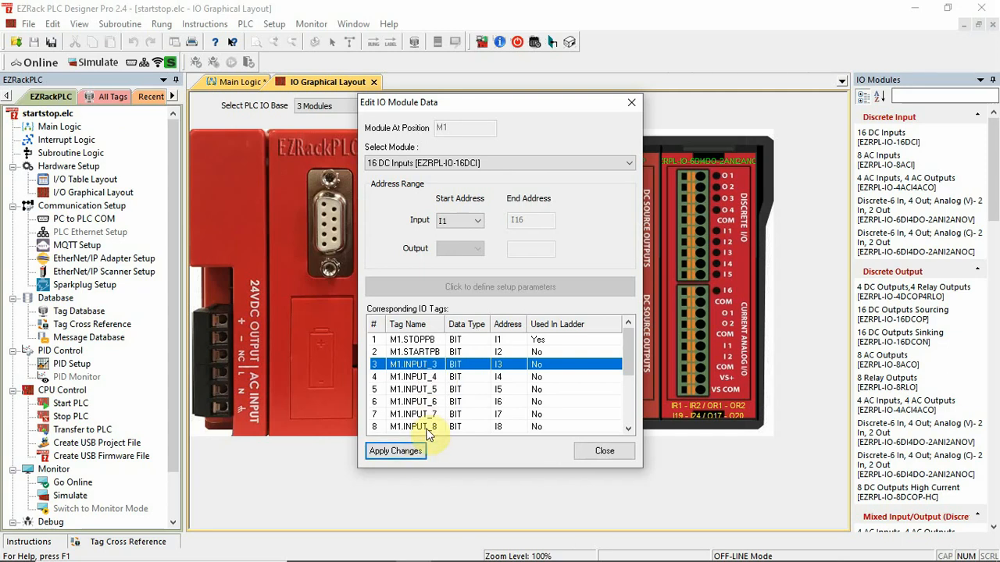
{"action": "left_click", "coordinate": [603, 450]}
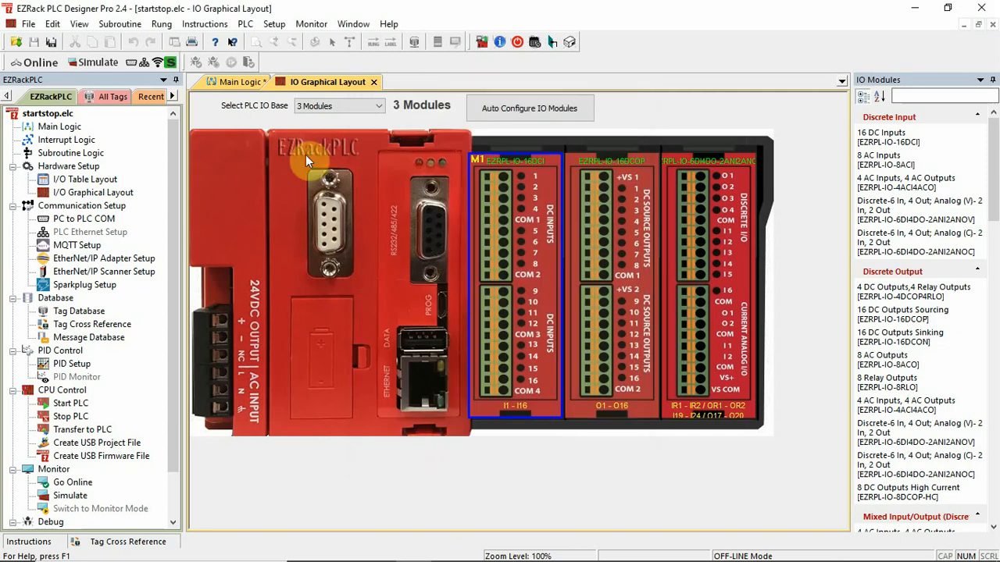
Re-add the M1.STOPPB contact on rung 1 and tag the end coil STOP_PB.
{"action": "left_click", "coordinate": [240, 82]}
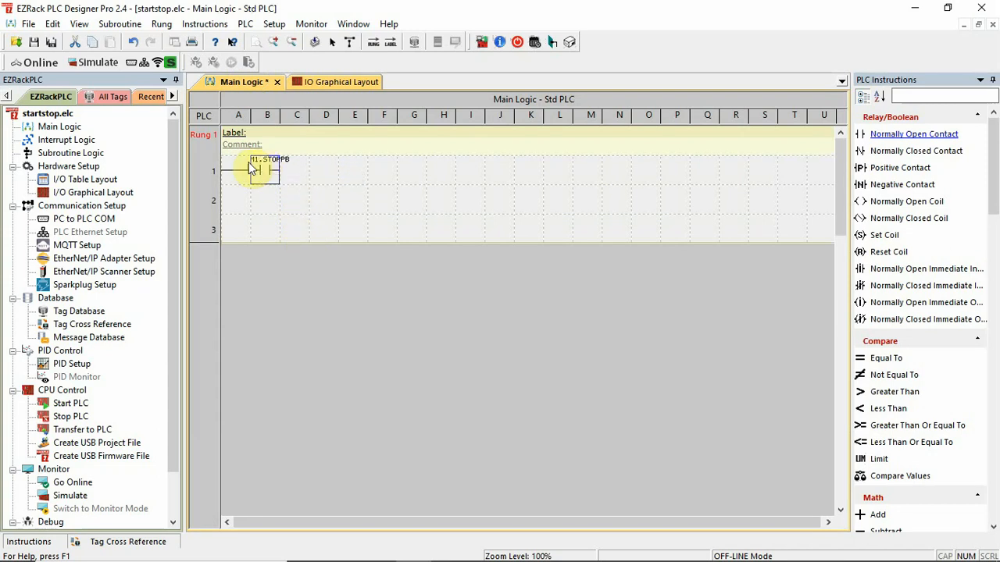
{"action": "left_click", "coordinate": [267, 172]}
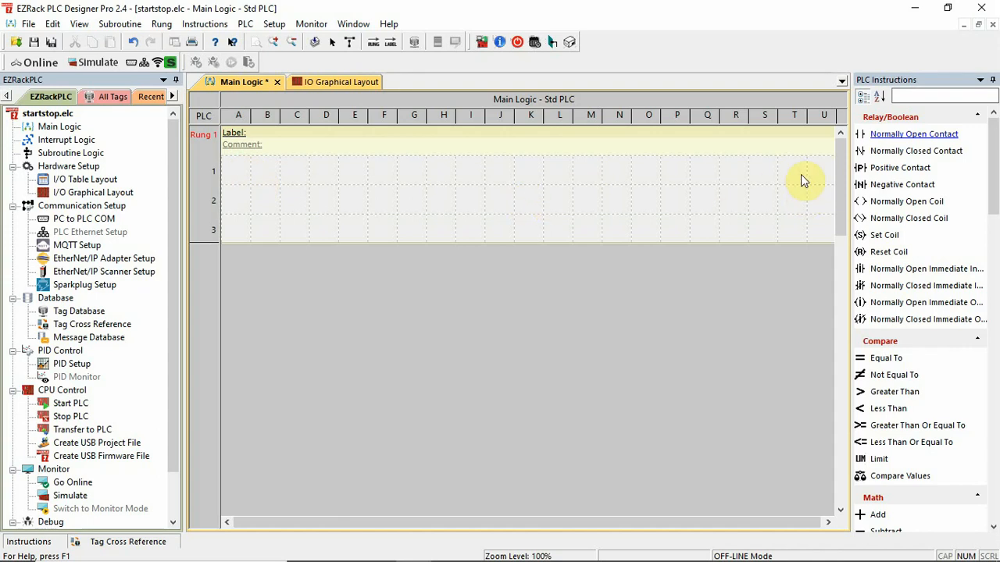
{"action": "mouse_move", "coordinate": [576, 295]}
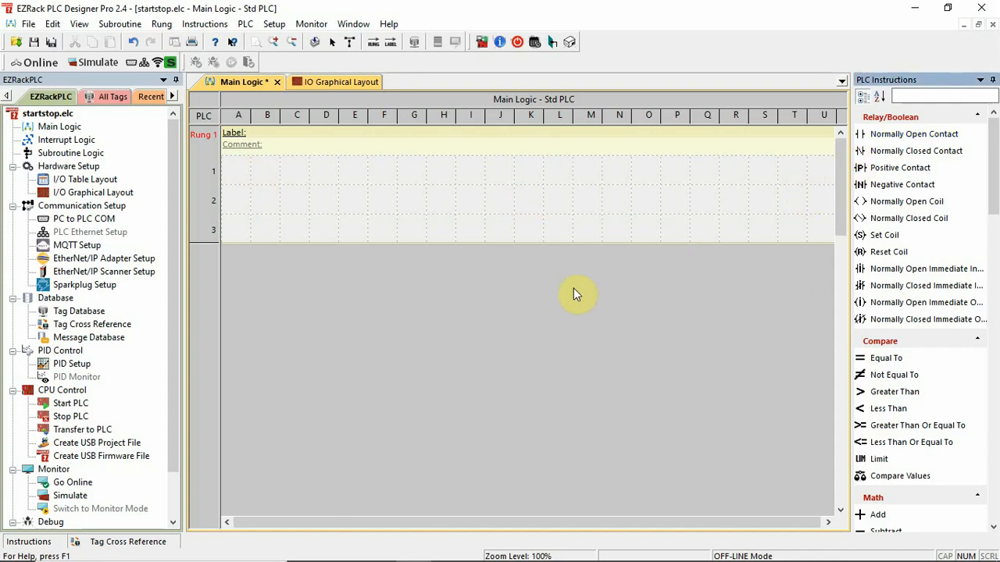
{"action": "mouse_move", "coordinate": [569, 237]}
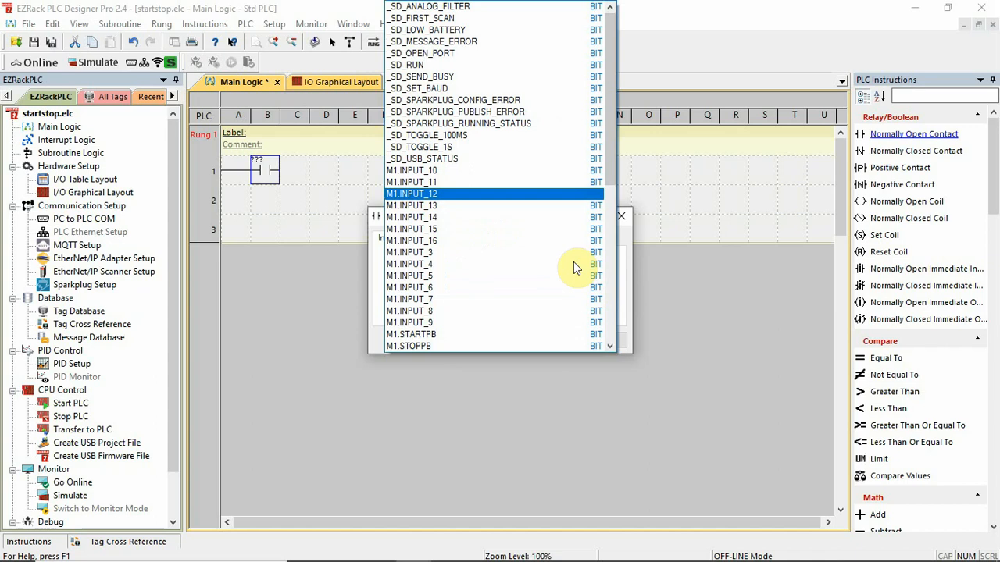
{"action": "mouse_move", "coordinate": [555, 309]}
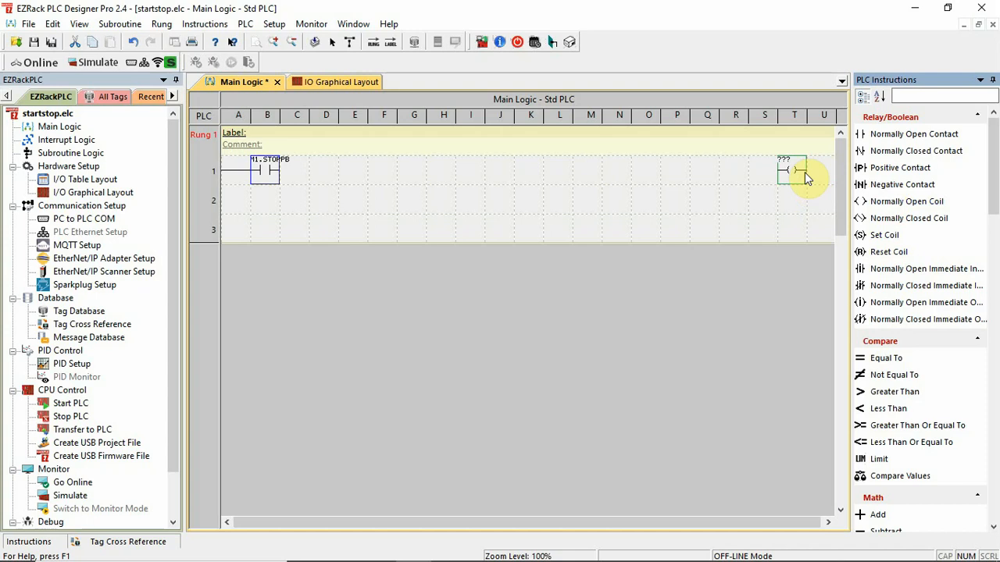
{"action": "left_click", "coordinate": [789, 170]}
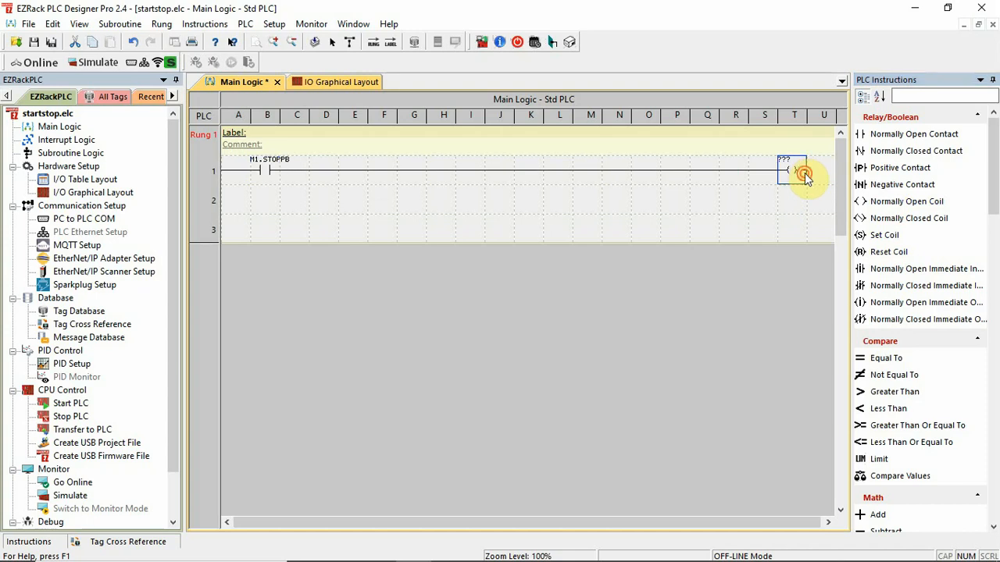
{"action": "double_click", "coordinate": [791, 170]}
{"action": "type", "text": "STOP_PB"}
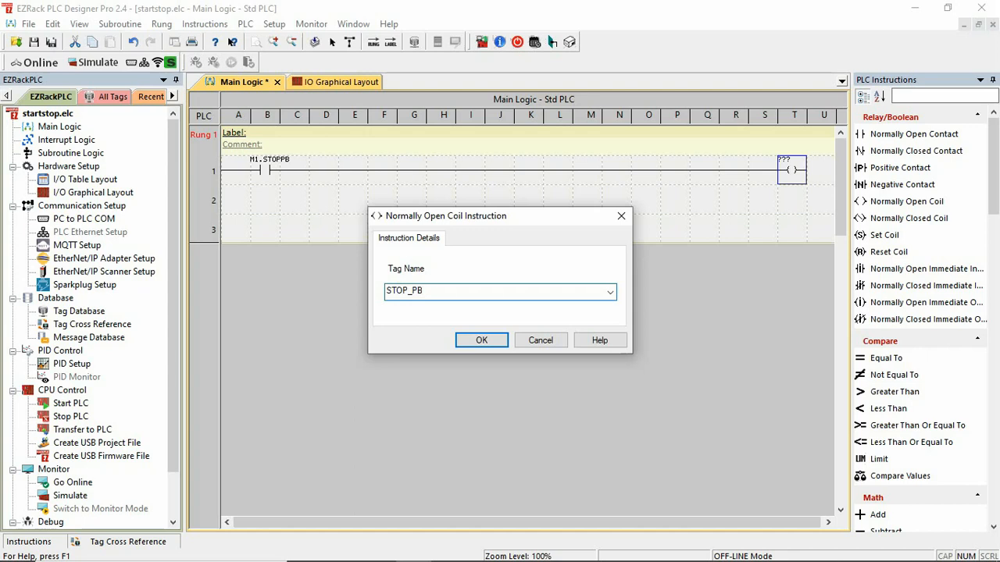
{"action": "left_click", "coordinate": [481, 341]}
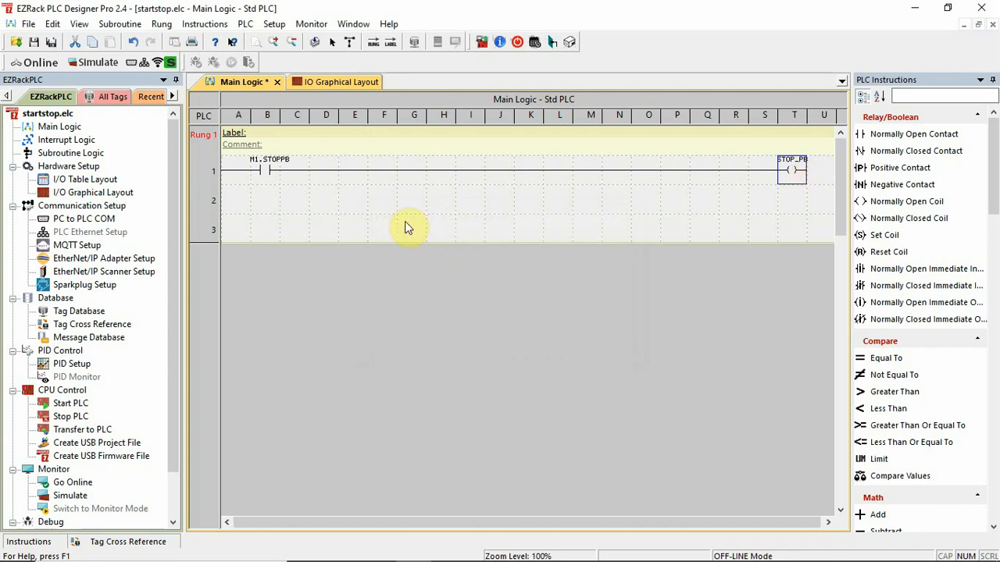
{"action": "mouse_move", "coordinate": [262, 169]}
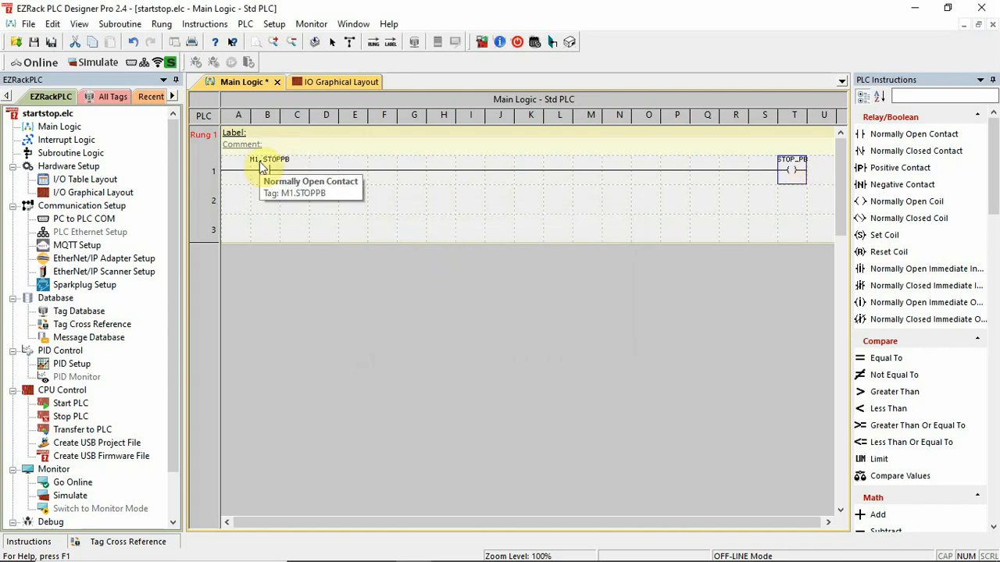
{"action": "mouse_move", "coordinate": [796, 169]}
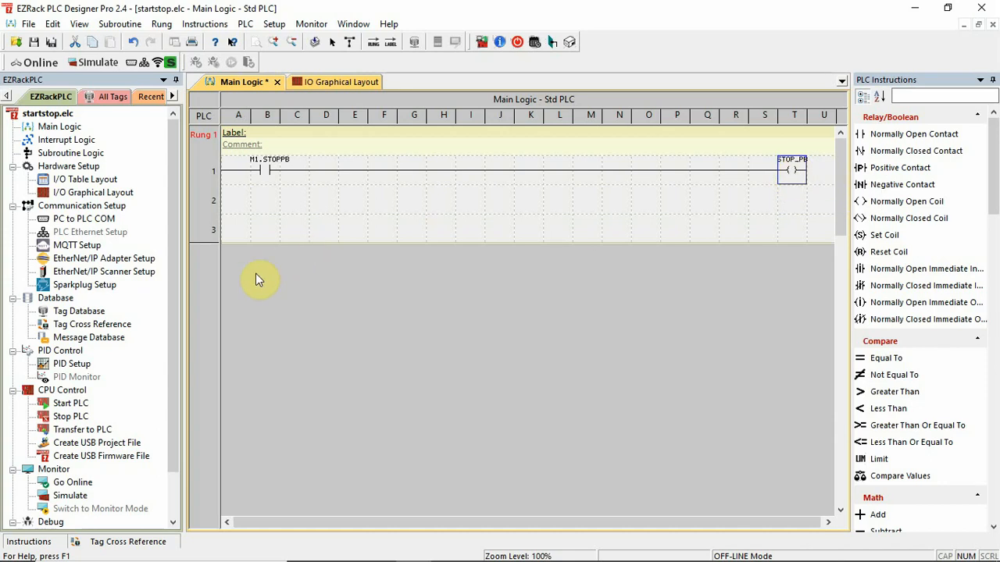
{"action": "mouse_move", "coordinate": [250, 289]}
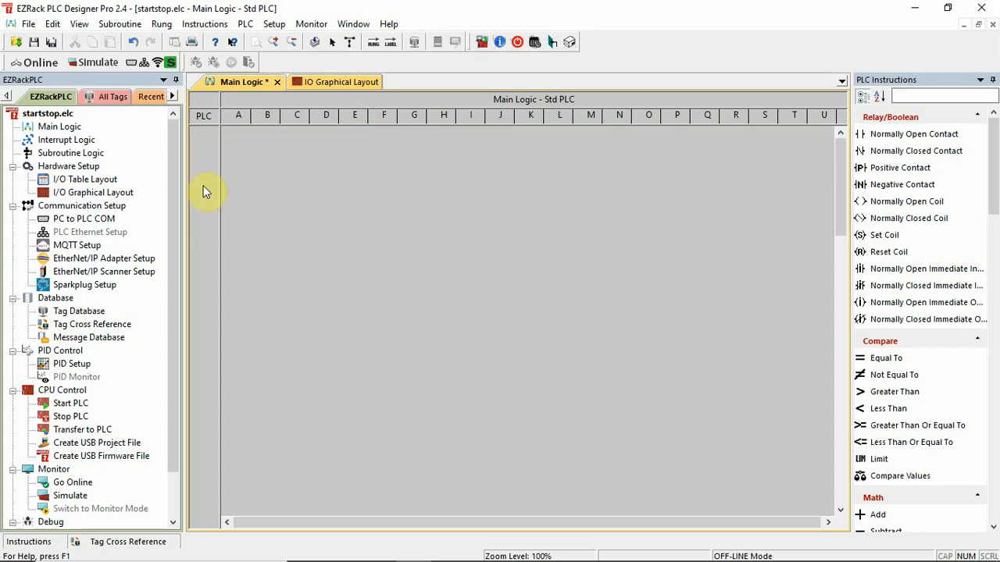
Insert a new rung and tag its first contact M1.STOPPB.
{"action": "right_click", "coordinate": [205, 173]}
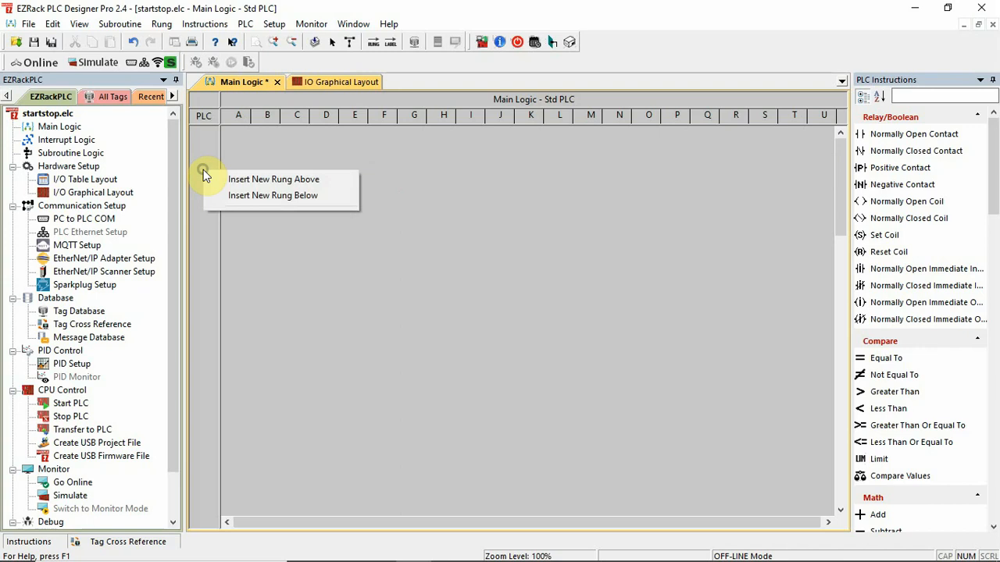
{"action": "left_click", "coordinate": [273, 178]}
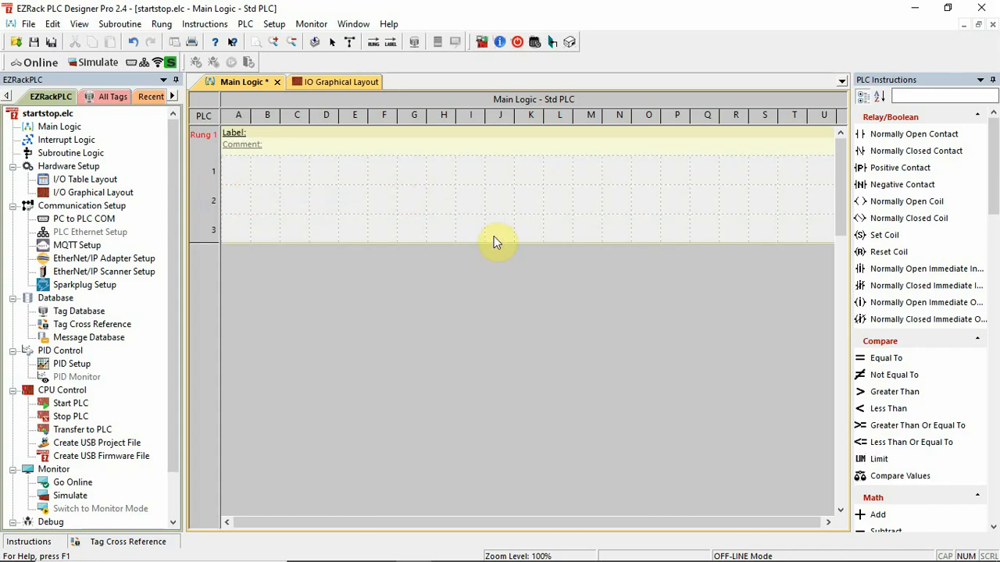
{"action": "mouse_move", "coordinate": [539, 237]}
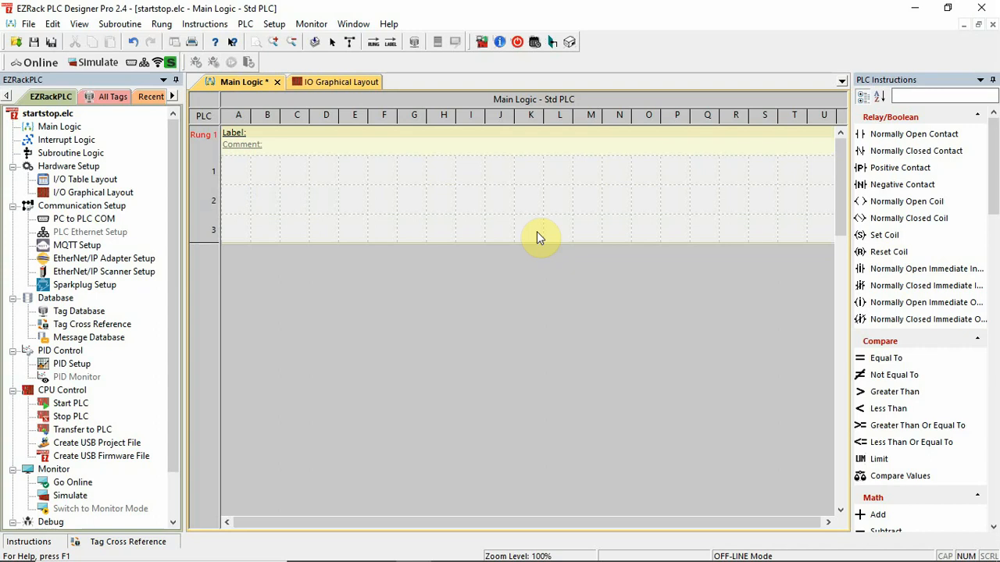
{"action": "mouse_move", "coordinate": [540, 240]}
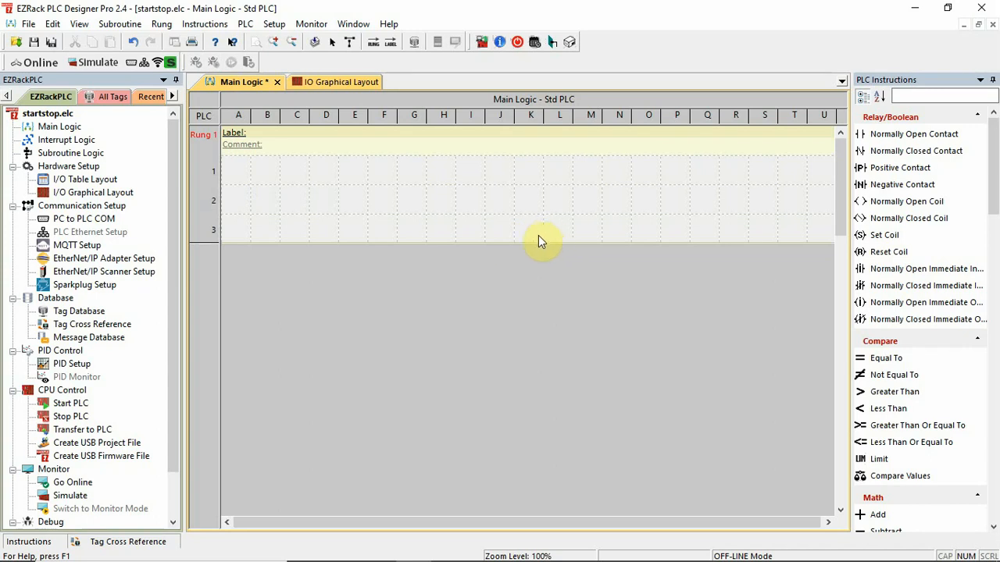
{"action": "mouse_move", "coordinate": [811, 191]}
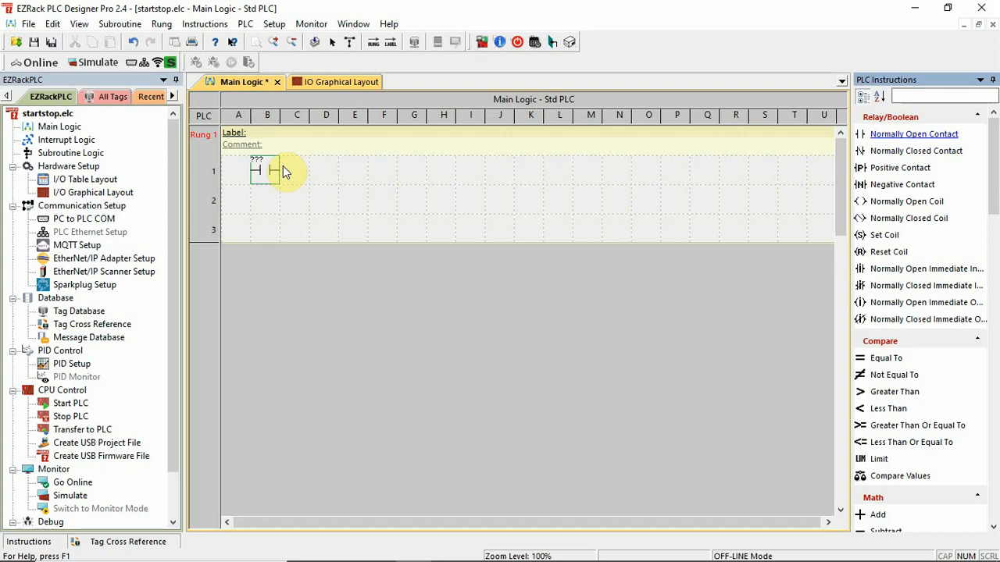
{"action": "double_click", "coordinate": [266, 170]}
{"action": "type", "text": "M1.STOP"}
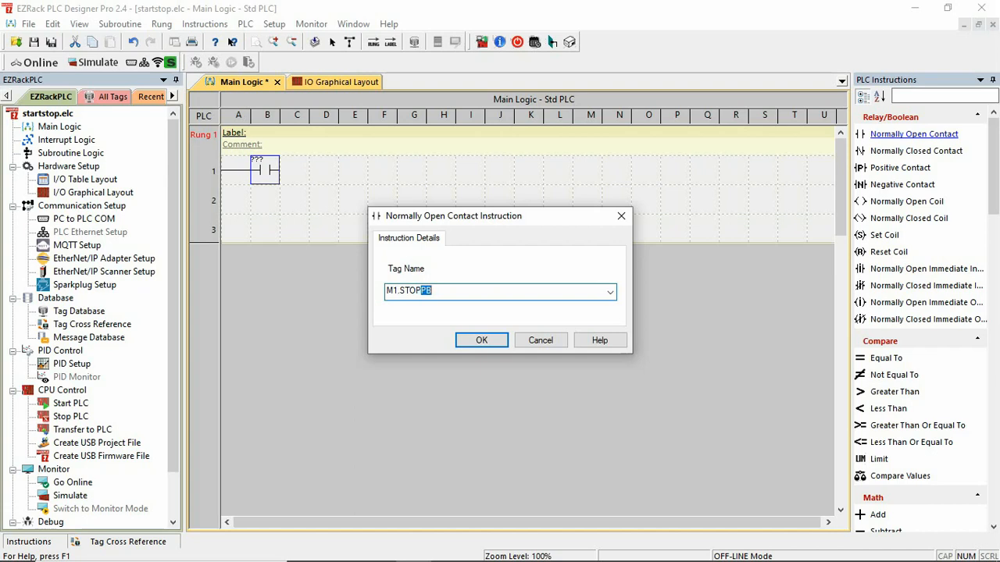
{"action": "left_click", "coordinate": [481, 340]}
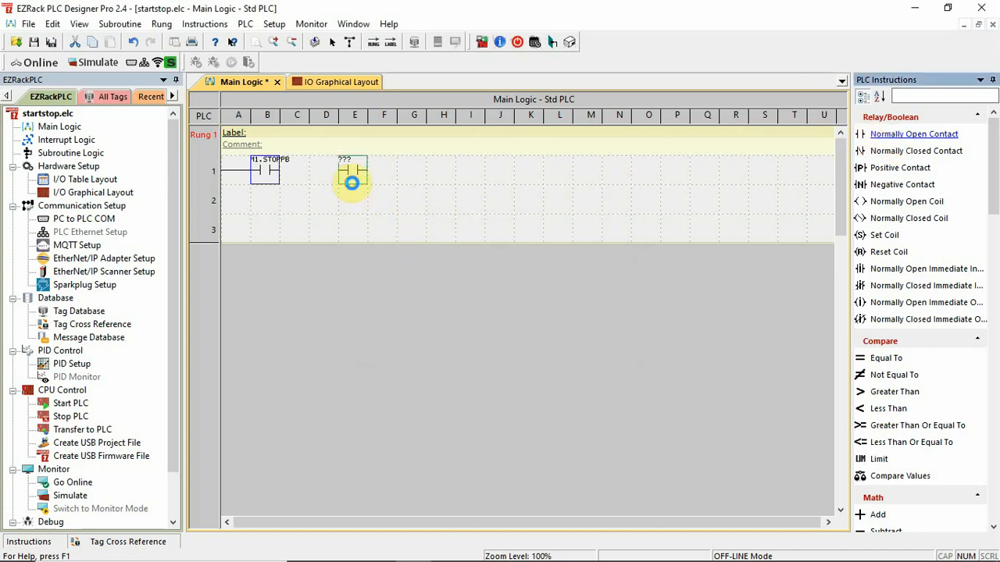
Tag the second contact M1.START_PB and the rung's output coil RUN.
{"action": "double_click", "coordinate": [350, 171]}
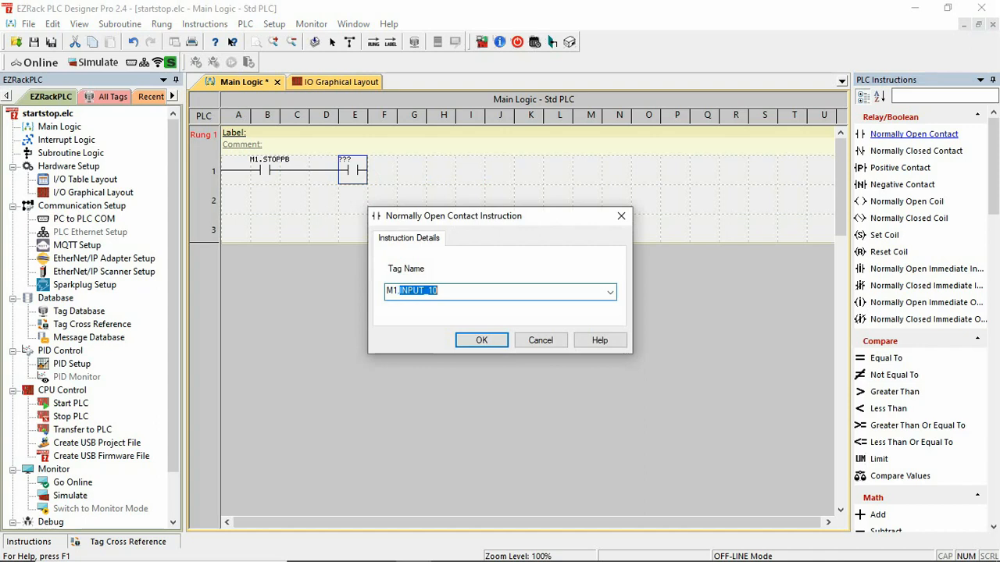
{"action": "type", "text": "M1.START_PB"}
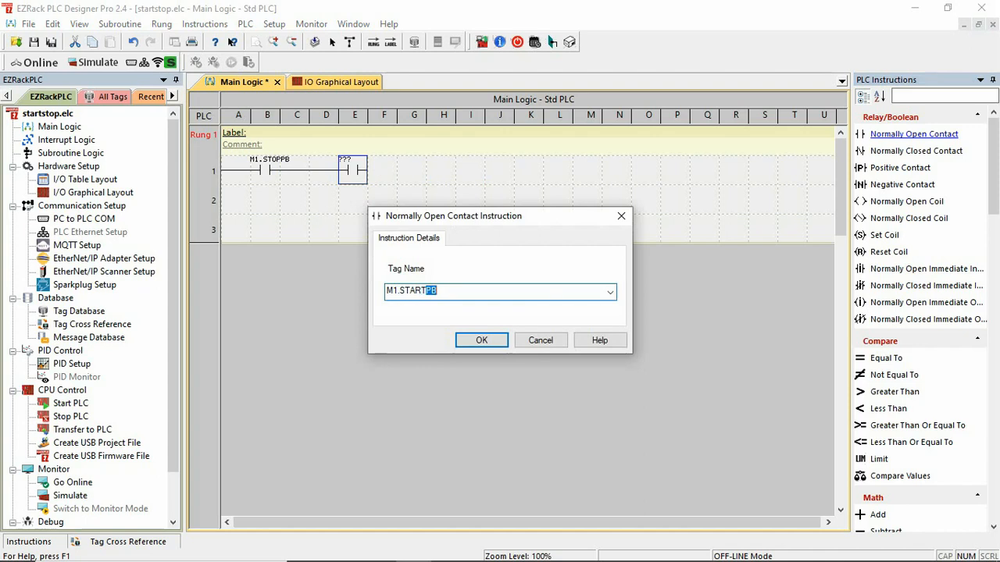
{"action": "left_click", "coordinate": [482, 340]}
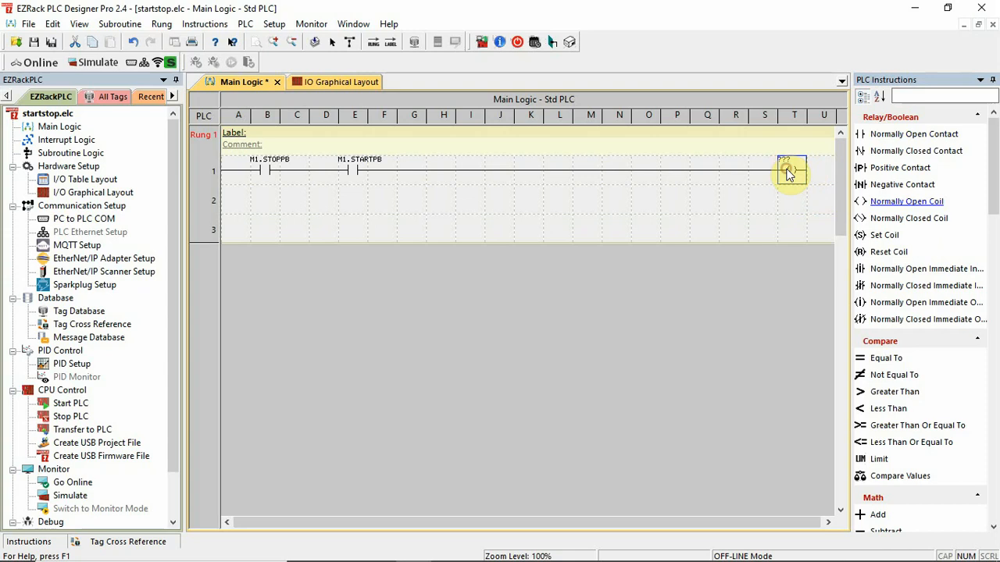
{"action": "left_click", "coordinate": [789, 169]}
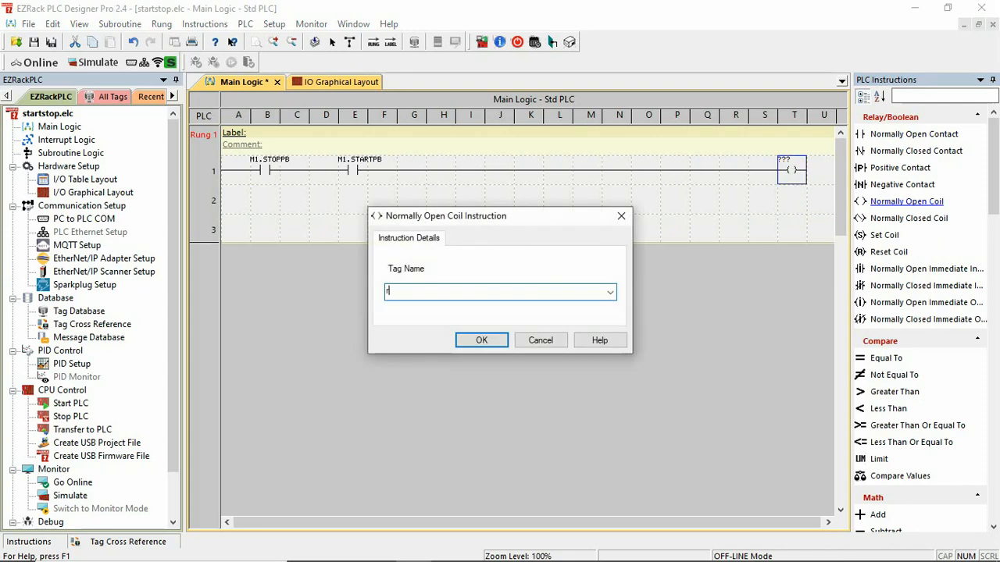
{"action": "left_click", "coordinate": [482, 341]}
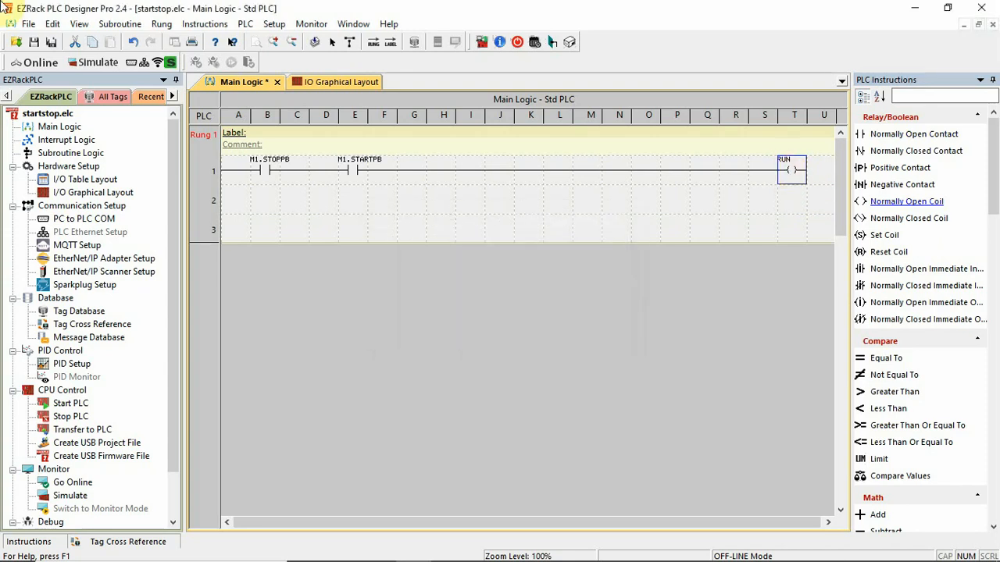
{"action": "mouse_move", "coordinate": [347, 217]}
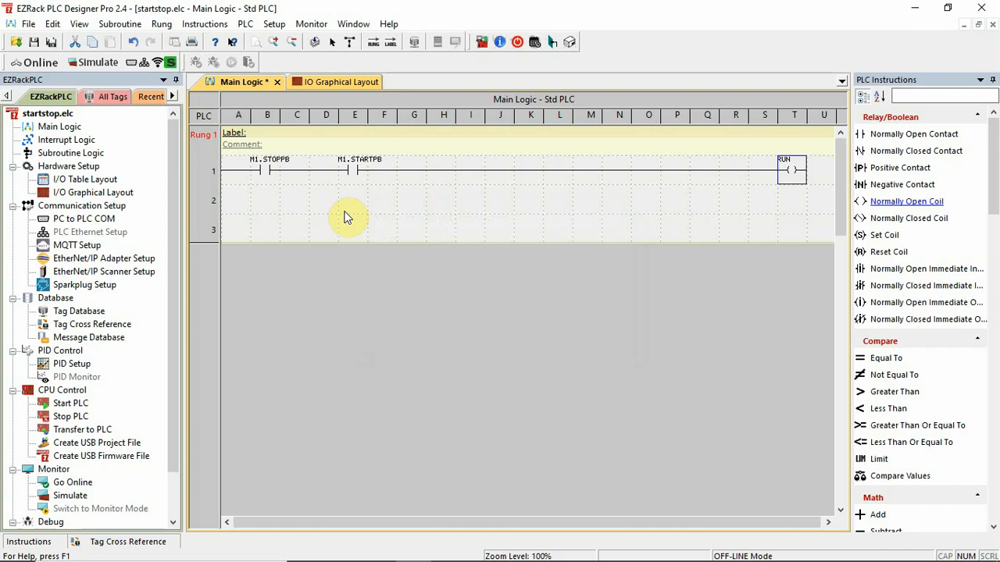
{"action": "mouse_move", "coordinate": [347, 206]}
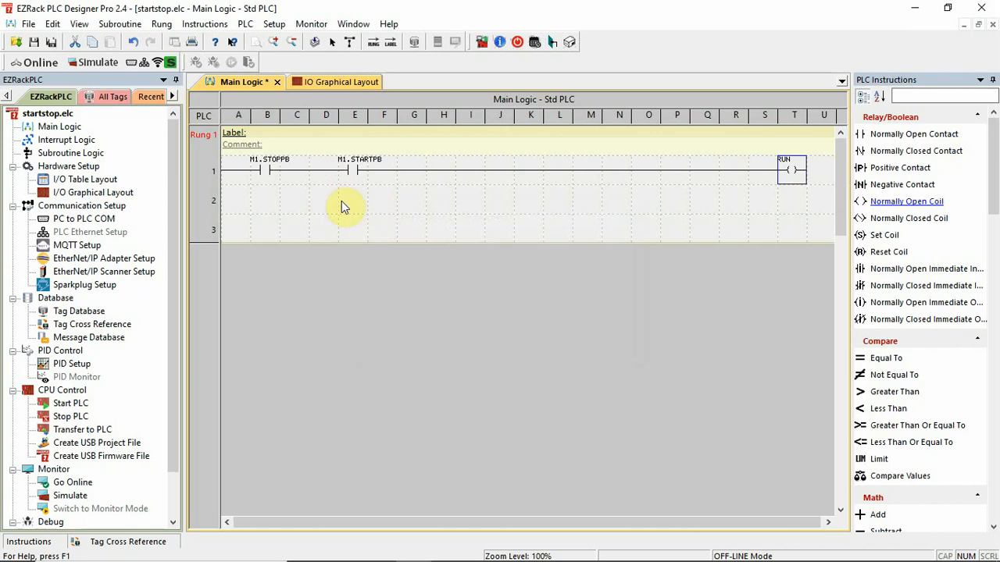
{"action": "mouse_move", "coordinate": [373, 190]}
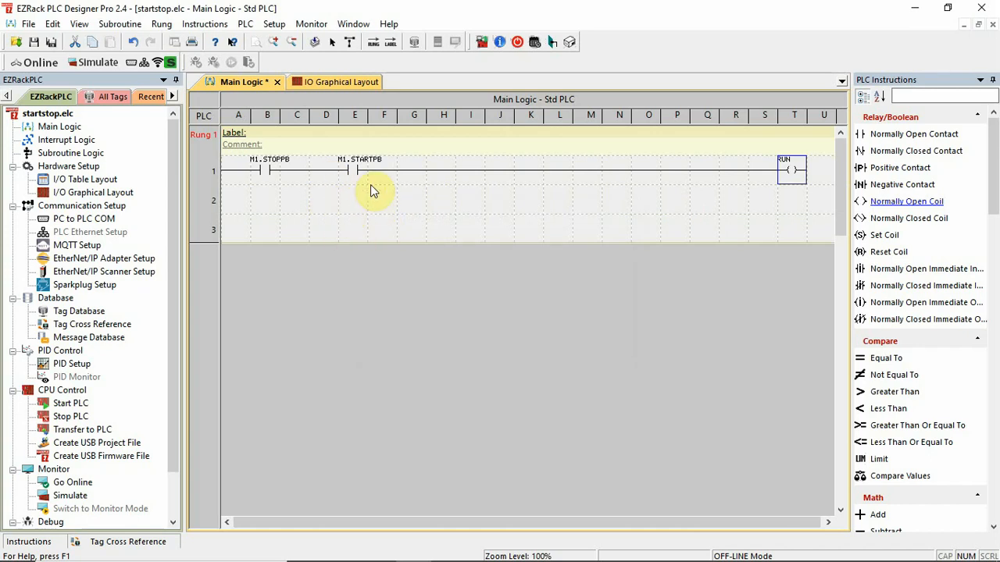
{"action": "mouse_move", "coordinate": [350, 42]}
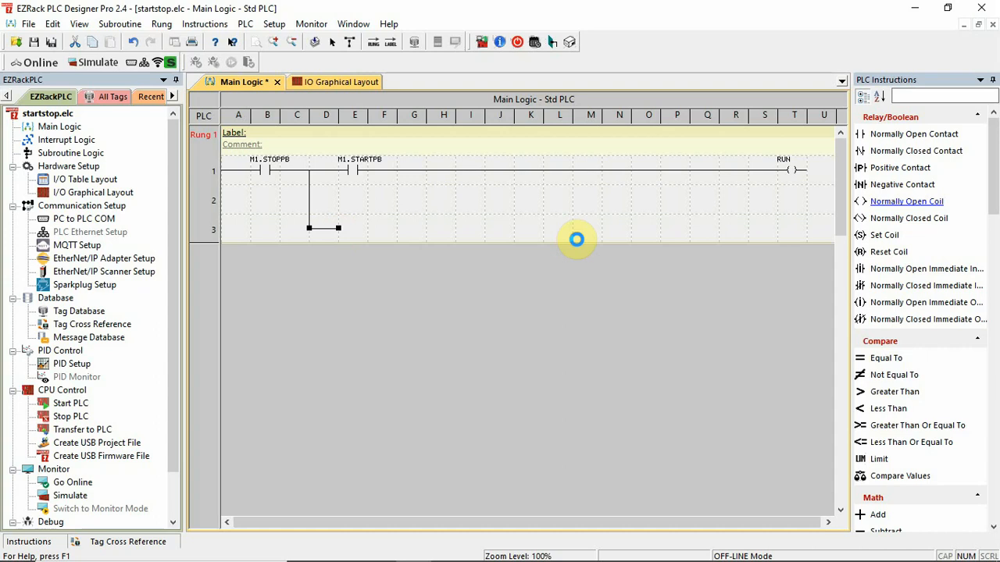
{"action": "mouse_move", "coordinate": [358, 222]}
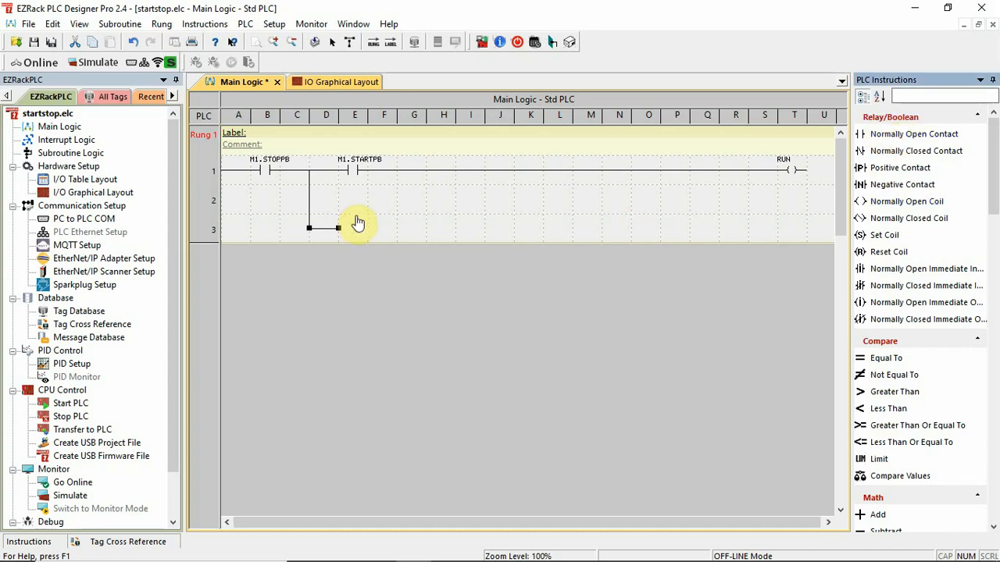
{"action": "mouse_move", "coordinate": [506, 215]}
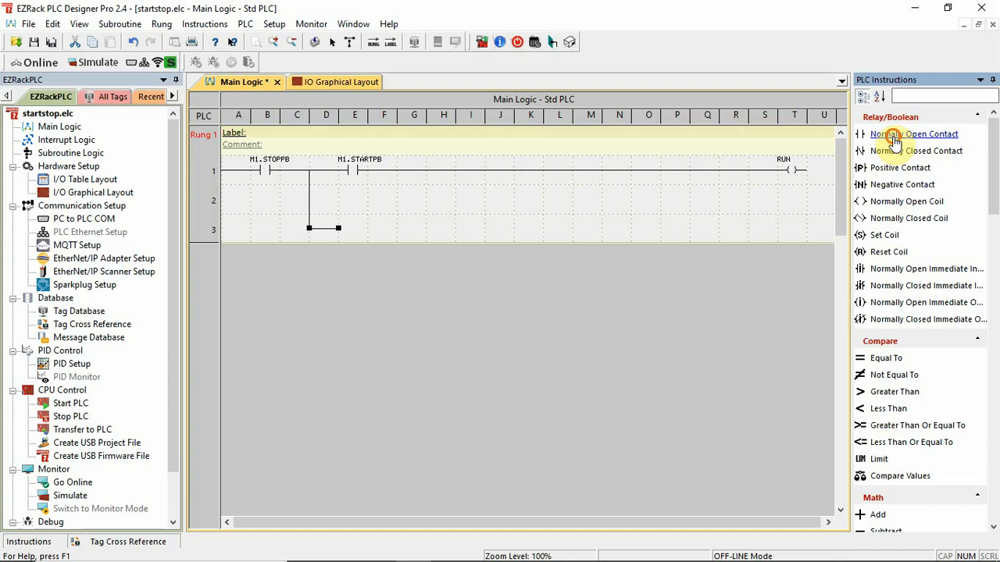
Place a normally open contact tagged RUN on the branch below M1.START_PB as a seal-in.
{"action": "left_click", "coordinate": [914, 134]}
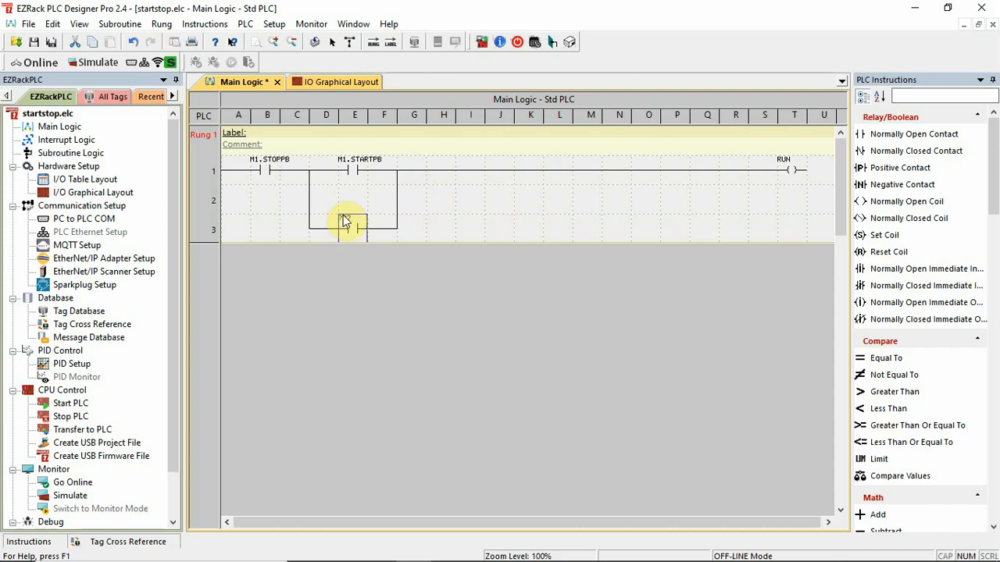
{"action": "double_click", "coordinate": [347, 226]}
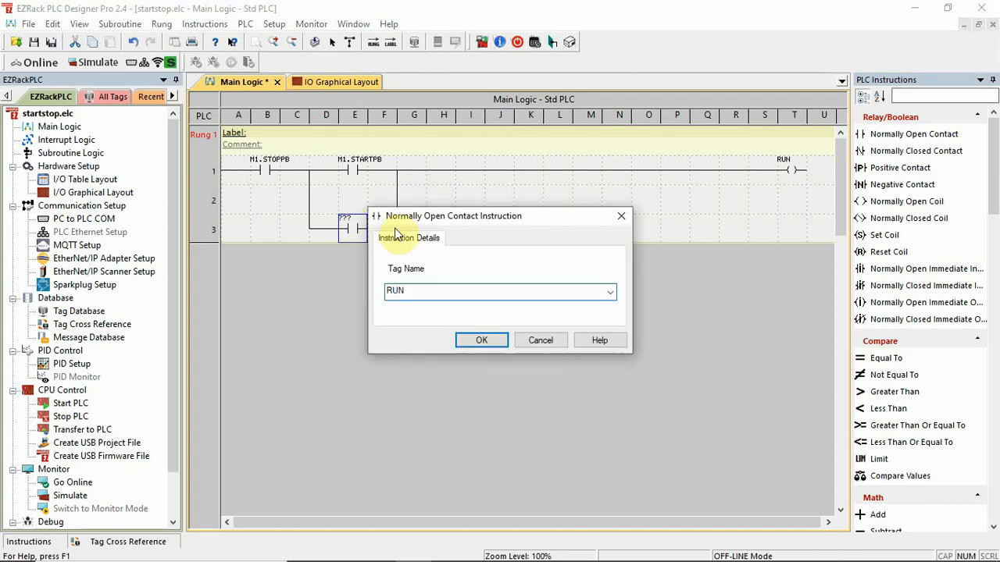
{"action": "left_click", "coordinate": [481, 341]}
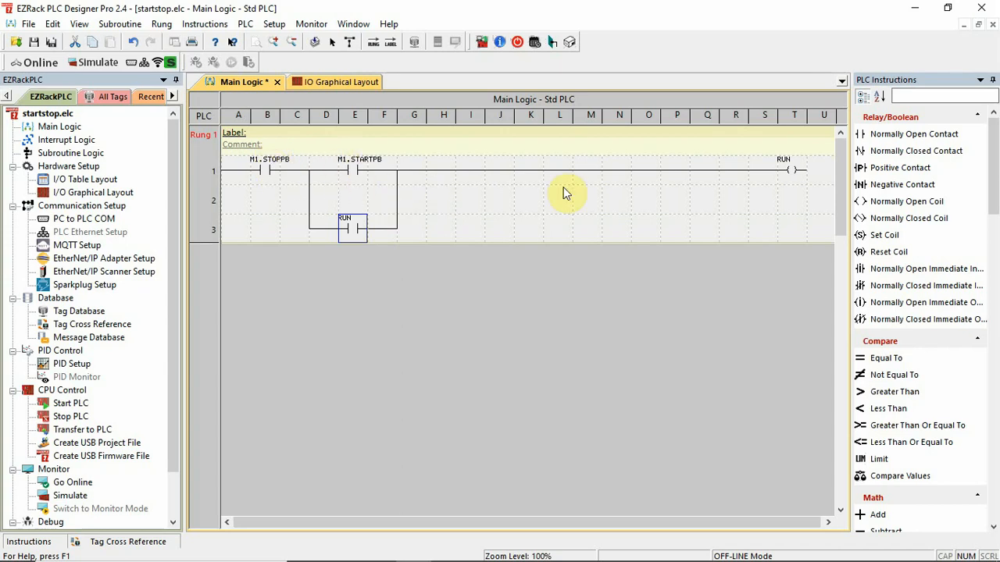
{"action": "mouse_move", "coordinate": [280, 186]}
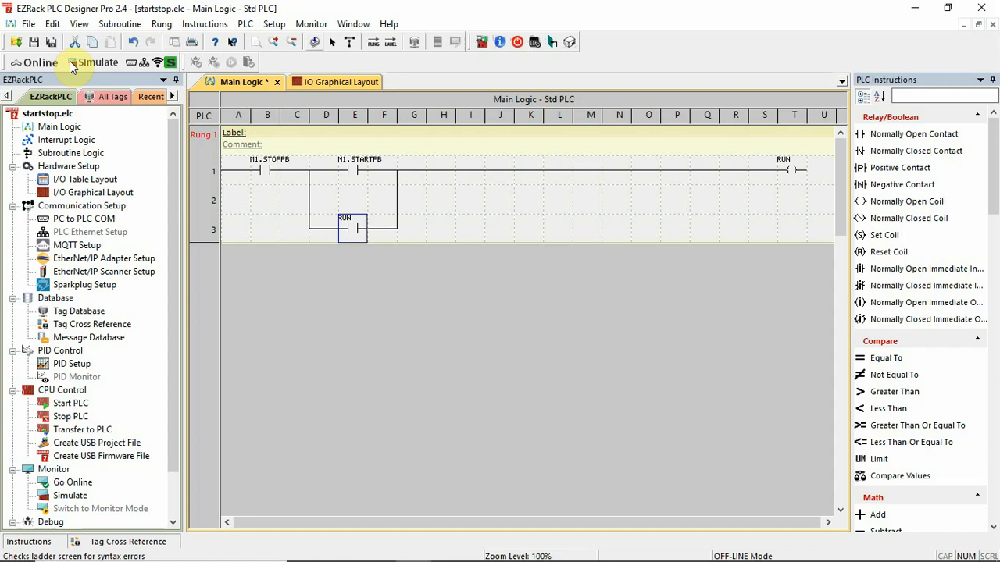
Transfer the program to the simulator PLC and dismiss the completion report.
{"action": "left_click", "coordinate": [94, 63]}
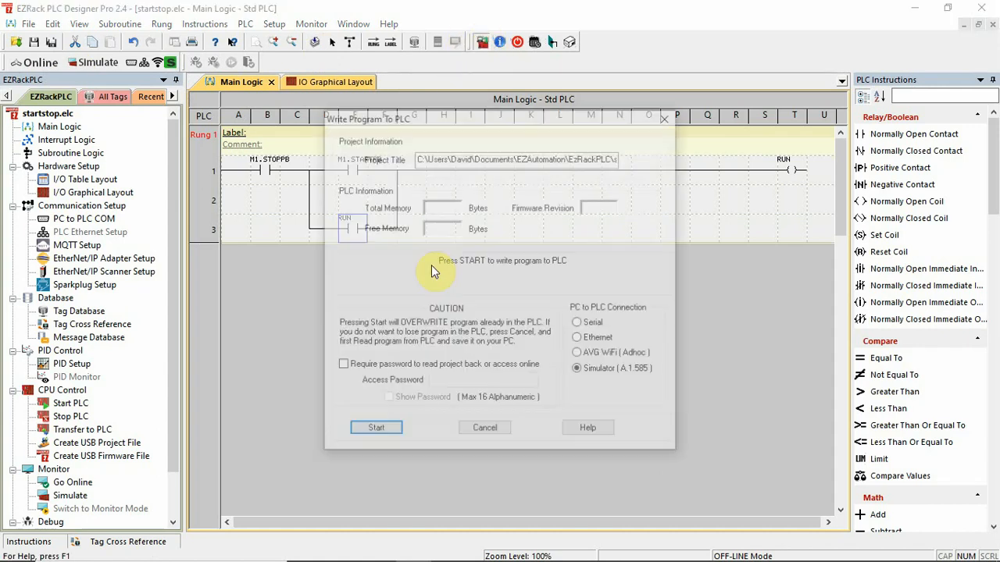
{"action": "left_click", "coordinate": [375, 428]}
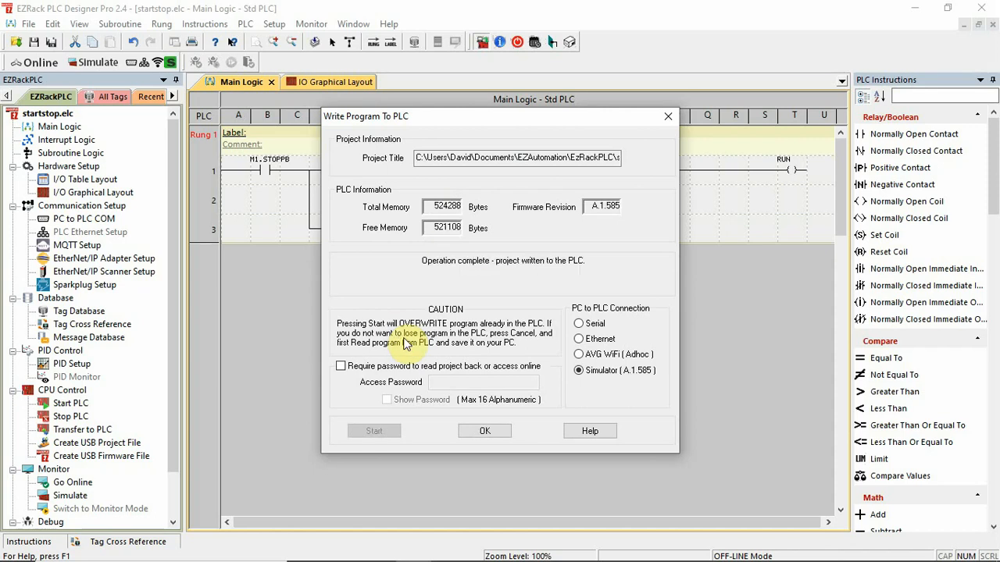
{"action": "left_click", "coordinate": [485, 432]}
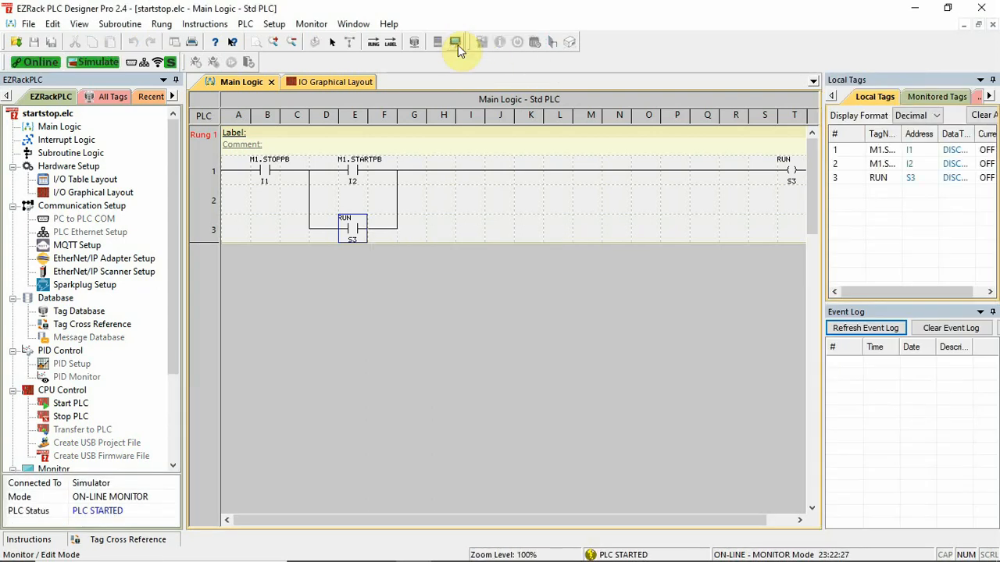
Toggle STOP_PB on, then press START_PB so RUN latches through its seal-in contact.
{"action": "right_click", "coordinate": [264, 170]}
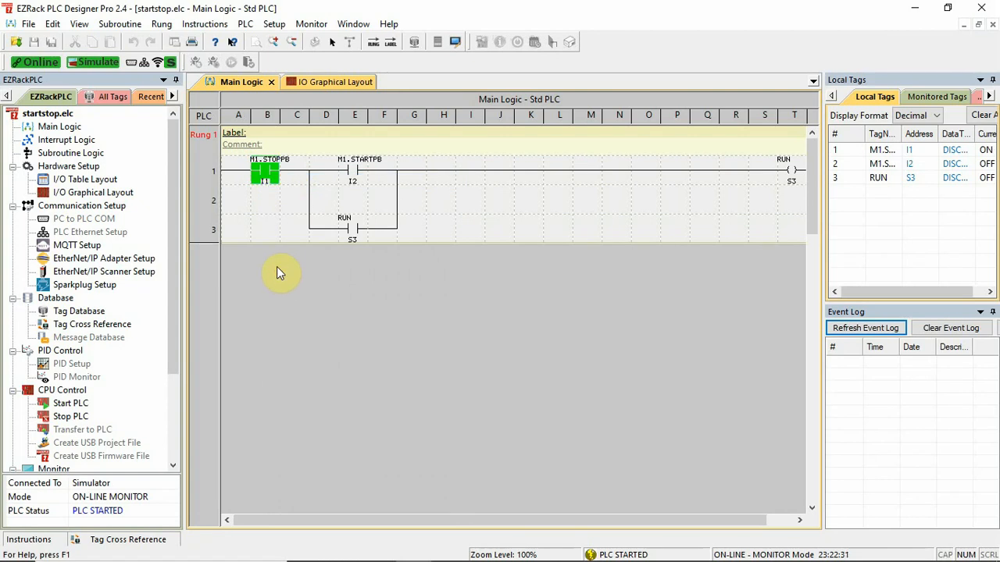
{"action": "right_click", "coordinate": [355, 171]}
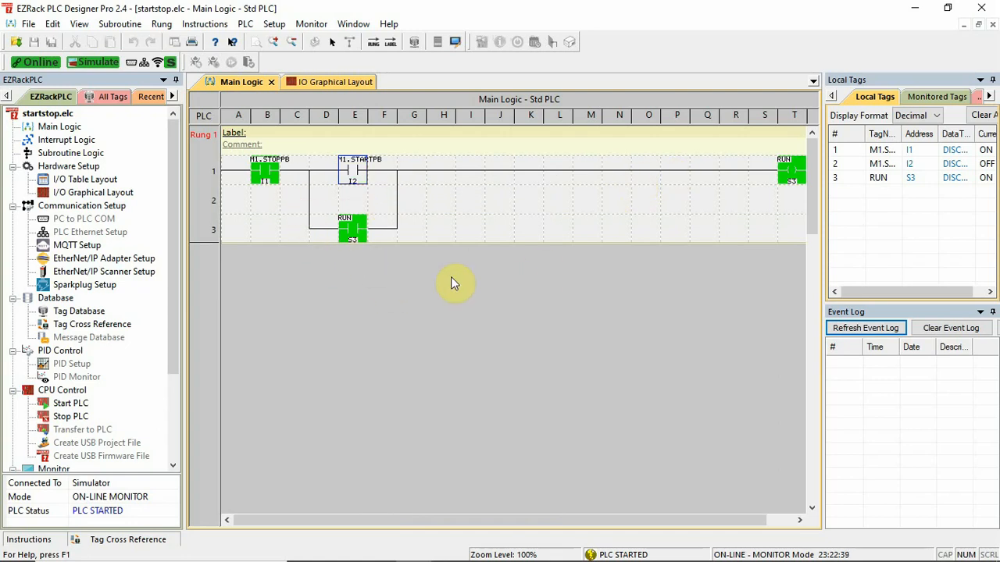
{"action": "mouse_move", "coordinate": [414, 281]}
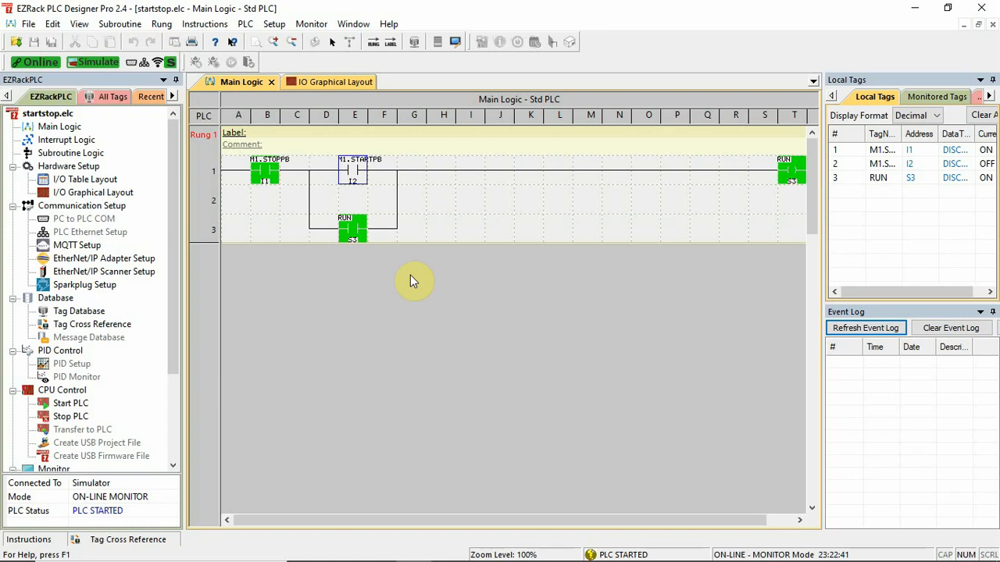
{"action": "mouse_move", "coordinate": [422, 300]}
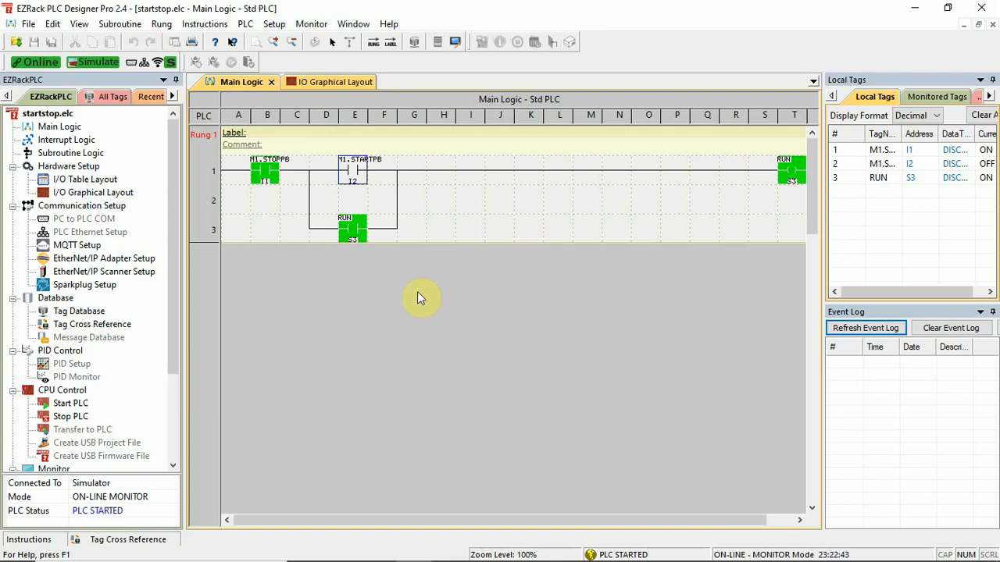
{"action": "mouse_move", "coordinate": [403, 233]}
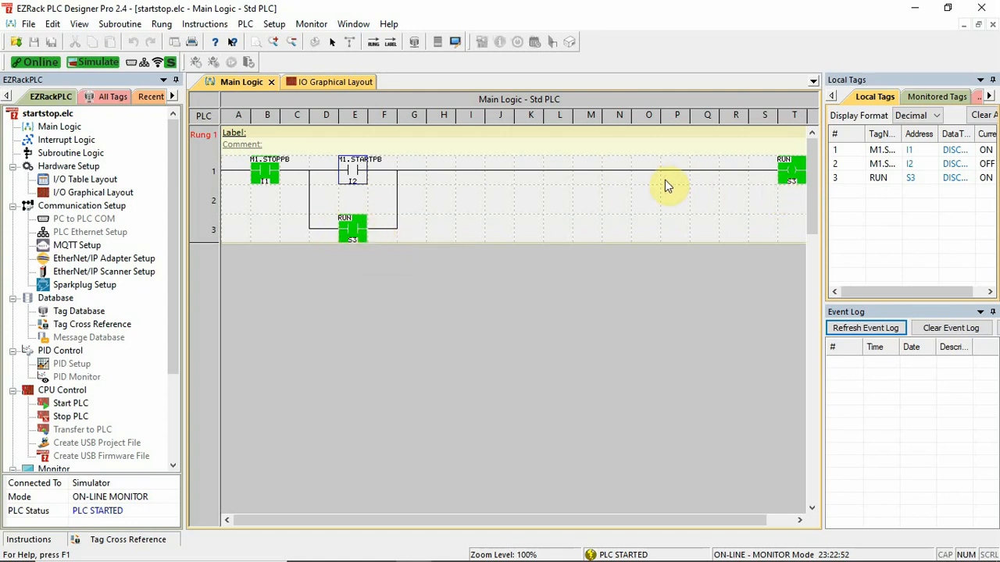
{"action": "mouse_move", "coordinate": [790, 172]}
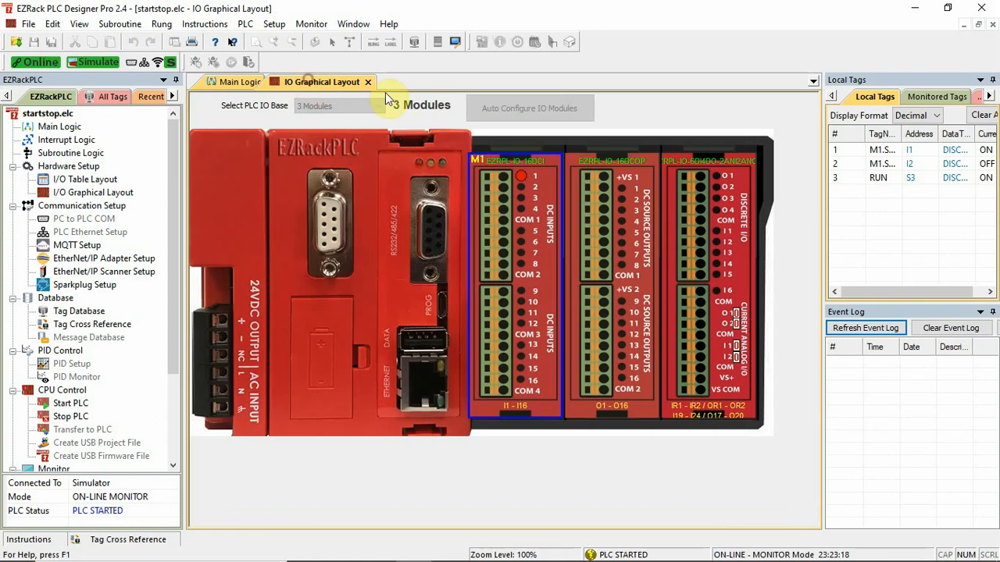
Switch the STARTPB input on from the DC input module in the rack layout and recheck the rung.
{"action": "left_click", "coordinate": [240, 82]}
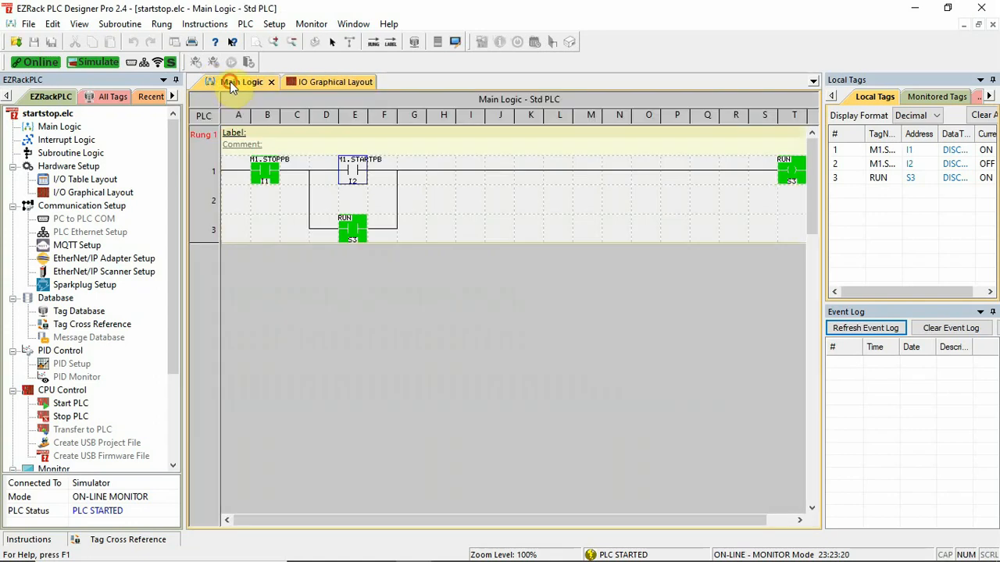
{"action": "left_click", "coordinate": [321, 81]}
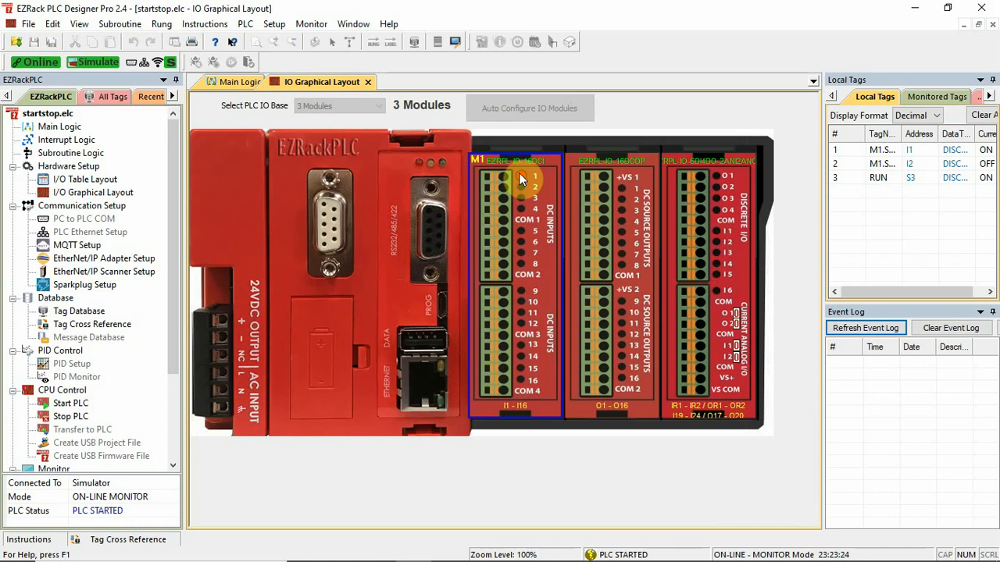
{"action": "right_click", "coordinate": [522, 178]}
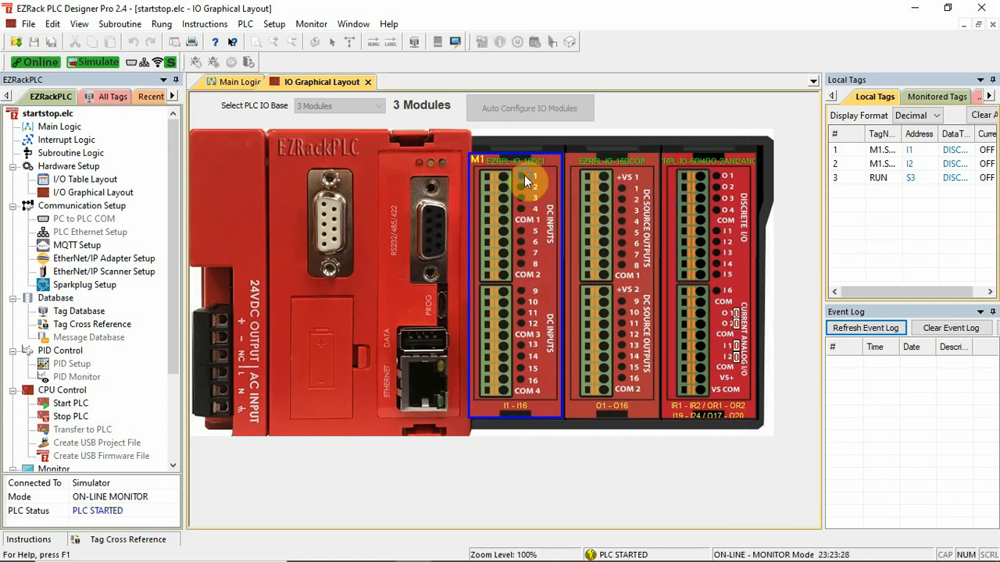
{"action": "left_click", "coordinate": [521, 188]}
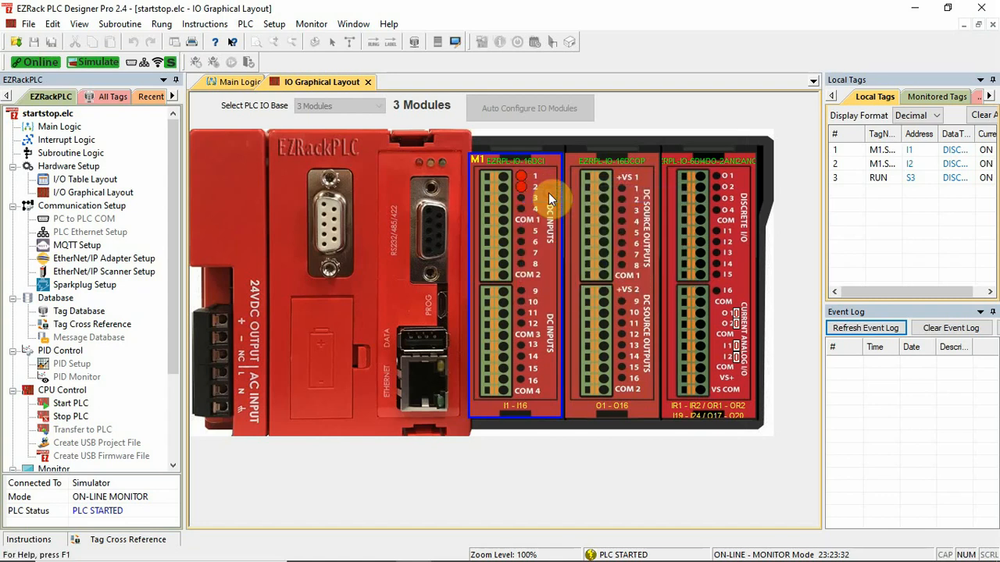
{"action": "mouse_move", "coordinate": [352, 129]}
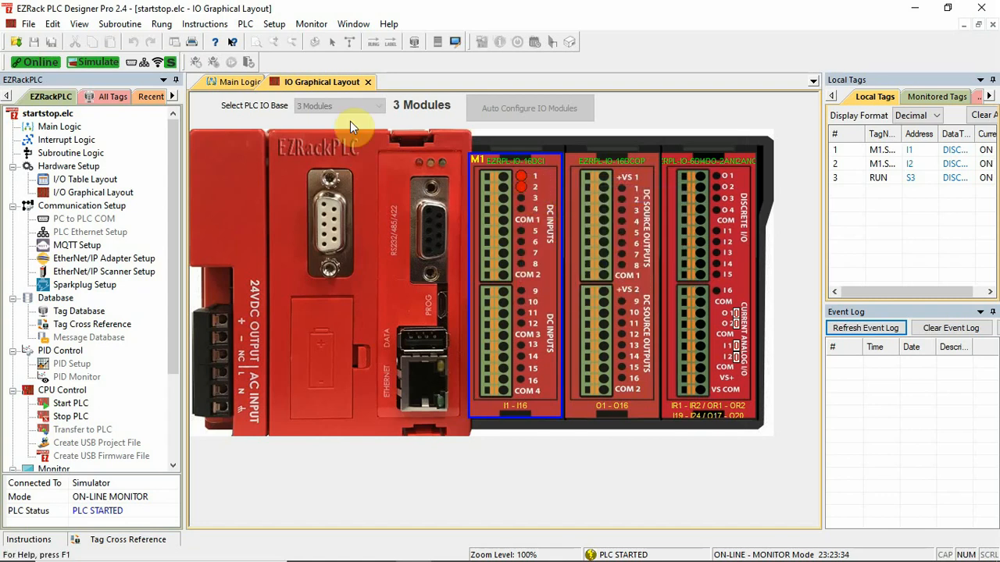
{"action": "left_click", "coordinate": [241, 81]}
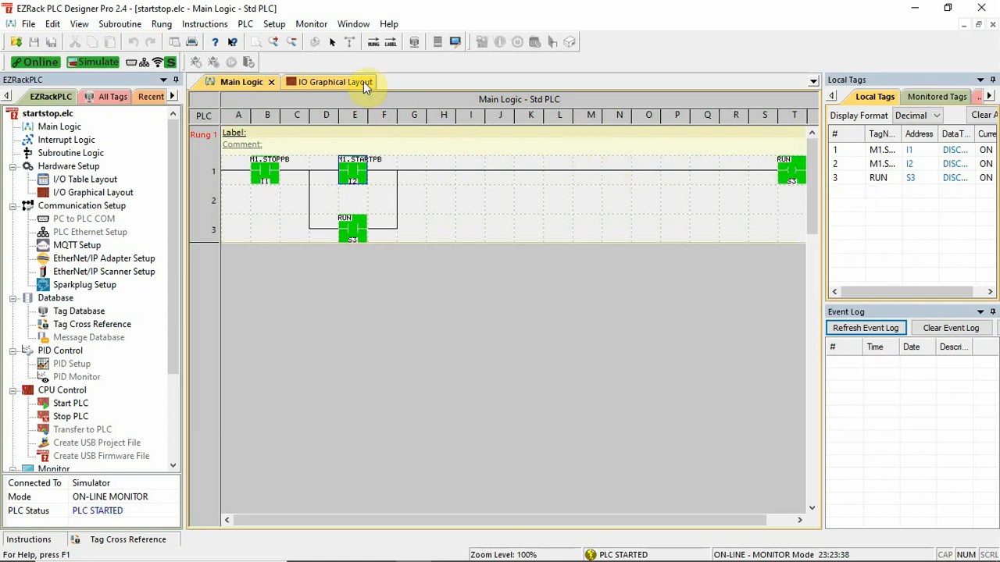
{"action": "mouse_move", "coordinate": [666, 239]}
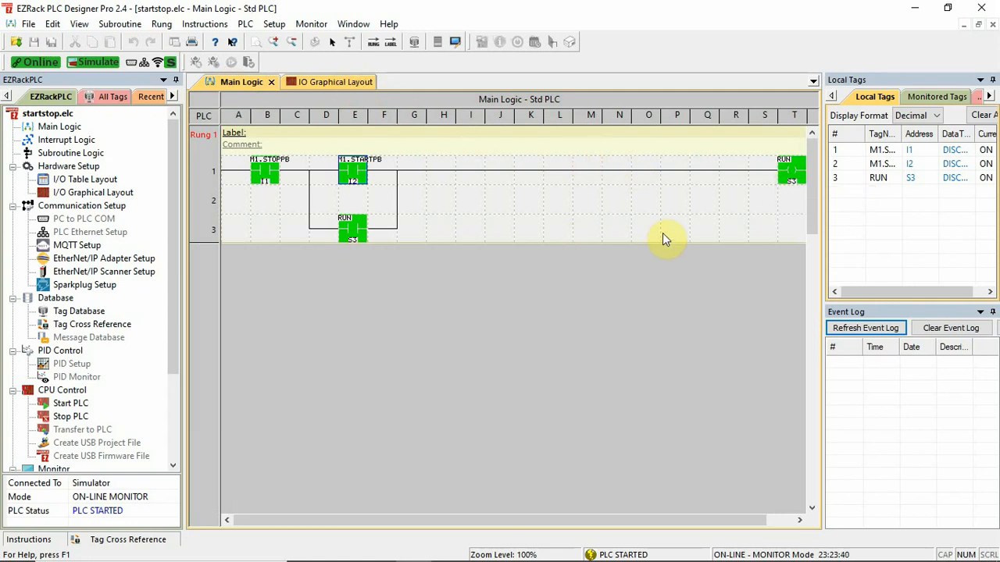
{"action": "mouse_move", "coordinate": [372, 117]}
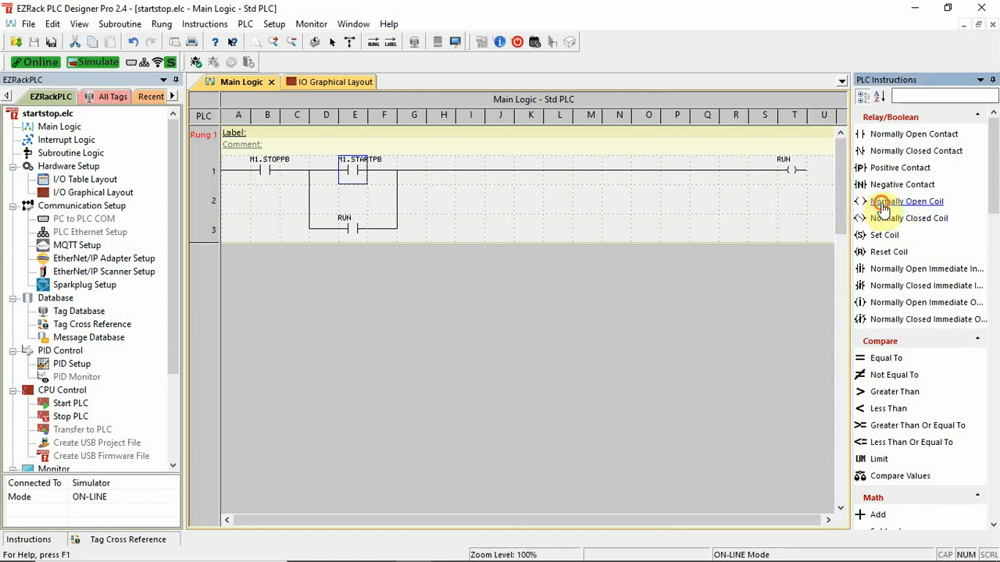
Place a normally open coil on row 2 and tag it M2.OUTPUT_2.
{"action": "left_click", "coordinate": [906, 200]}
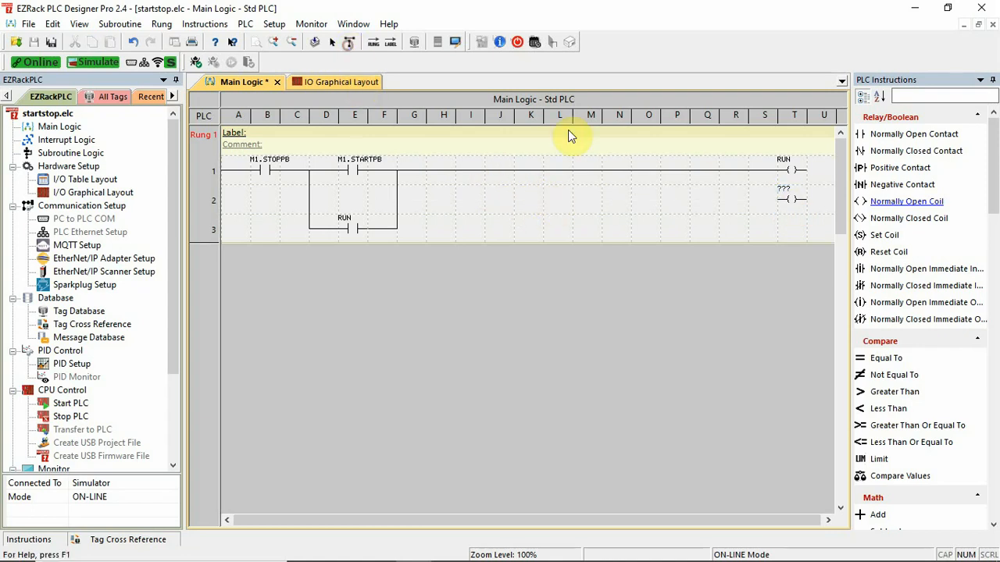
{"action": "mouse_move", "coordinate": [769, 196]}
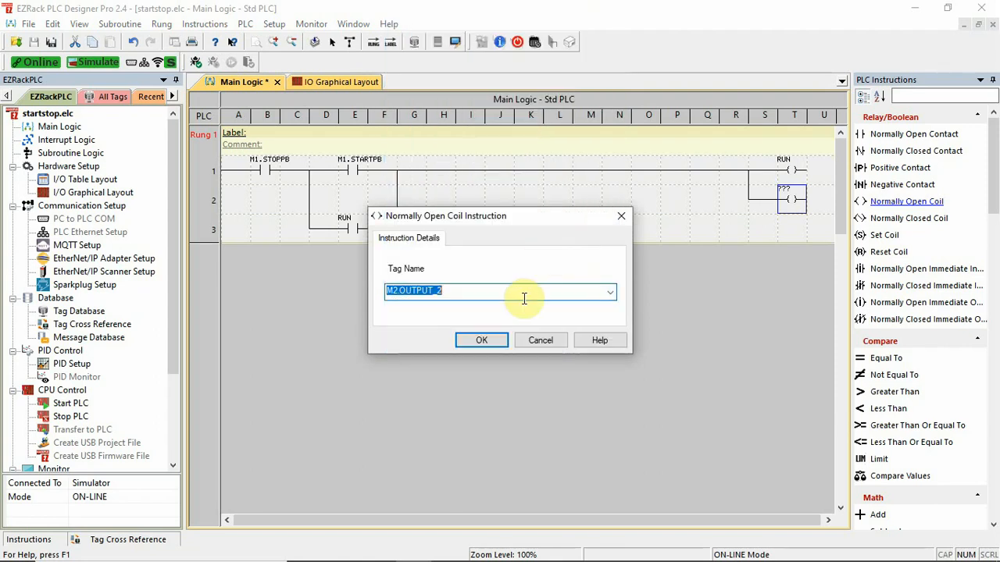
{"action": "left_click", "coordinate": [481, 340]}
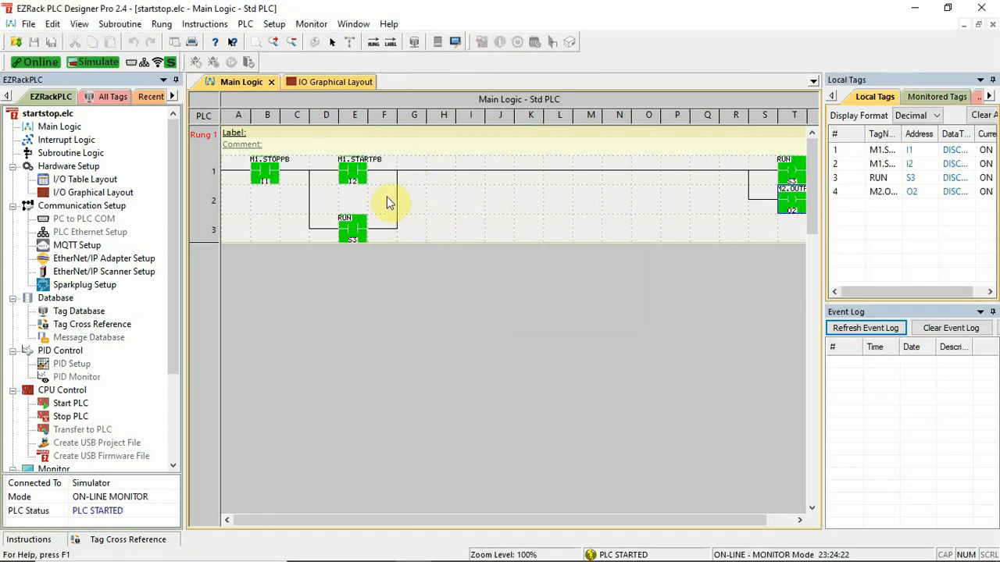
From the I/O layout, set STOPPB on and force STARTPB on.
{"action": "left_click", "coordinate": [322, 81]}
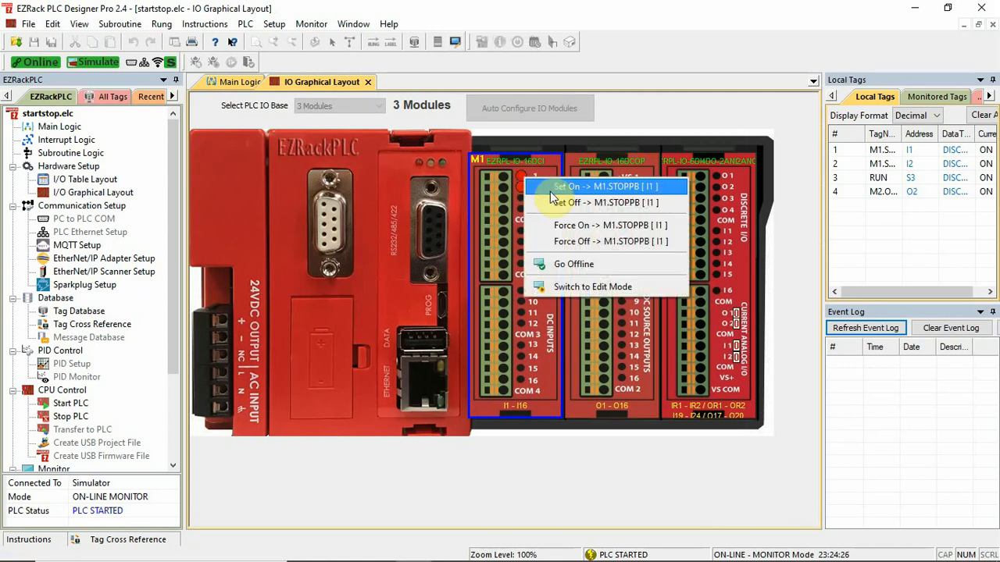
{"action": "left_click", "coordinate": [606, 185]}
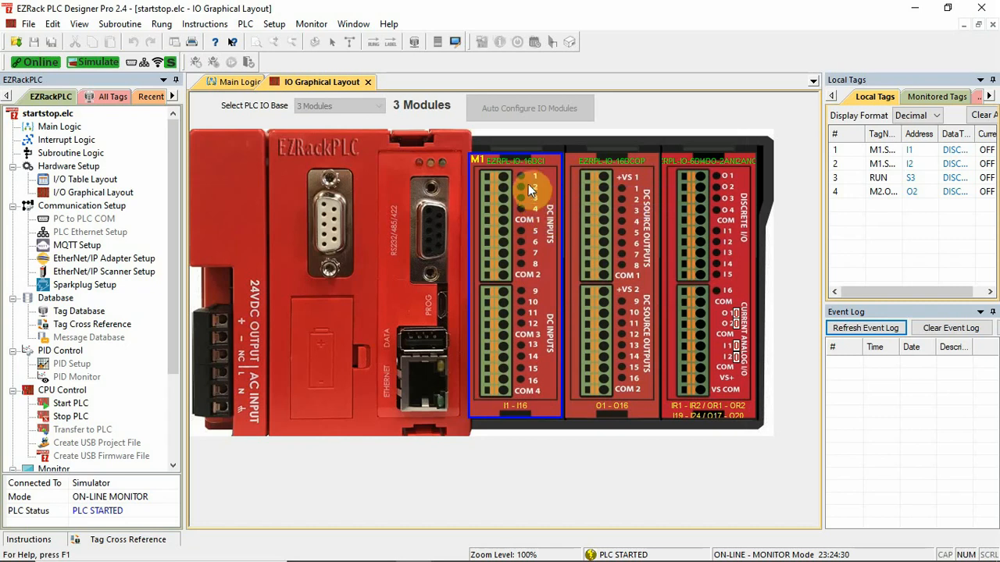
{"action": "left_click", "coordinate": [525, 178]}
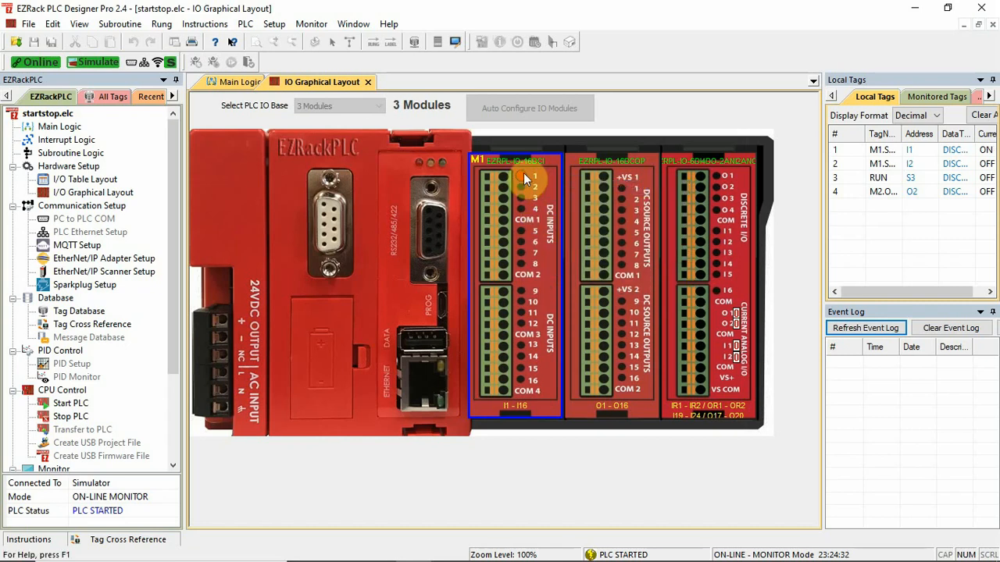
{"action": "right_click", "coordinate": [523, 184]}
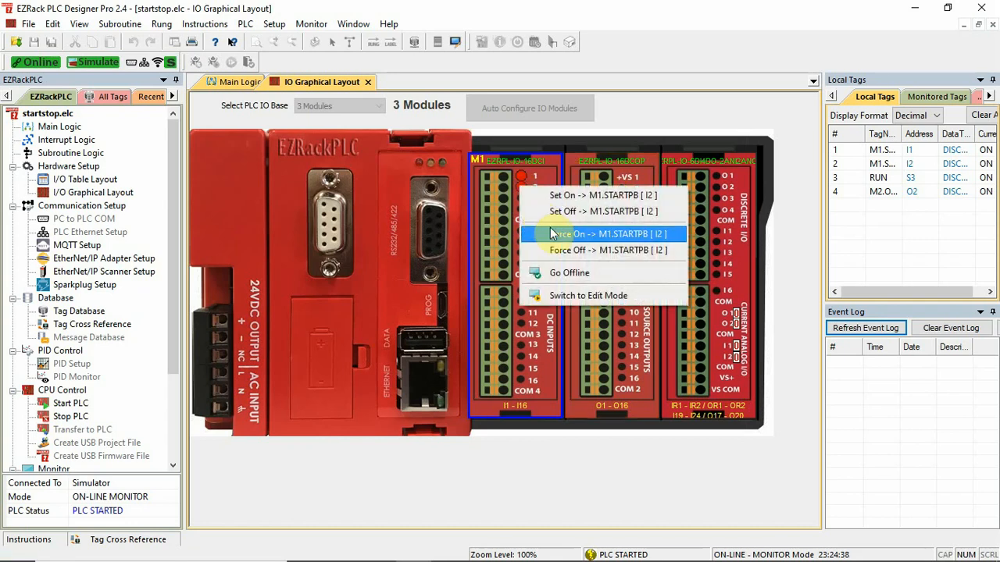
{"action": "left_click", "coordinate": [608, 235]}
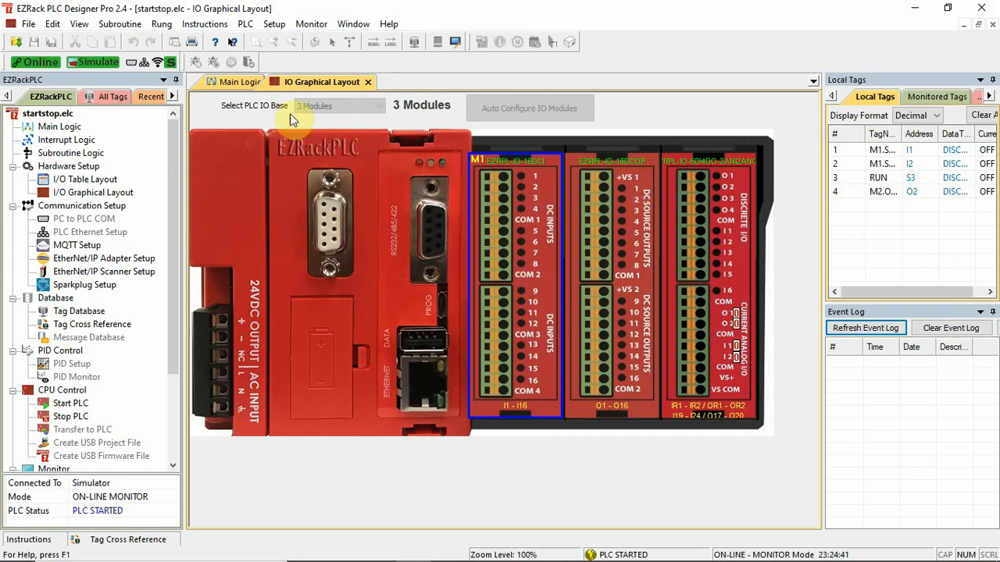
Flip between the ladder rung and the I/O layout to recheck the energised states.
{"action": "left_click", "coordinate": [241, 82]}
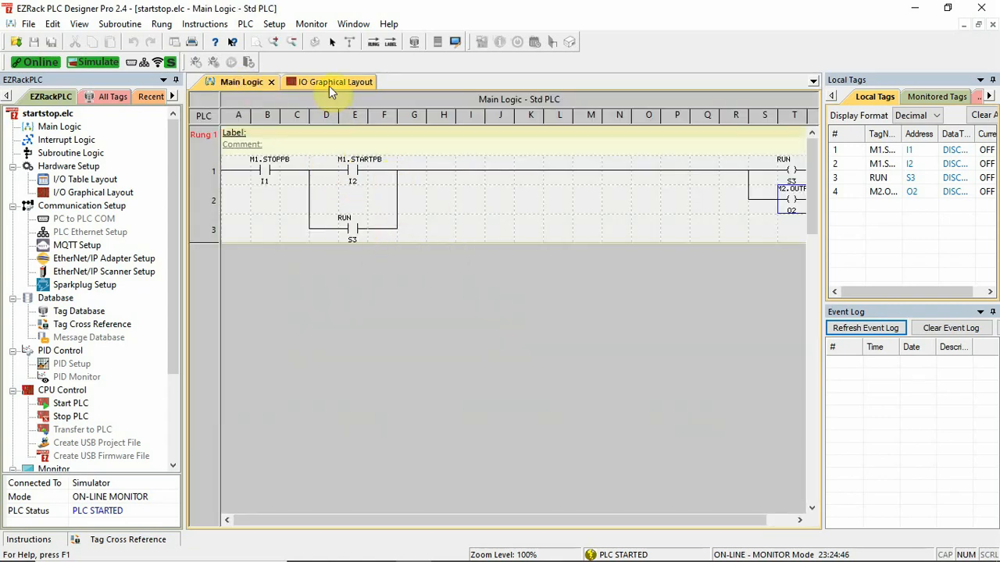
{"action": "left_click", "coordinate": [328, 81]}
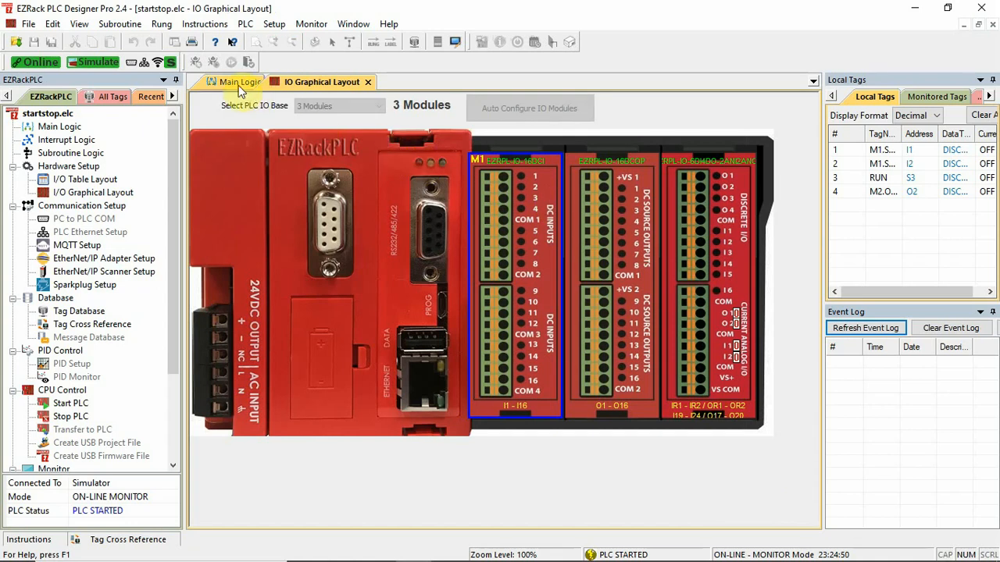
{"action": "mouse_move", "coordinate": [492, 211]}
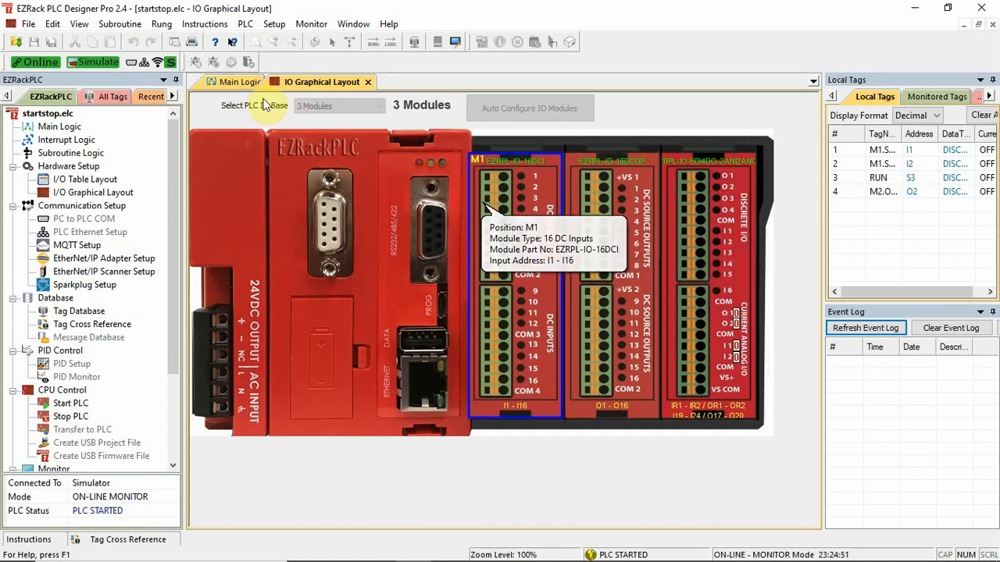
{"action": "left_click", "coordinate": [240, 81]}
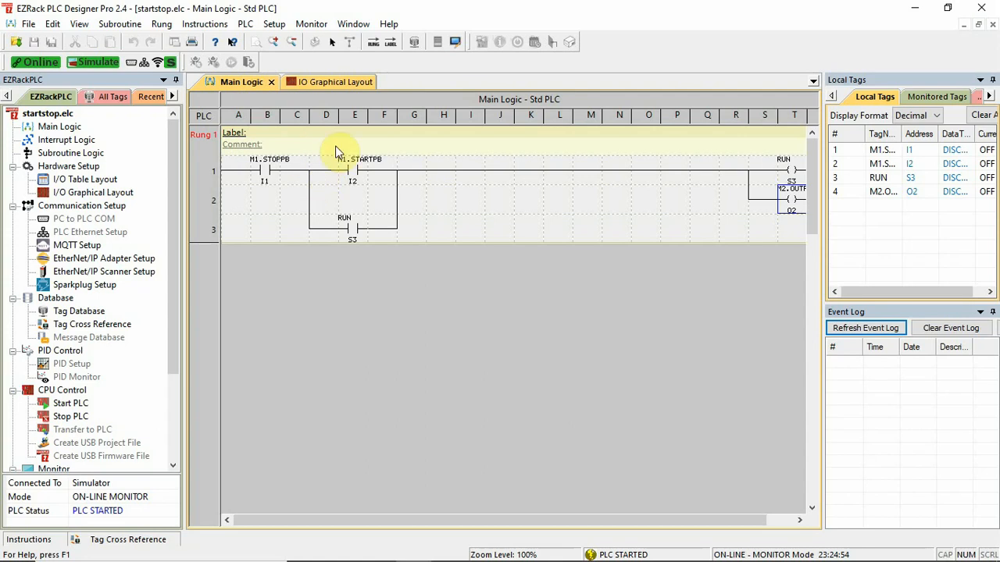
{"action": "left_click", "coordinate": [322, 81]}
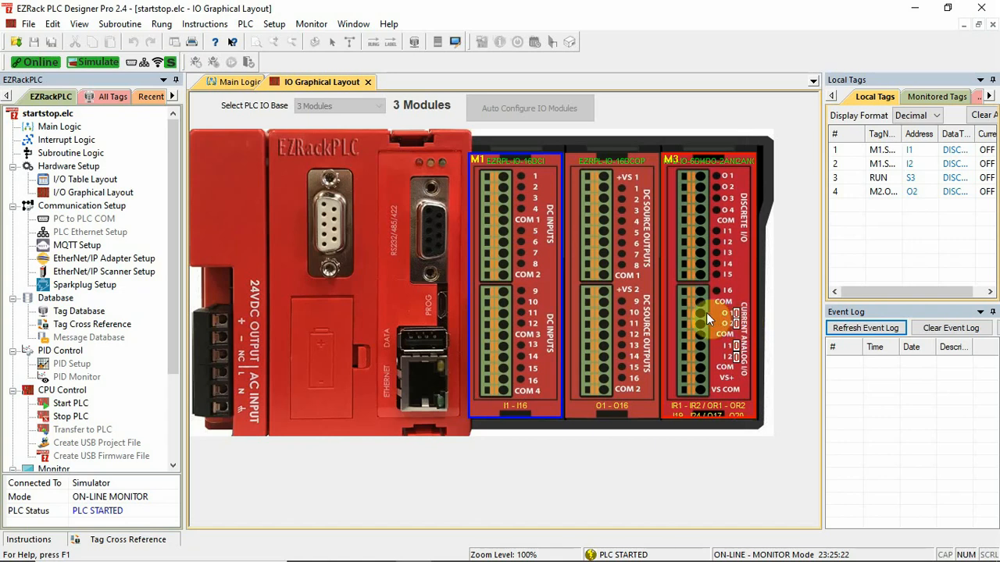
{"action": "mouse_move", "coordinate": [742, 320]}
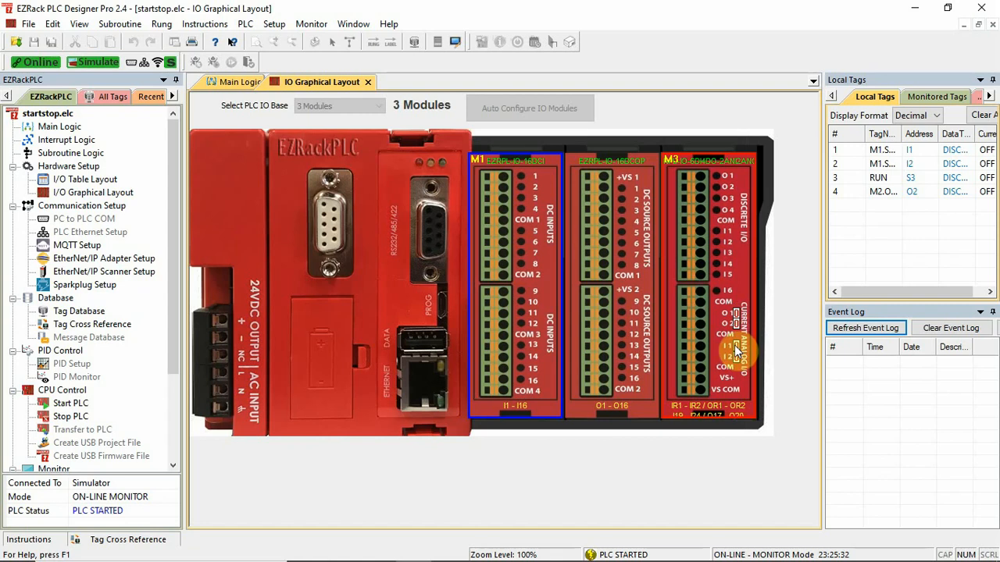
{"action": "mouse_move", "coordinate": [740, 352]}
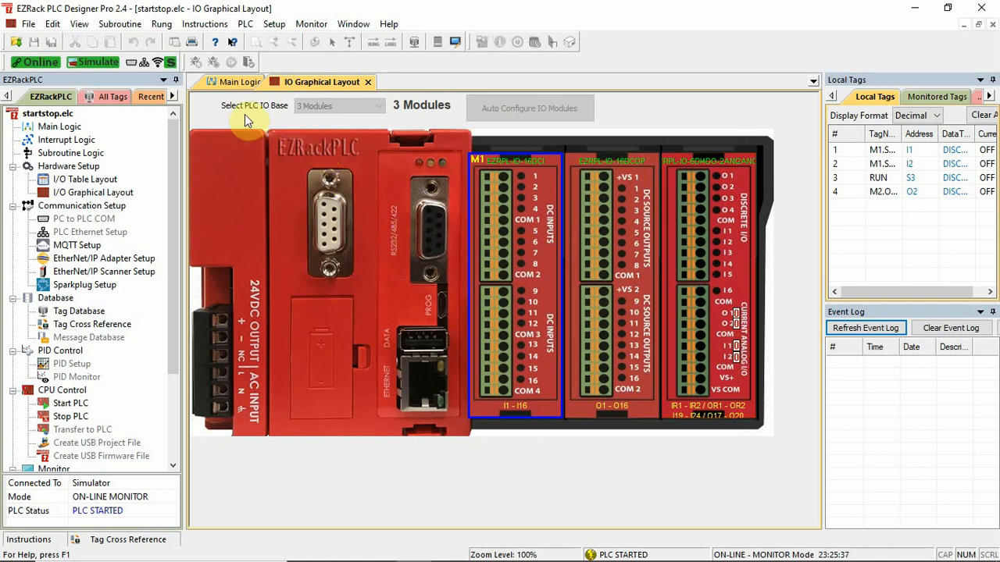
{"action": "left_click", "coordinate": [240, 81]}
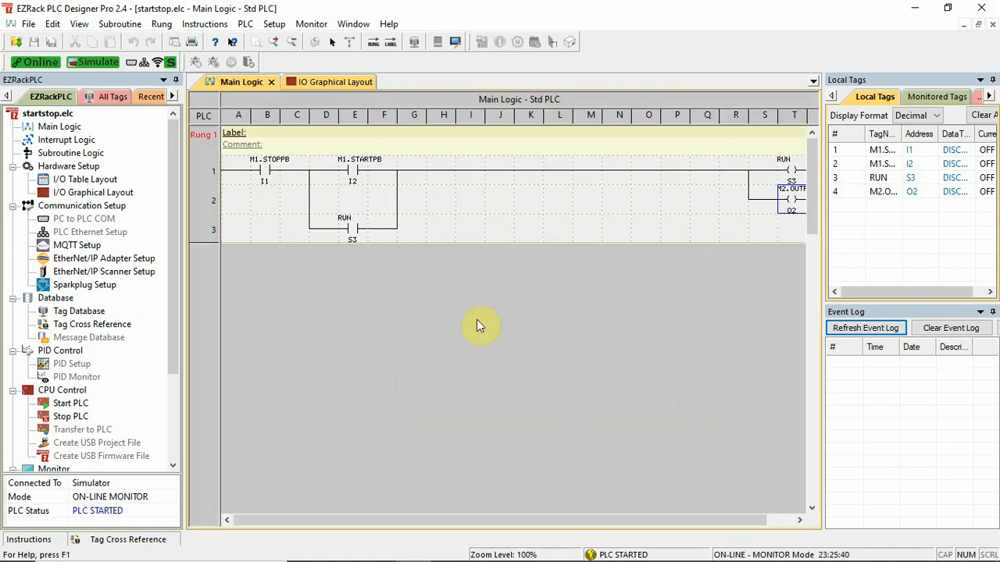
{"action": "mouse_move", "coordinate": [472, 268]}
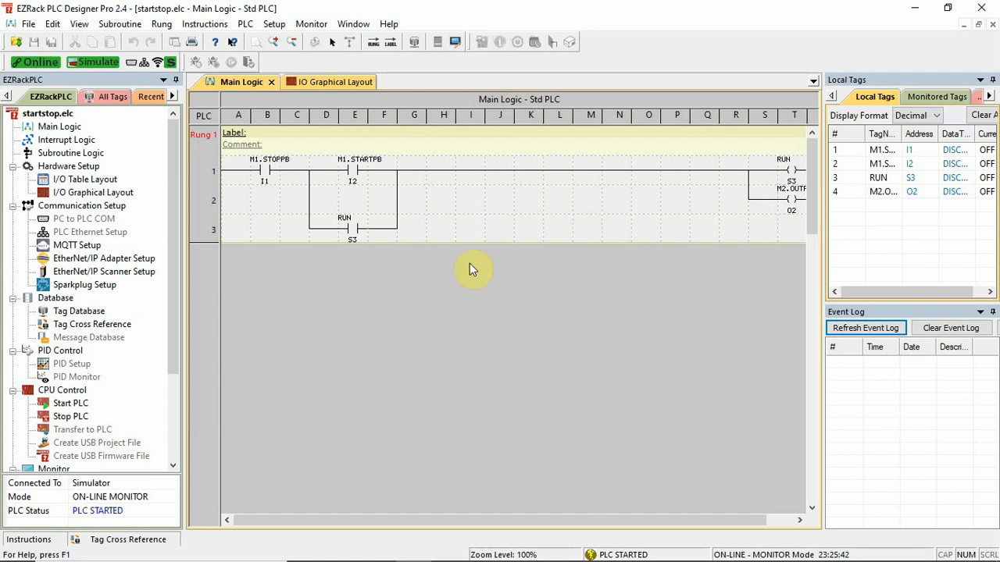
{"action": "mouse_move", "coordinate": [456, 237]}
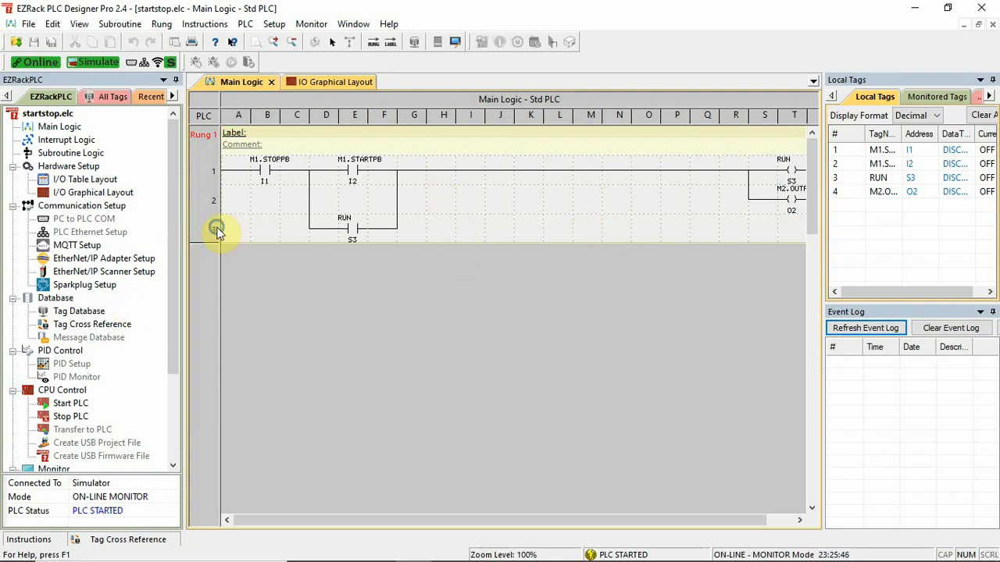
Insert five blank rows into rung 1, extending it to eight rows.
{"action": "right_click", "coordinate": [217, 231]}
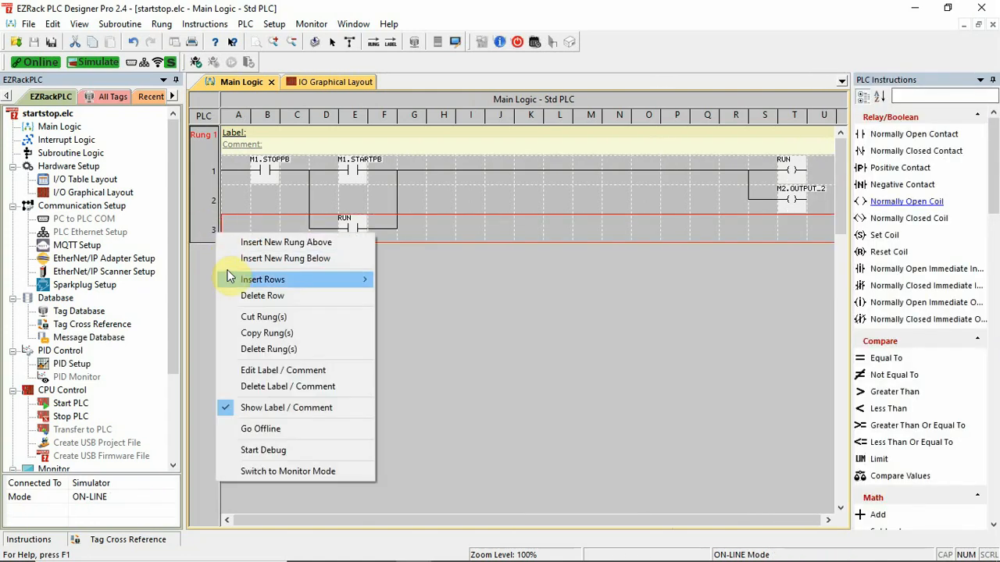
{"action": "mouse_move", "coordinate": [262, 278]}
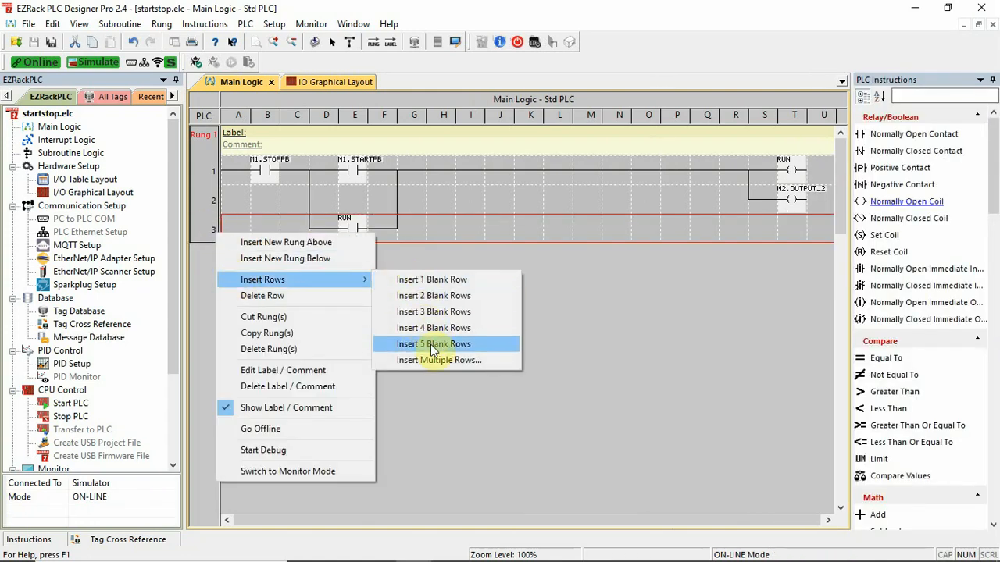
{"action": "left_click", "coordinate": [434, 343]}
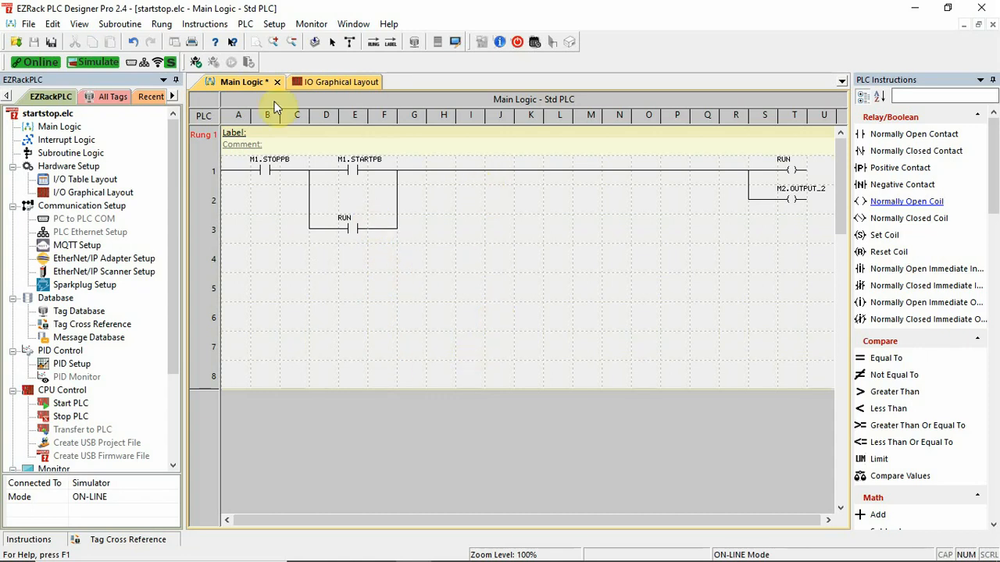
{"action": "mouse_move", "coordinate": [575, 258]}
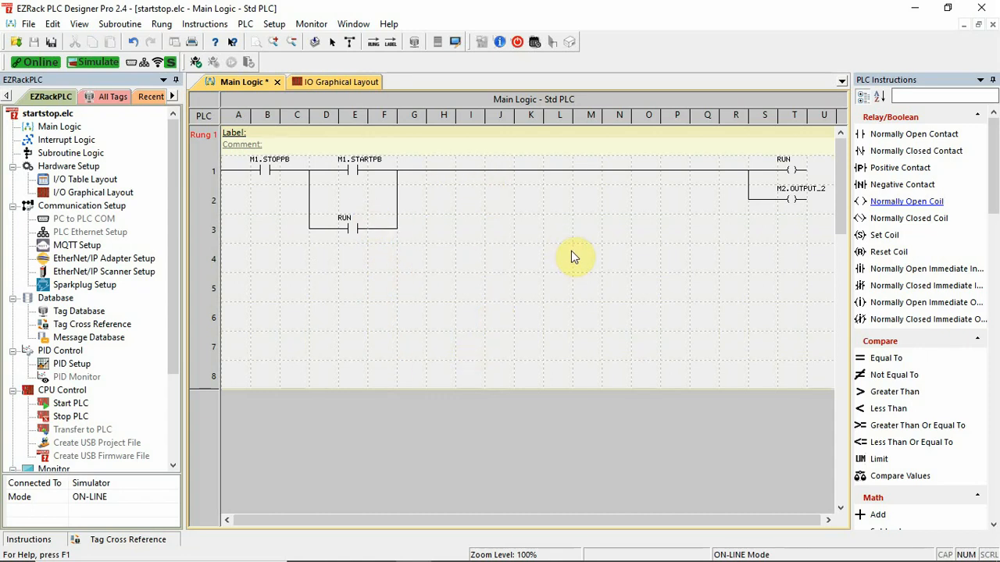
{"action": "mouse_move", "coordinate": [575, 264]}
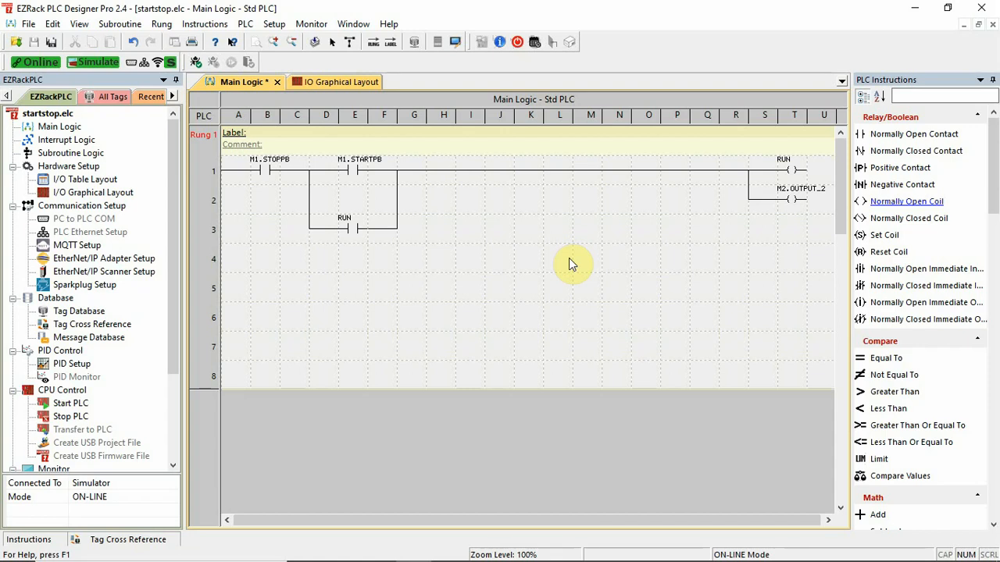
{"action": "mouse_move", "coordinate": [703, 281]}
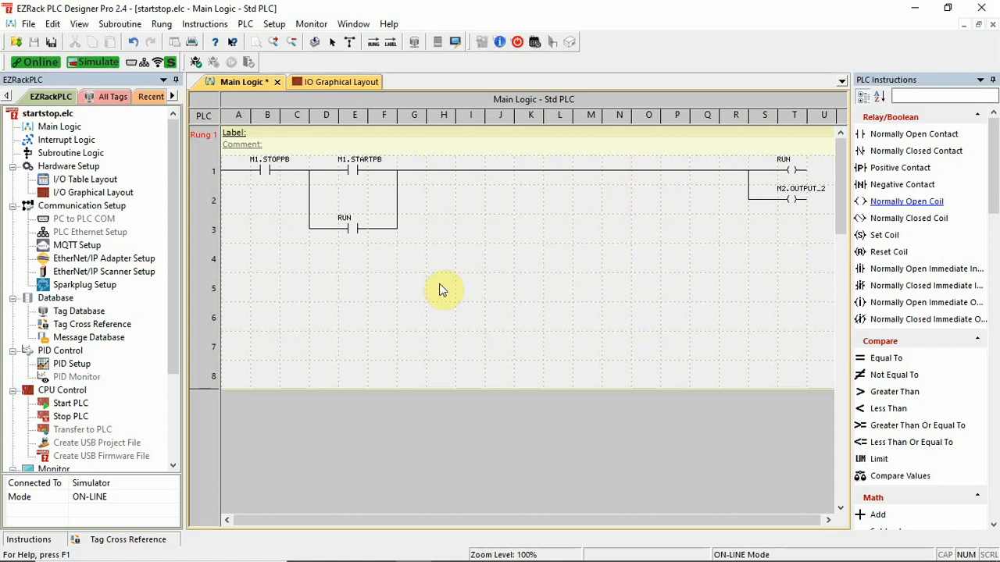
{"action": "mouse_move", "coordinate": [400, 334]}
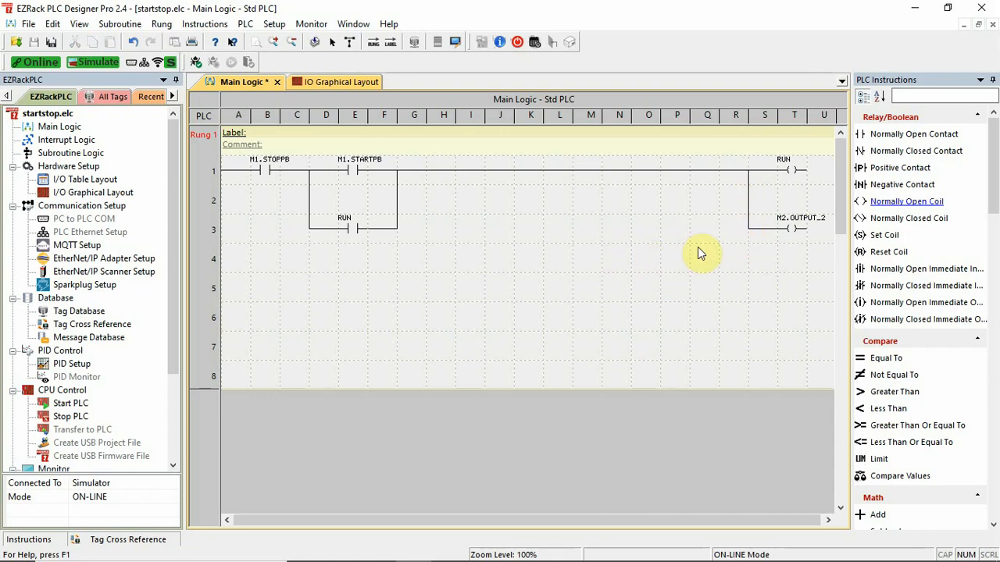
{"action": "mouse_move", "coordinate": [522, 248]}
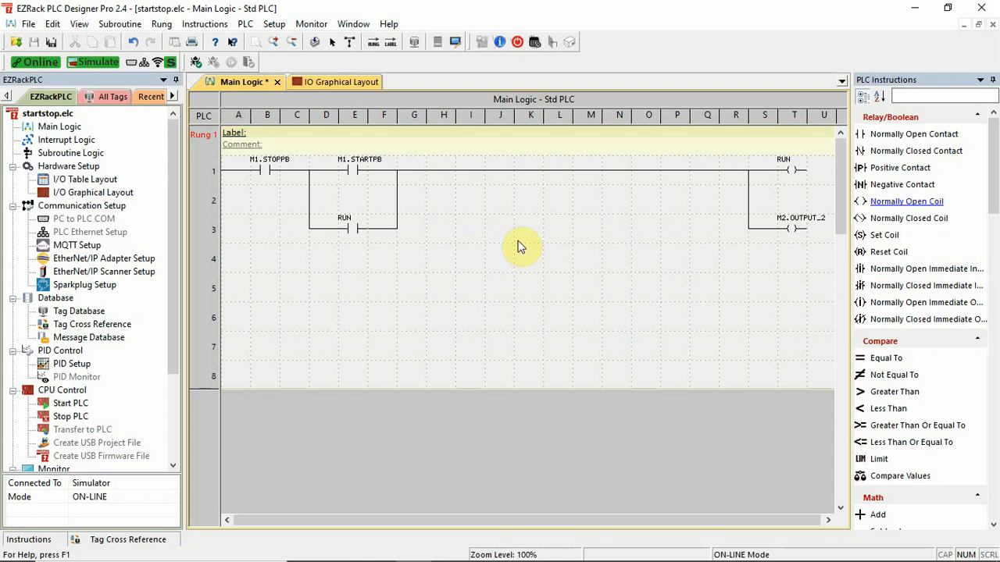
{"action": "mouse_move", "coordinate": [222, 178]}
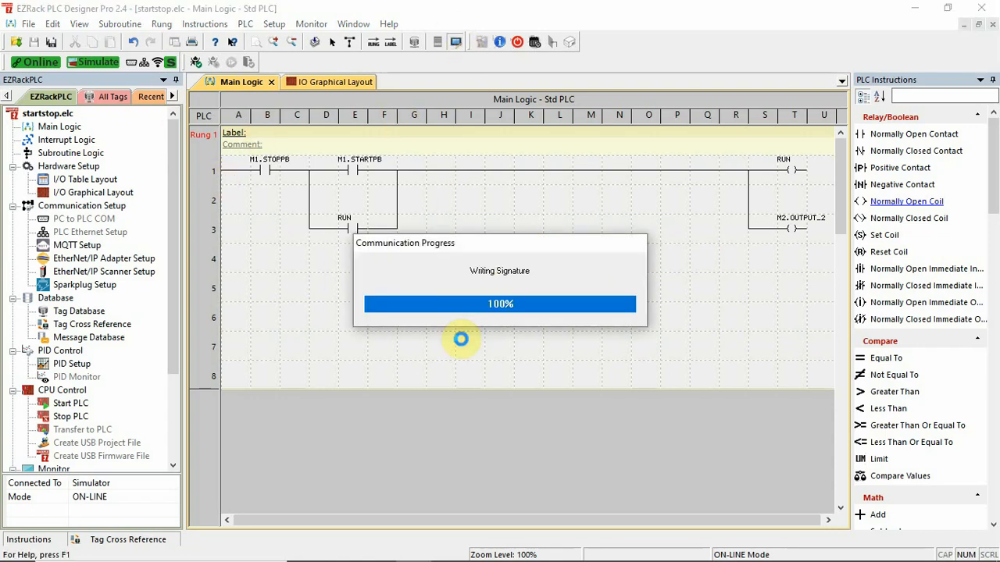
Set the M1.STARTPB contact on so RUN and M2.OUTPUT_2 energize.
{"action": "right_click", "coordinate": [267, 164]}
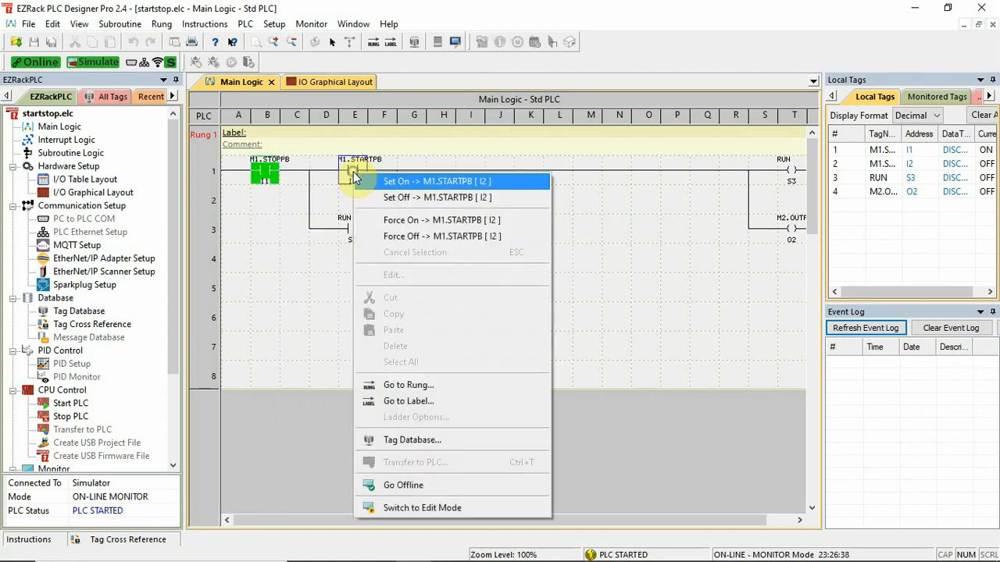
{"action": "left_click", "coordinate": [438, 181]}
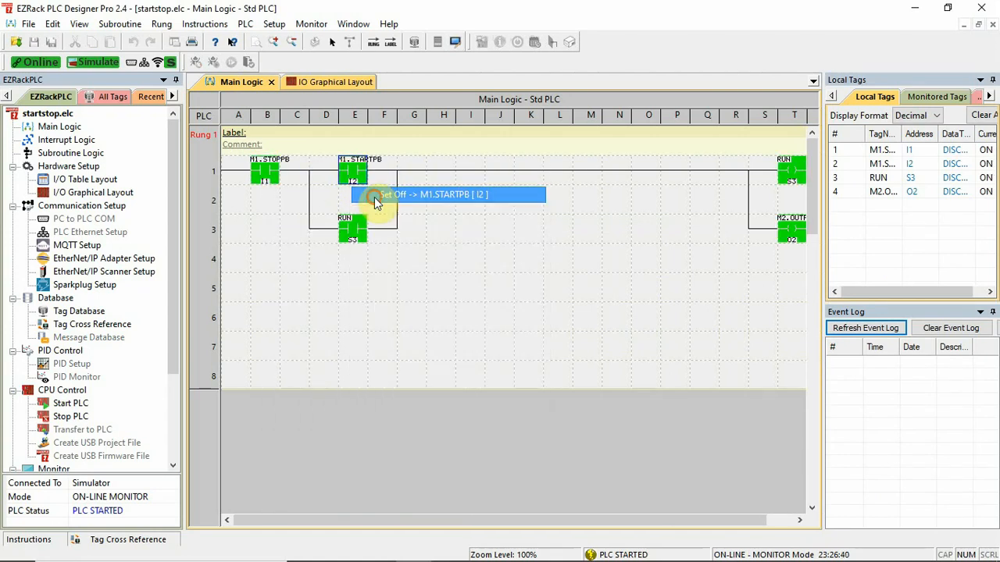